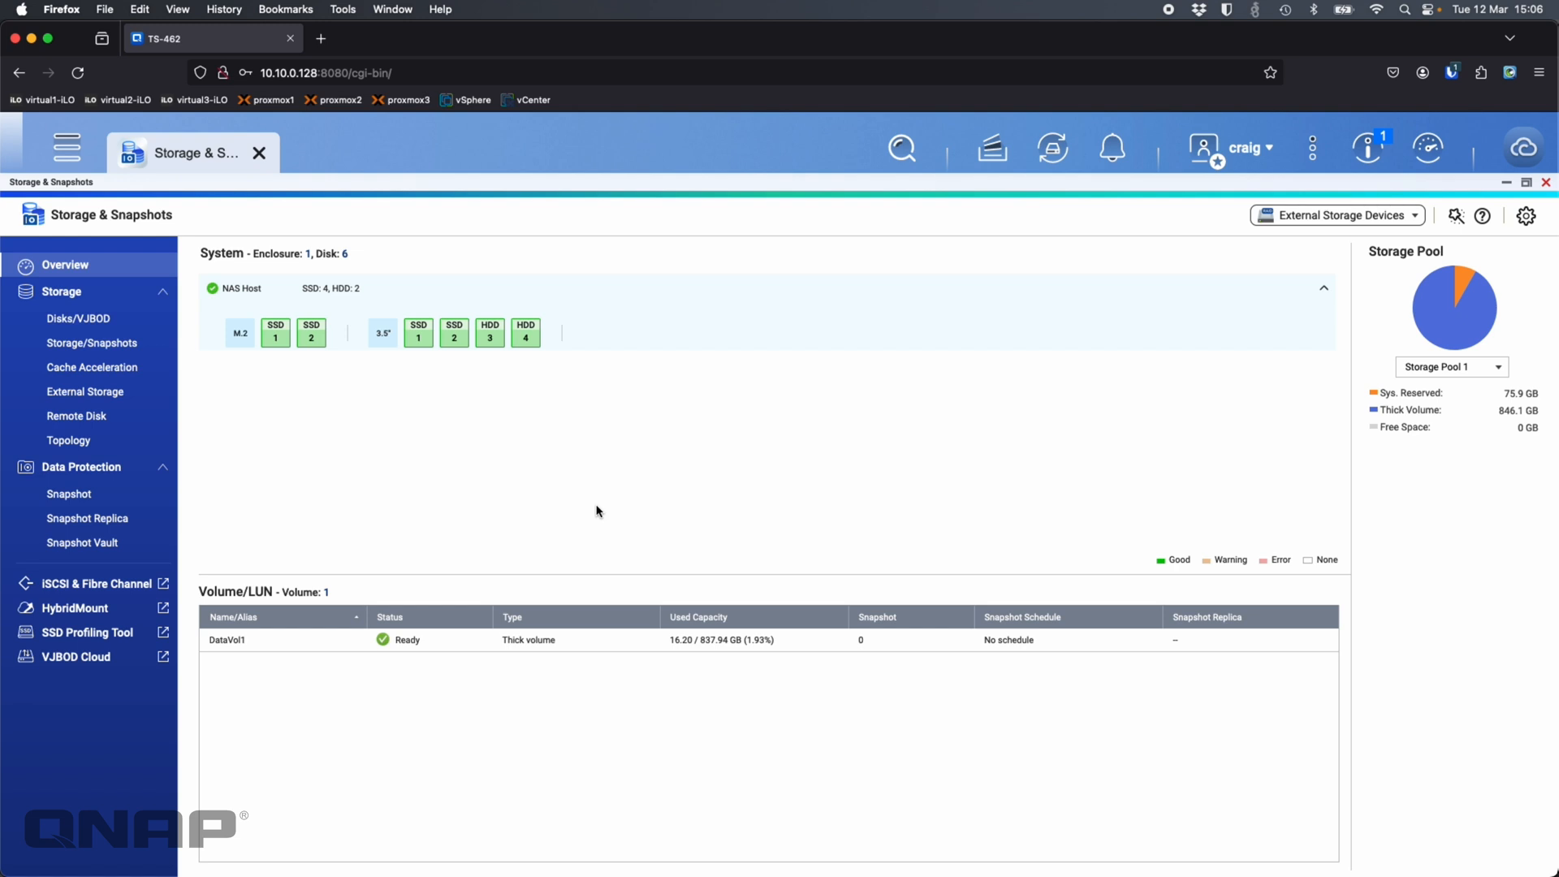
mouse_move(647, 610)
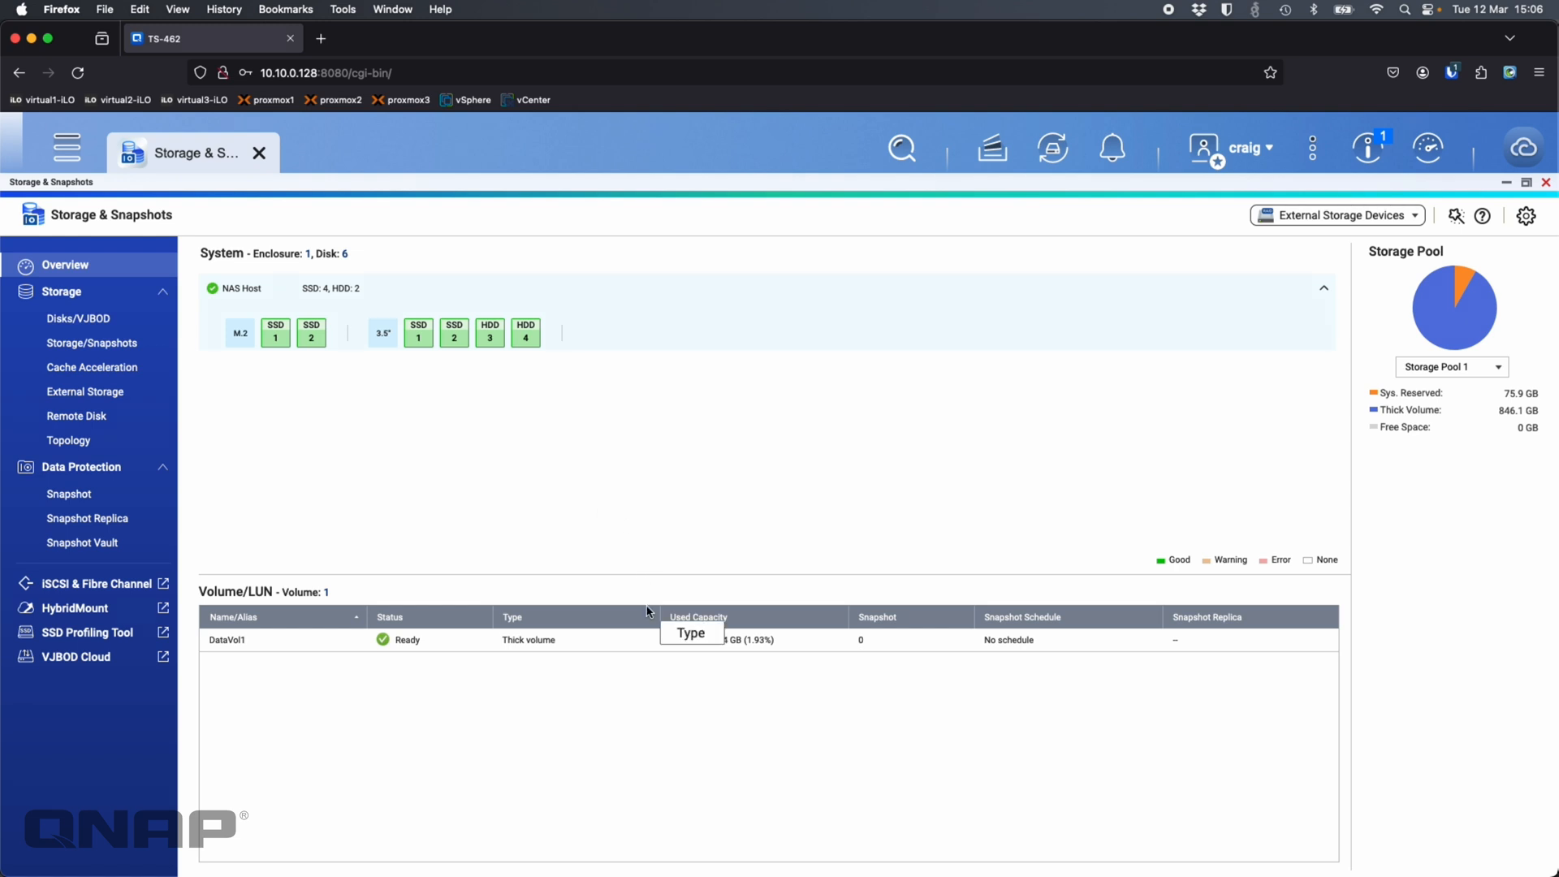
mouse_move(383, 474)
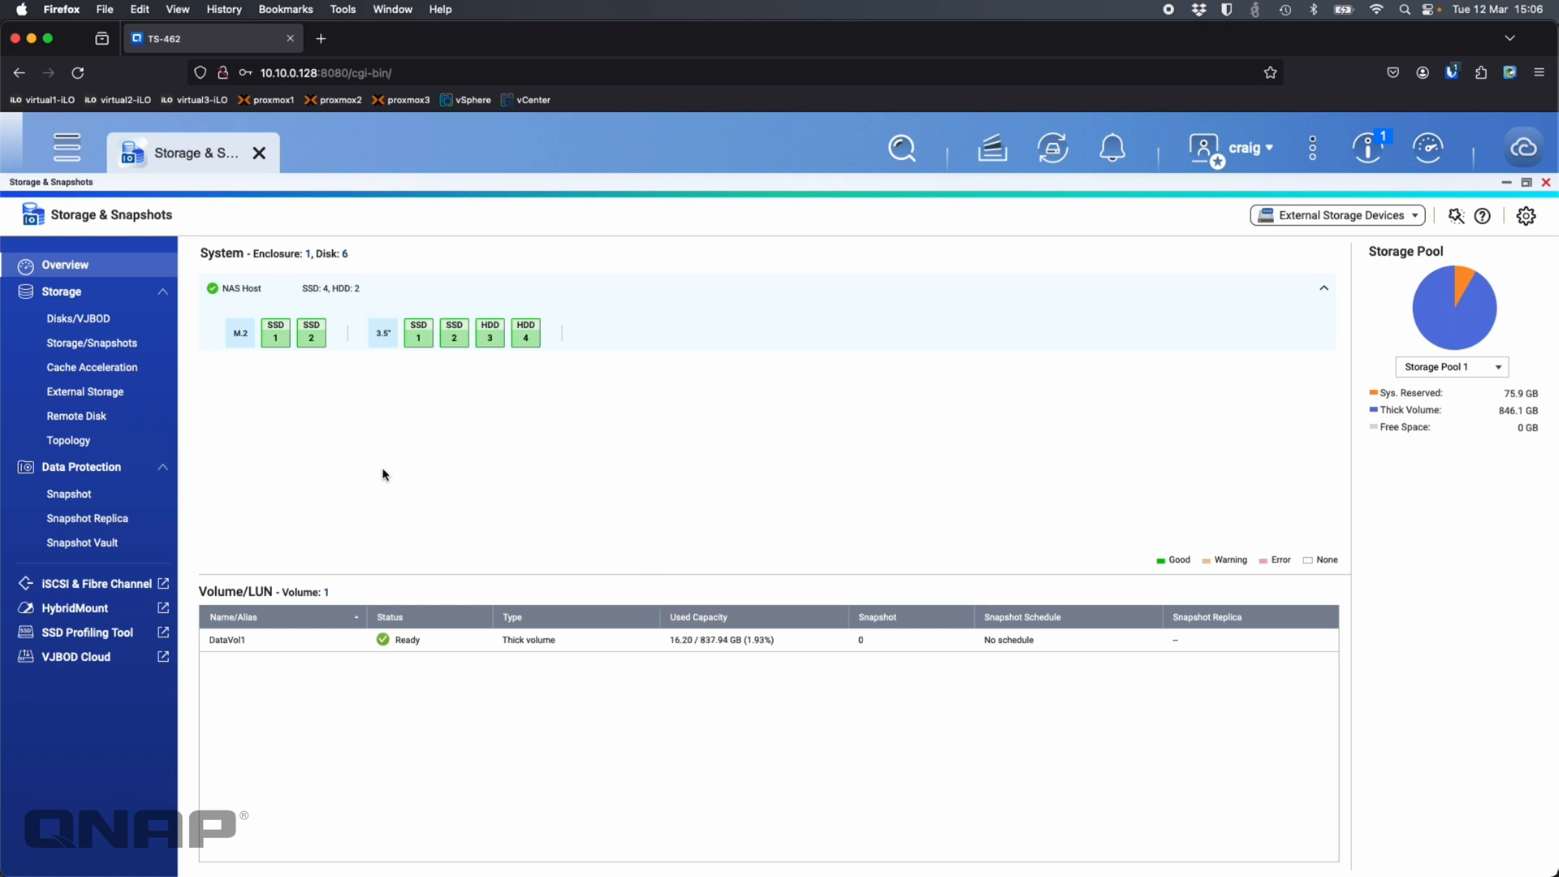
mouse_move(242, 338)
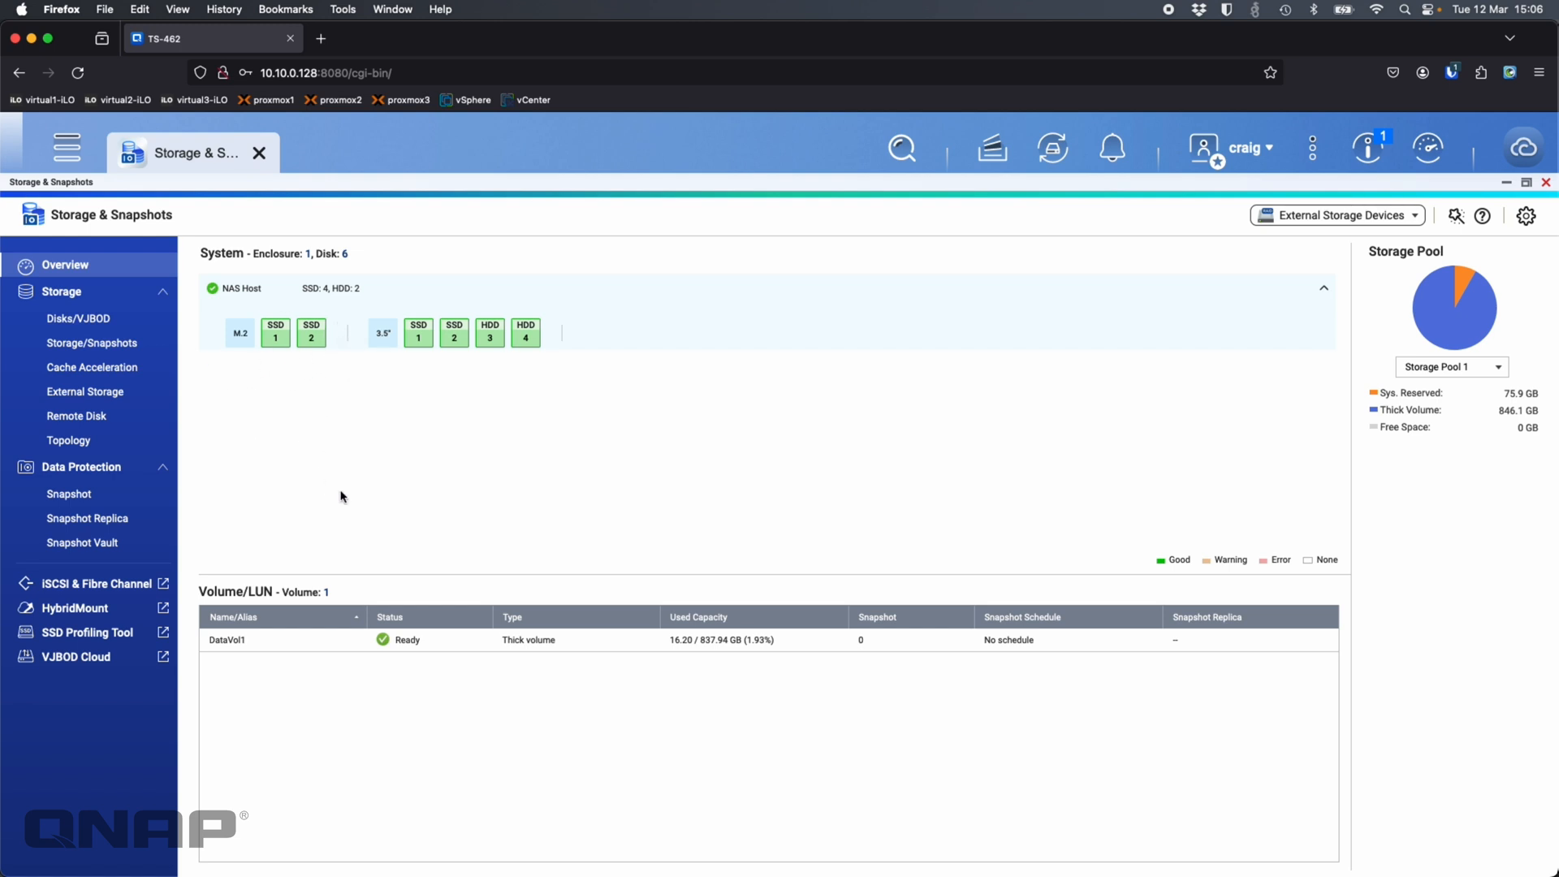
mouse_move(447, 379)
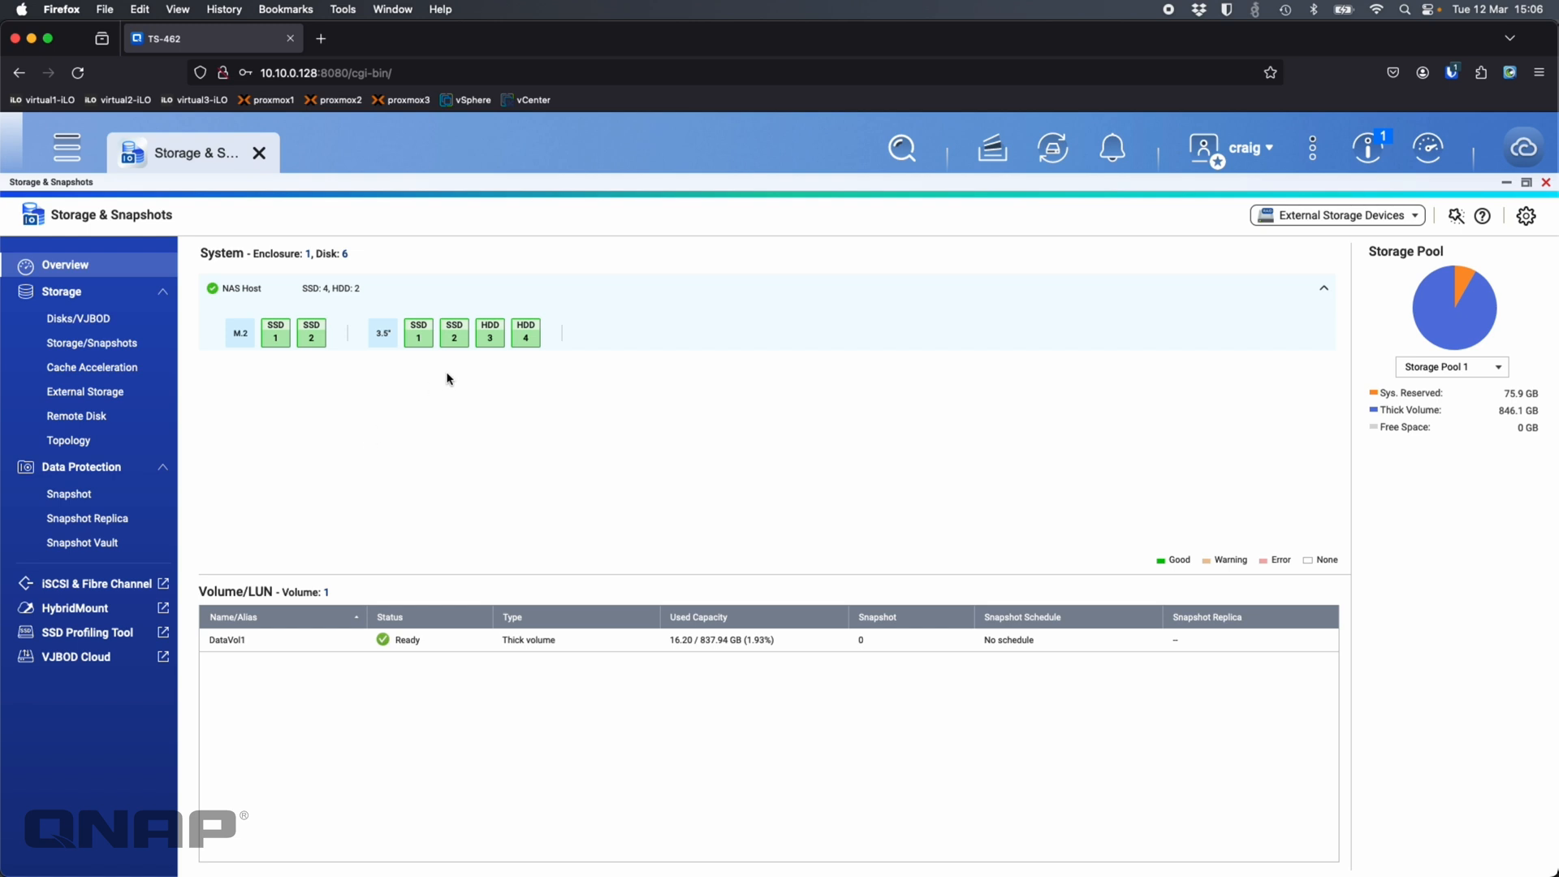
mouse_move(390, 372)
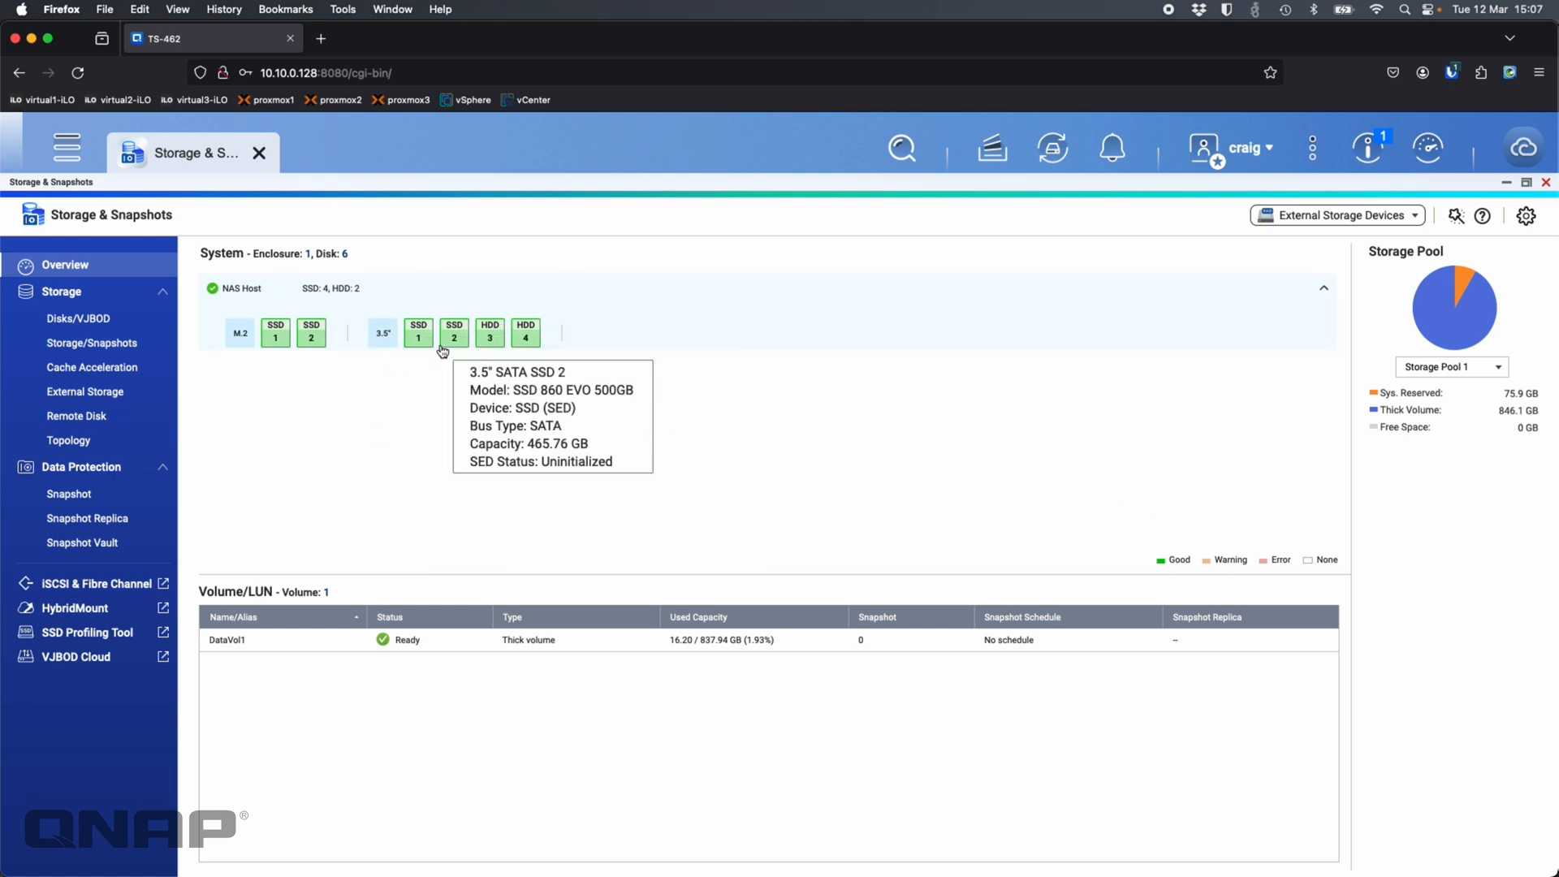
mouse_move(568, 362)
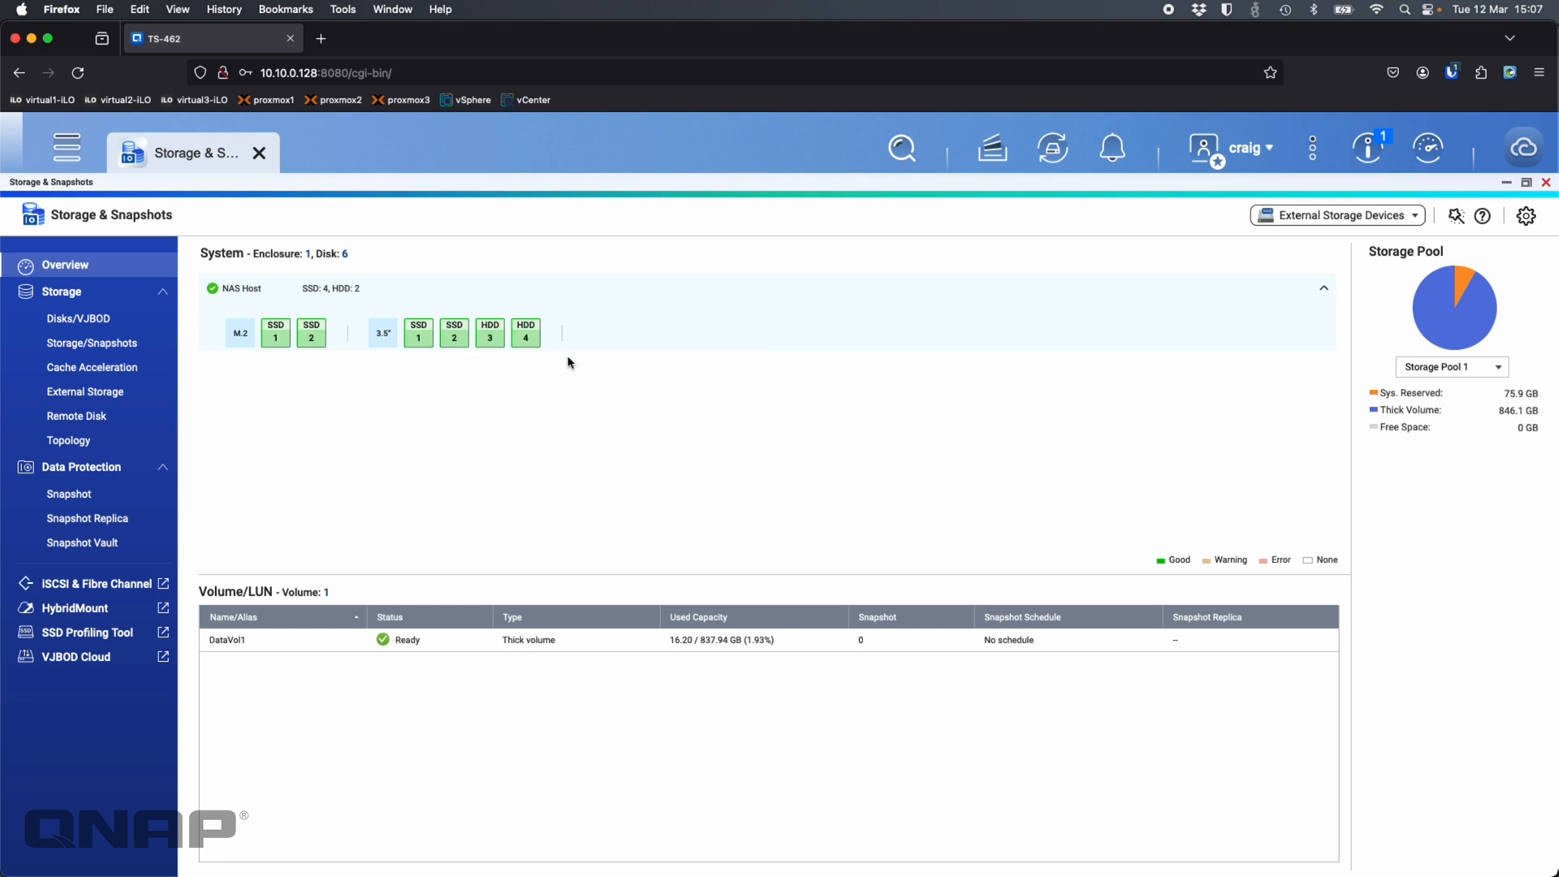
mouse_move(79, 318)
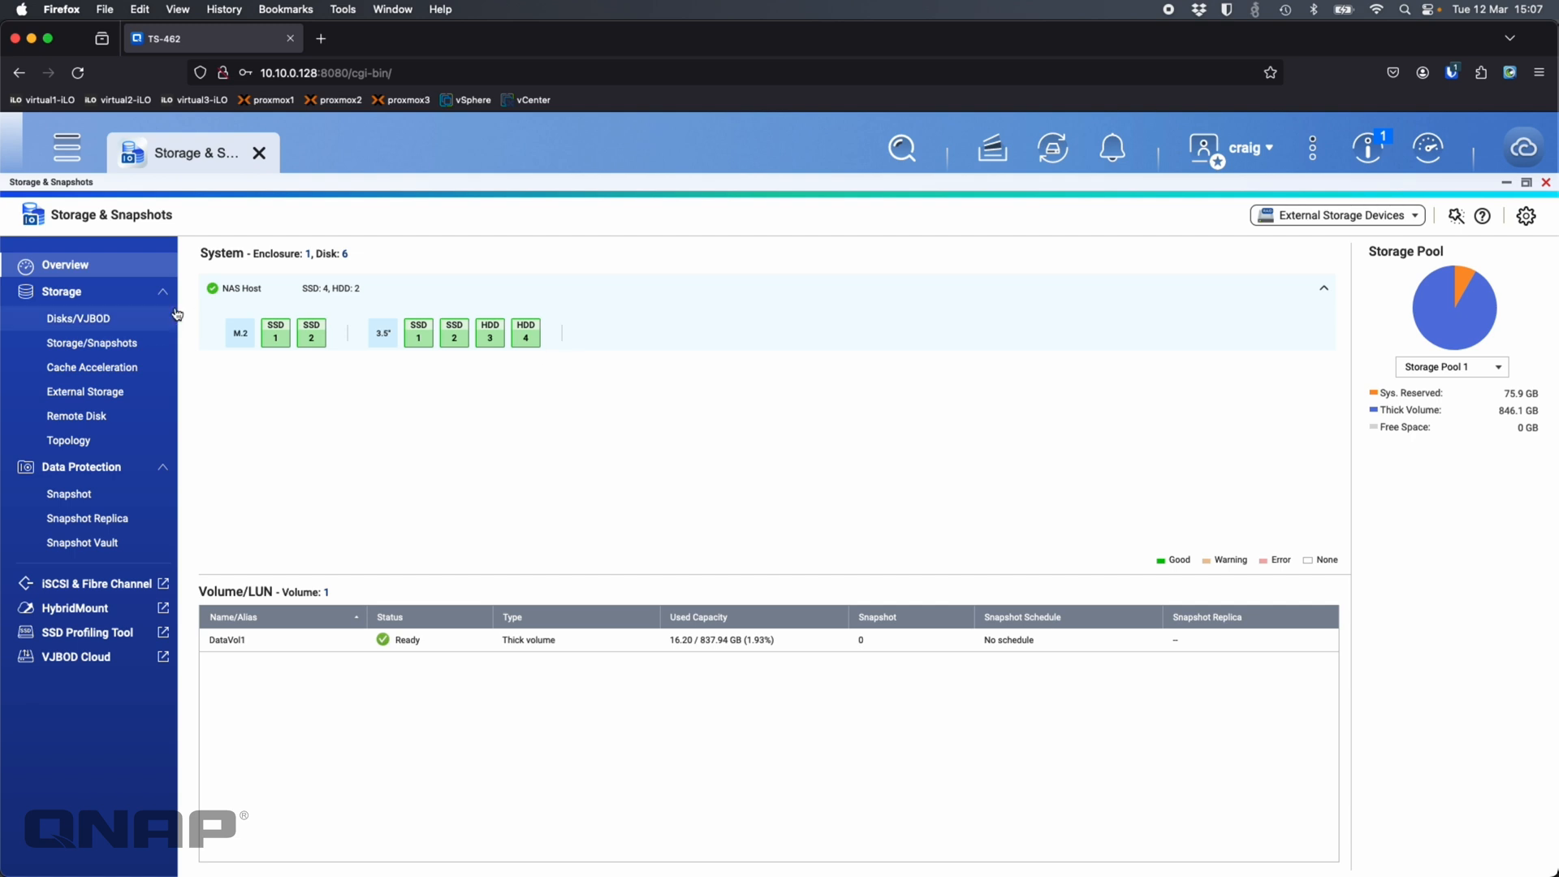
- Go to Storage/Snapshots and show the Create menu for new storage
click(92, 342)
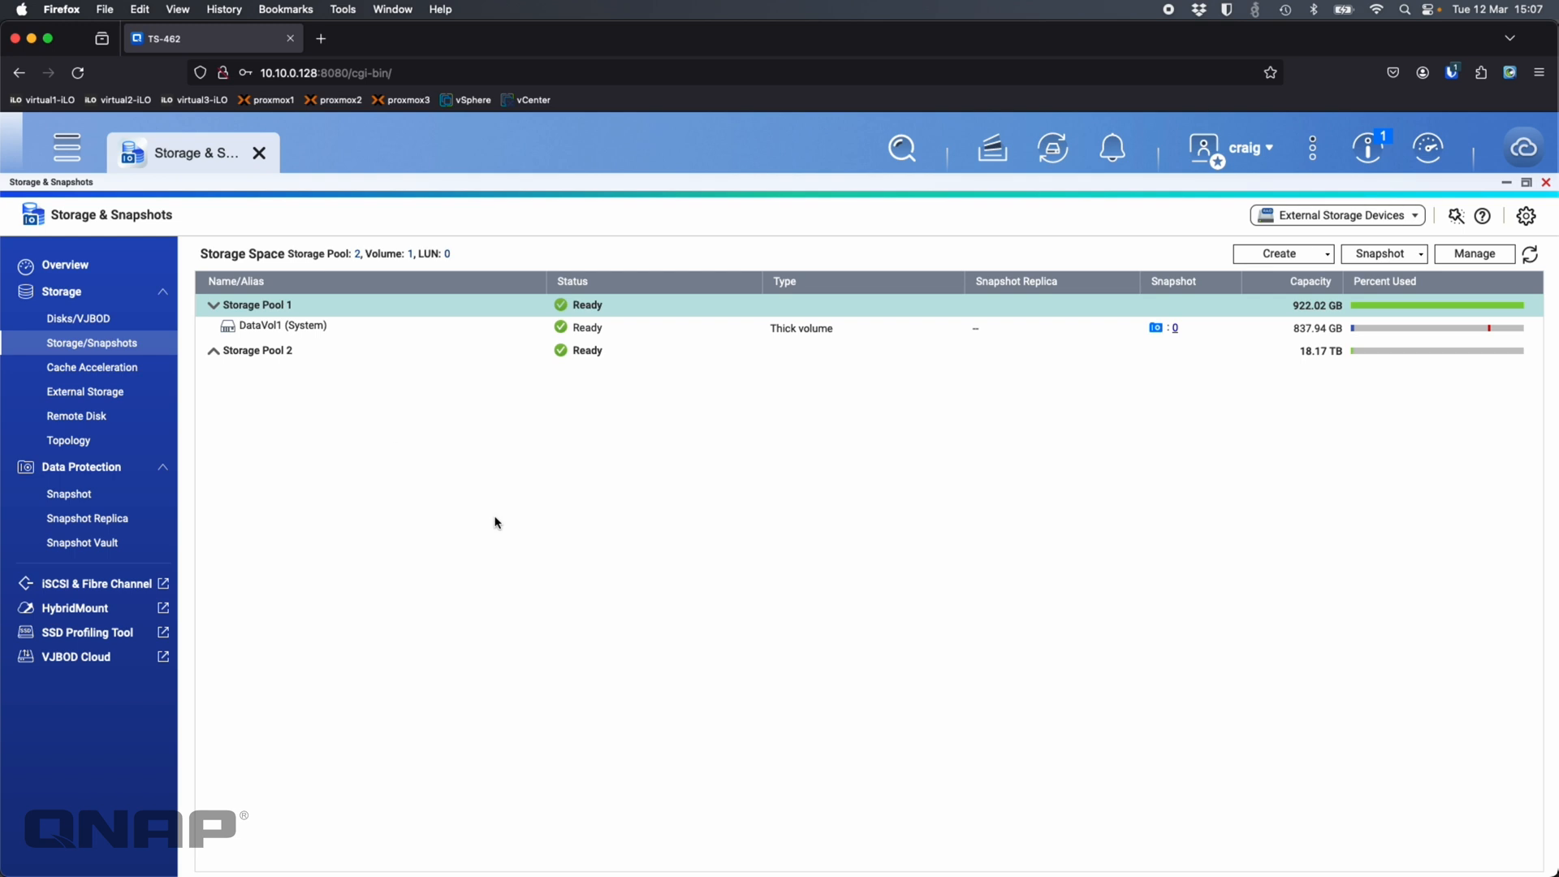
mouse_move(1180, 405)
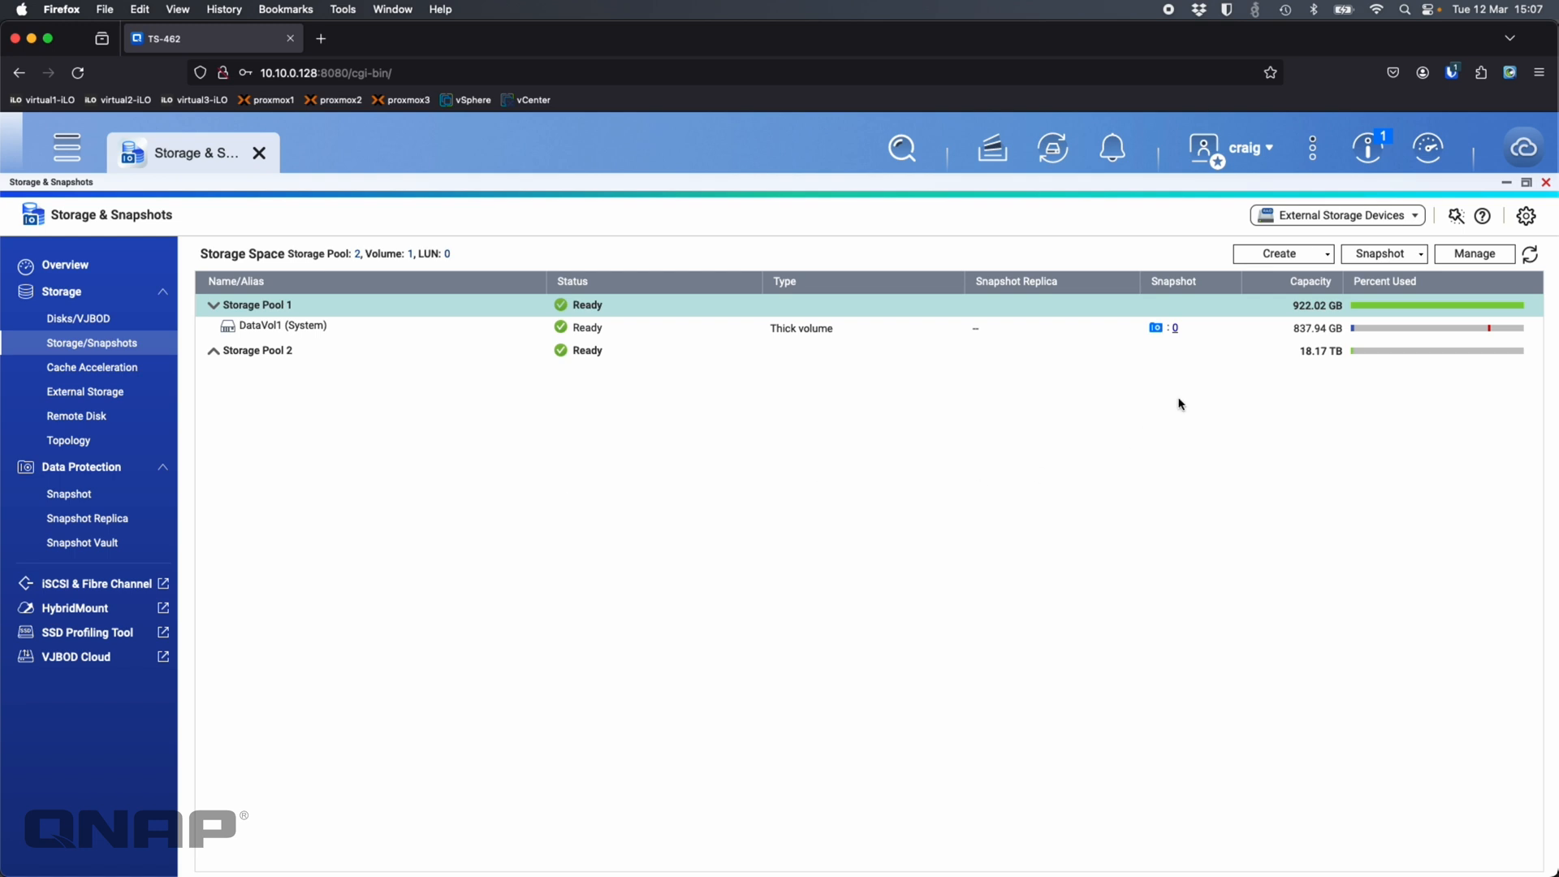
click(1284, 253)
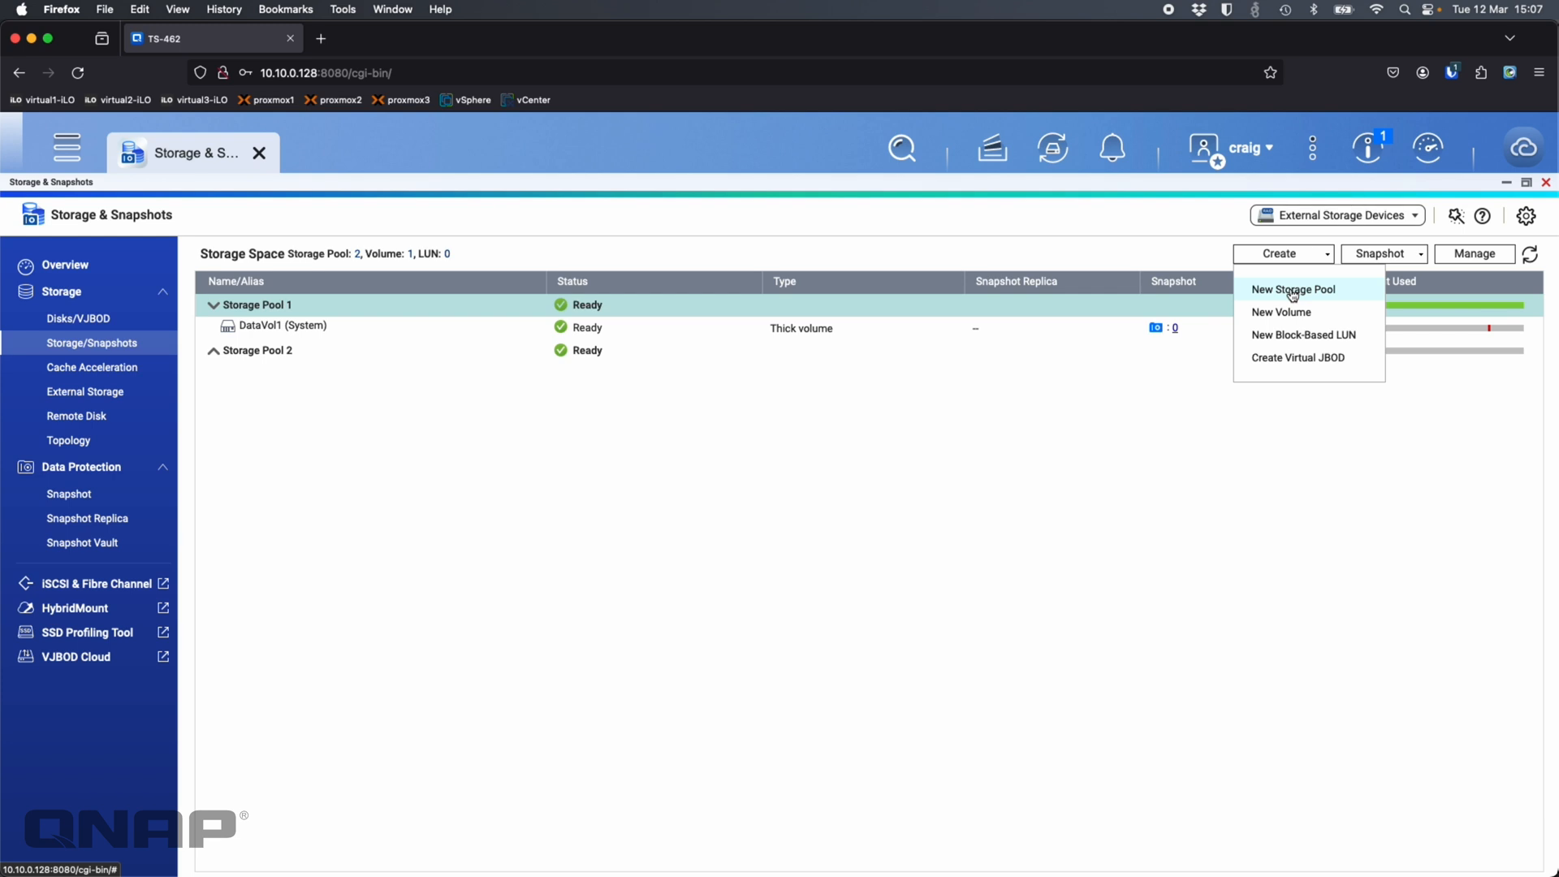
- Start a new storage pool with SED enabled and proceed to disk selection
click(1293, 289)
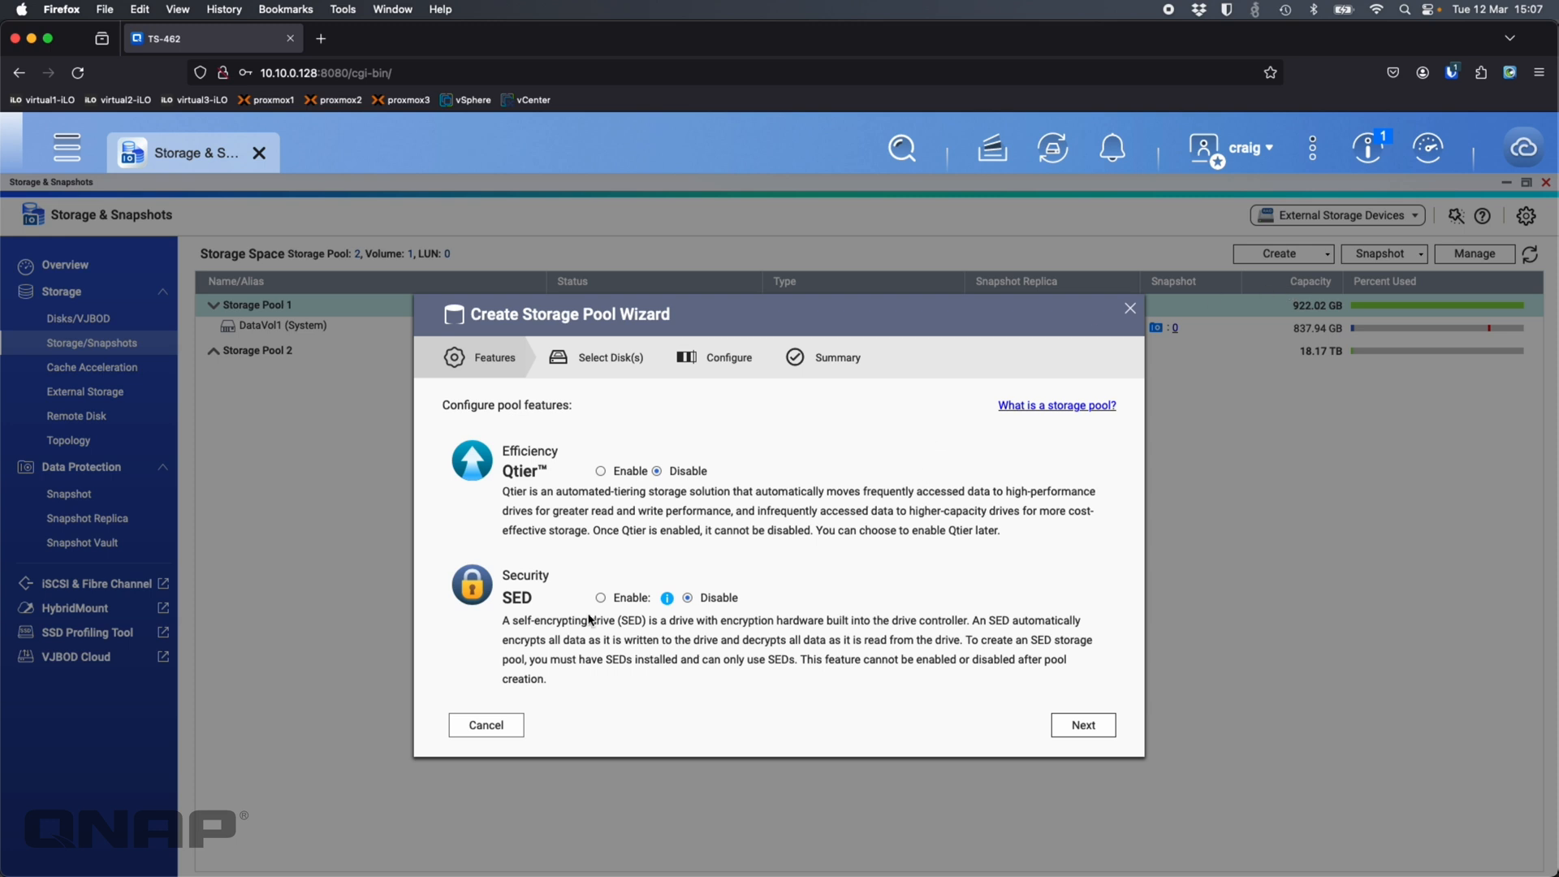
mouse_move(538, 718)
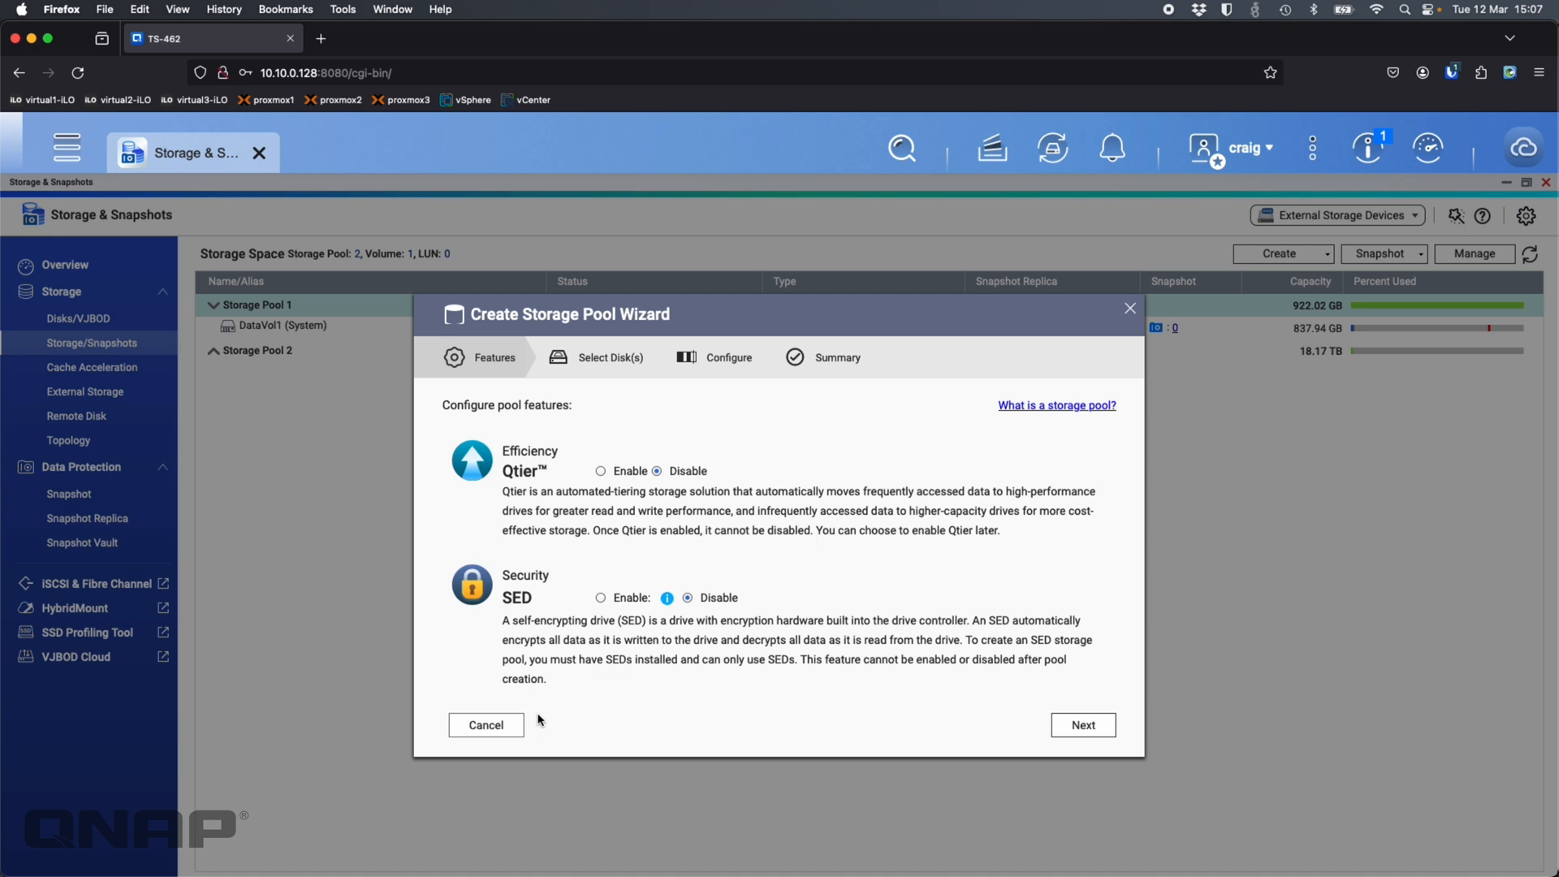
mouse_move(603, 610)
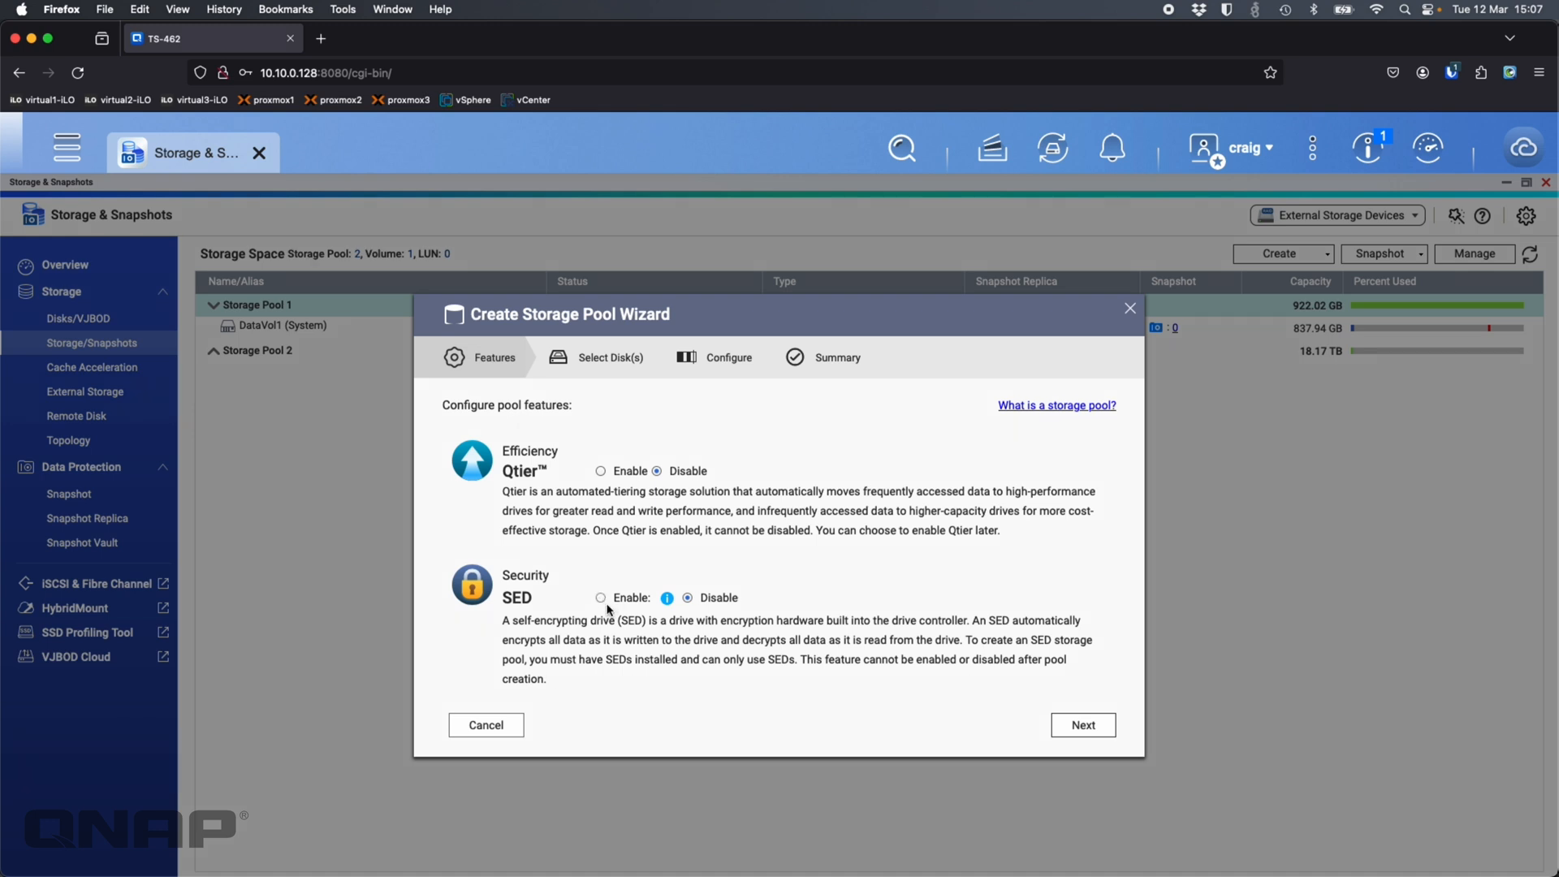
click(601, 597)
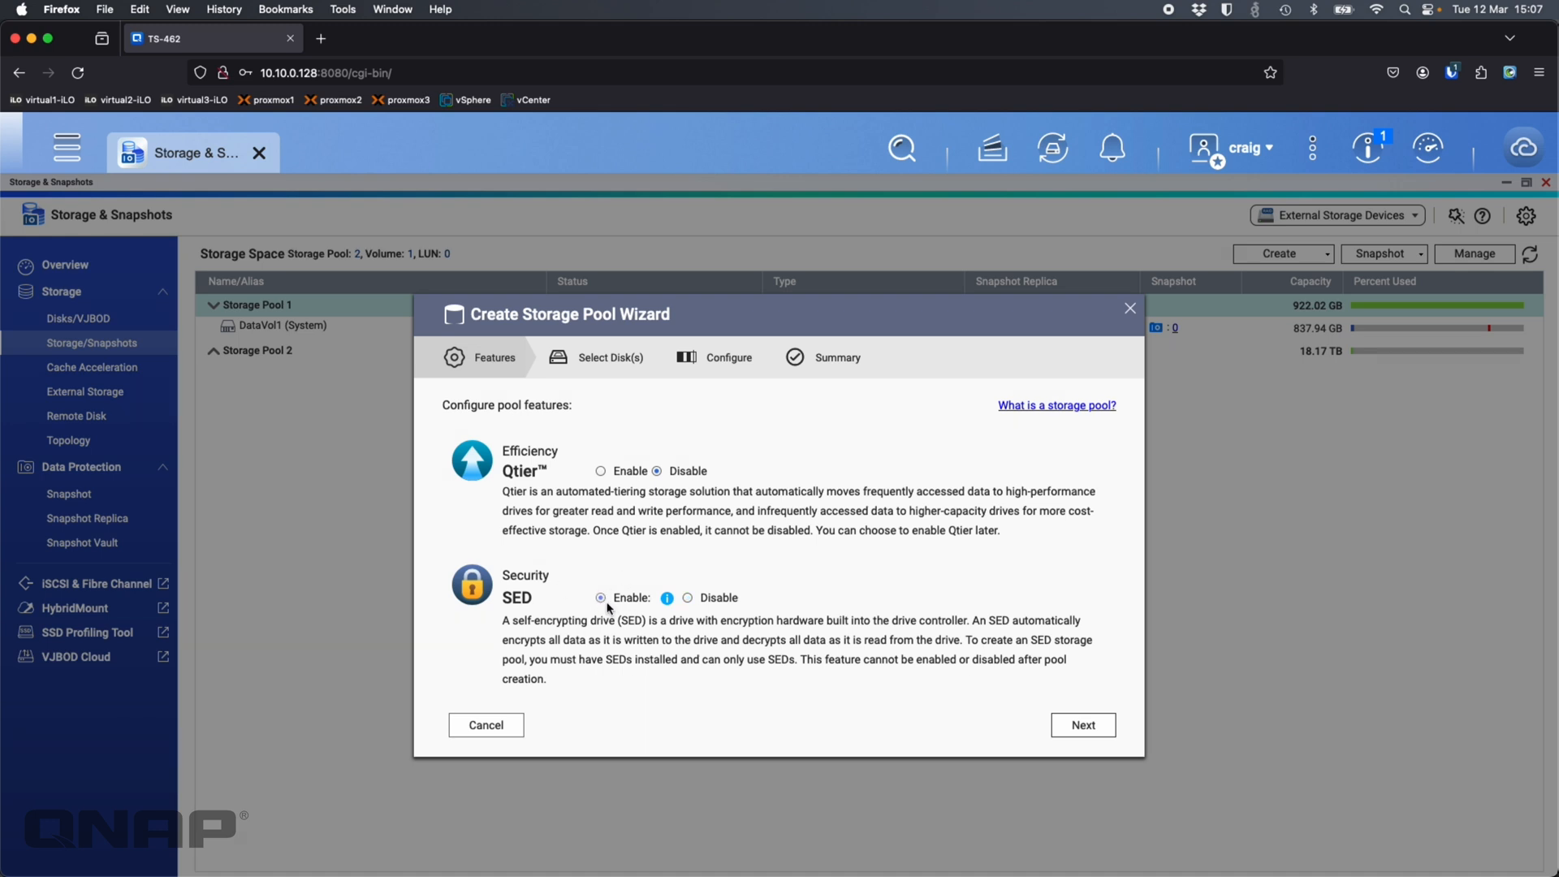
click(1082, 726)
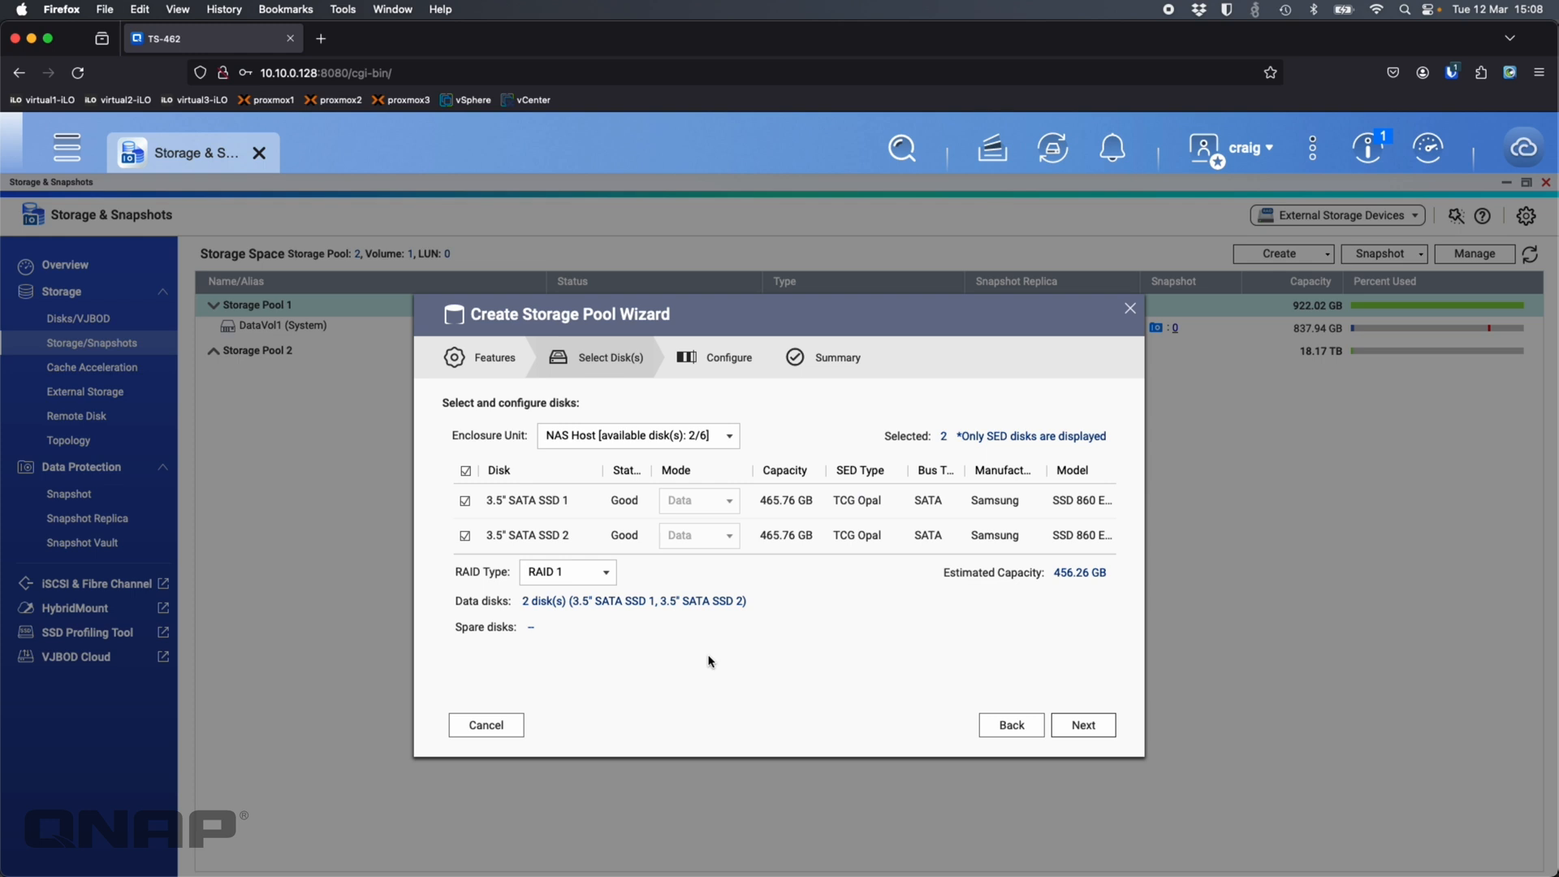
- Set the pool's RAID type to RAID 0 and continue to configuration
click(567, 571)
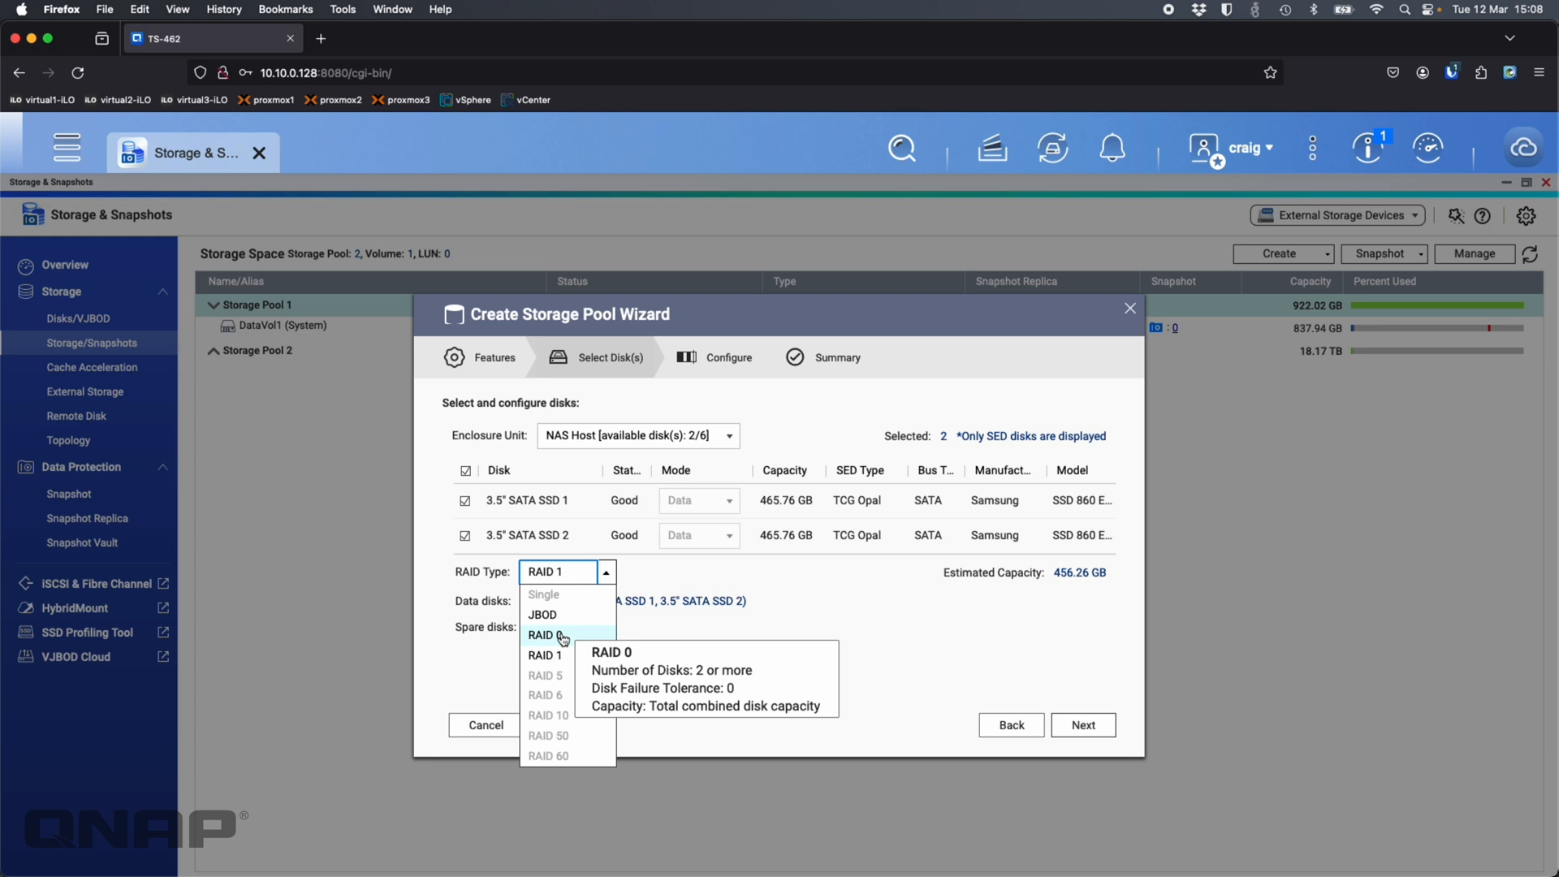
click(545, 635)
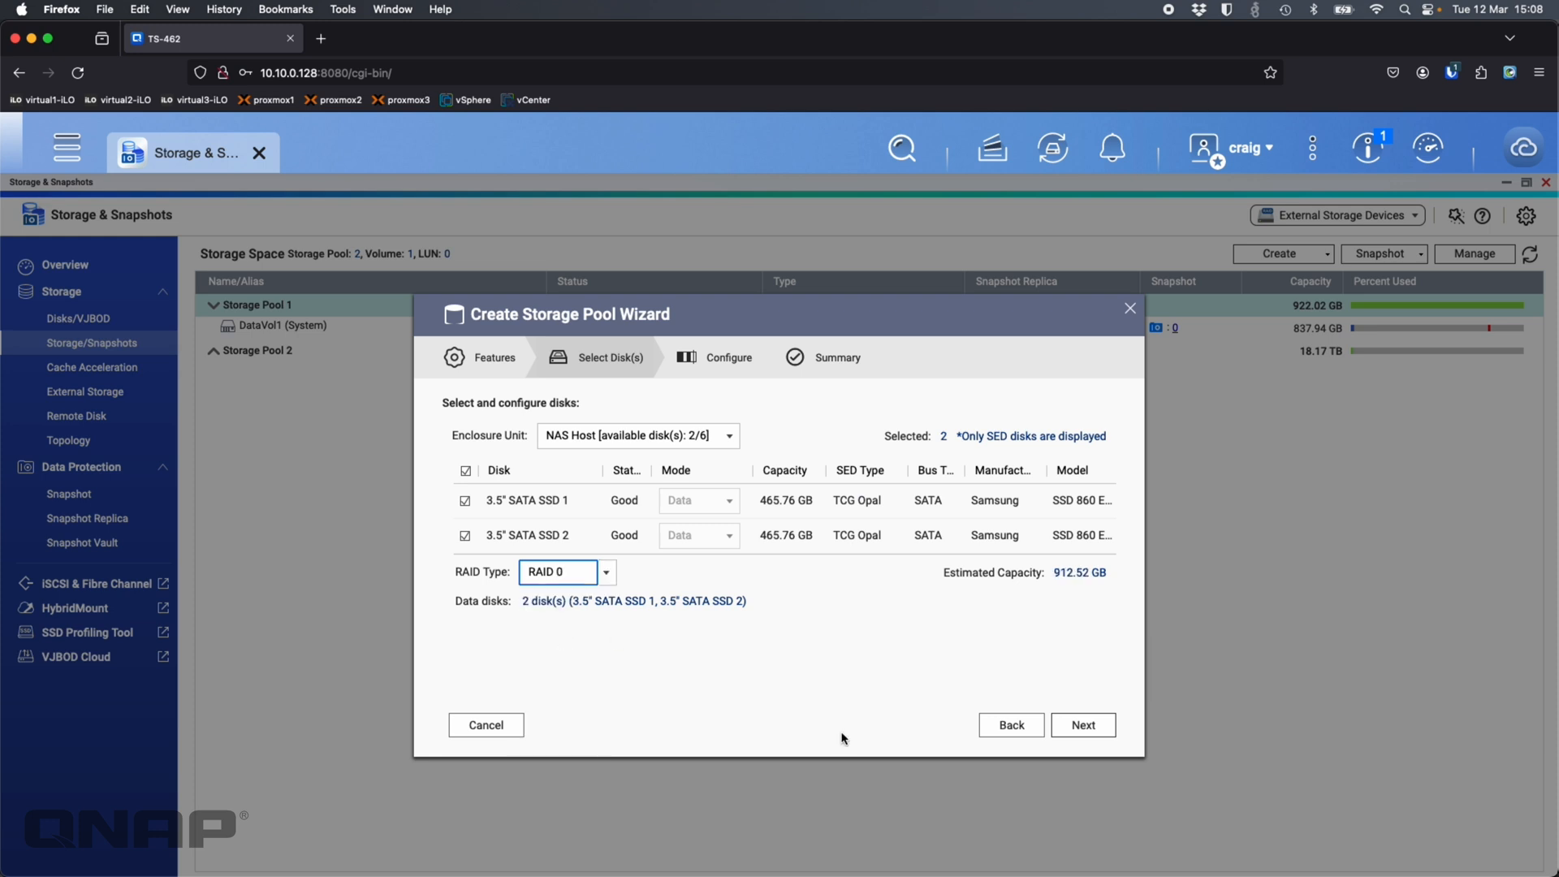
mouse_move(1021, 741)
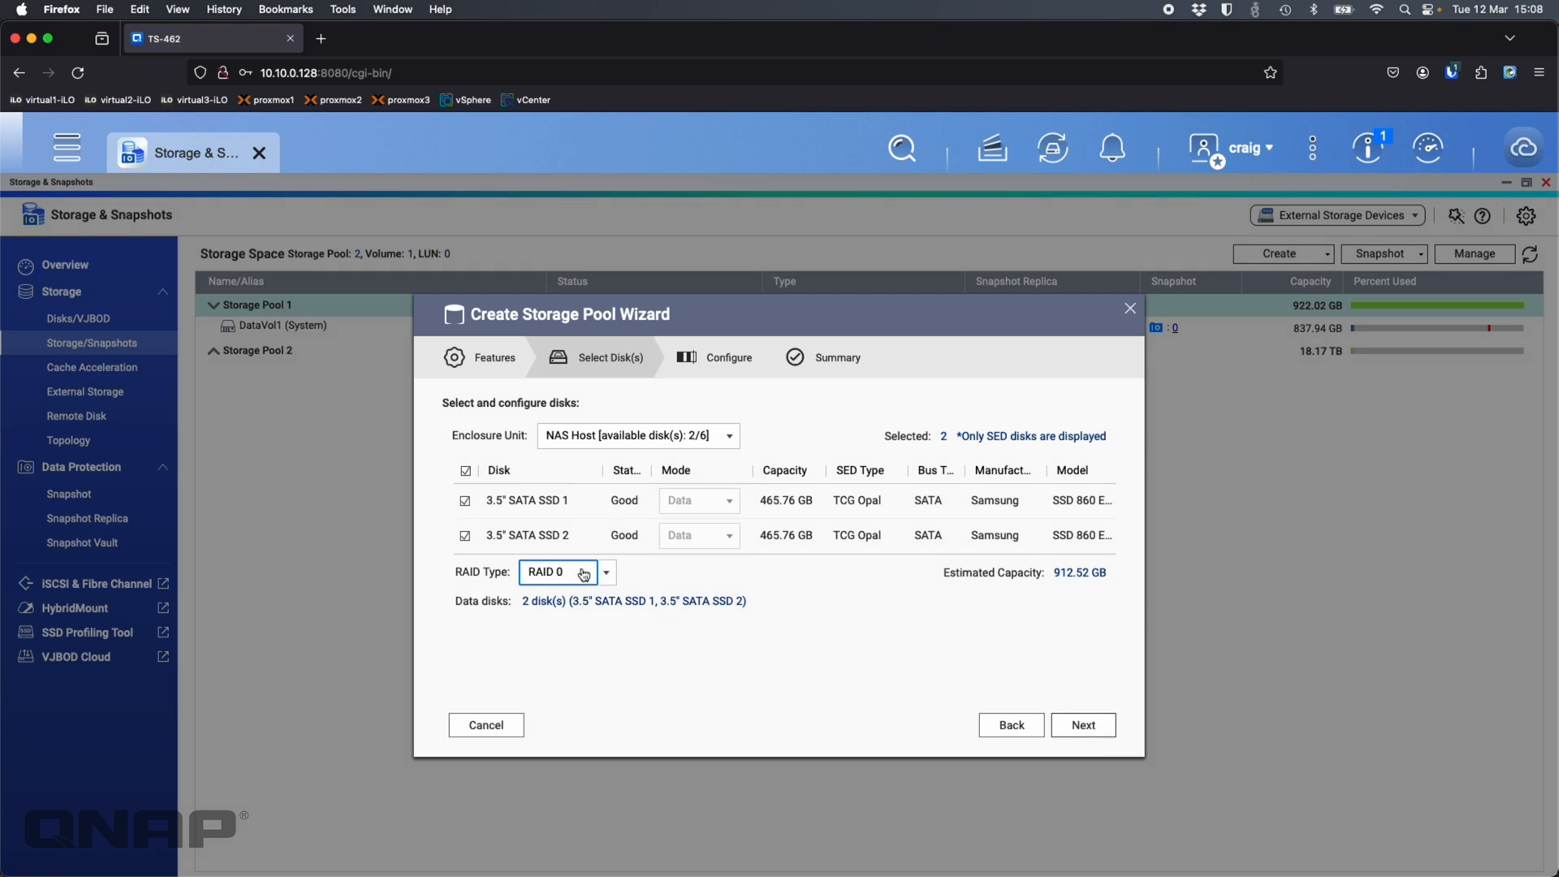
click(1083, 725)
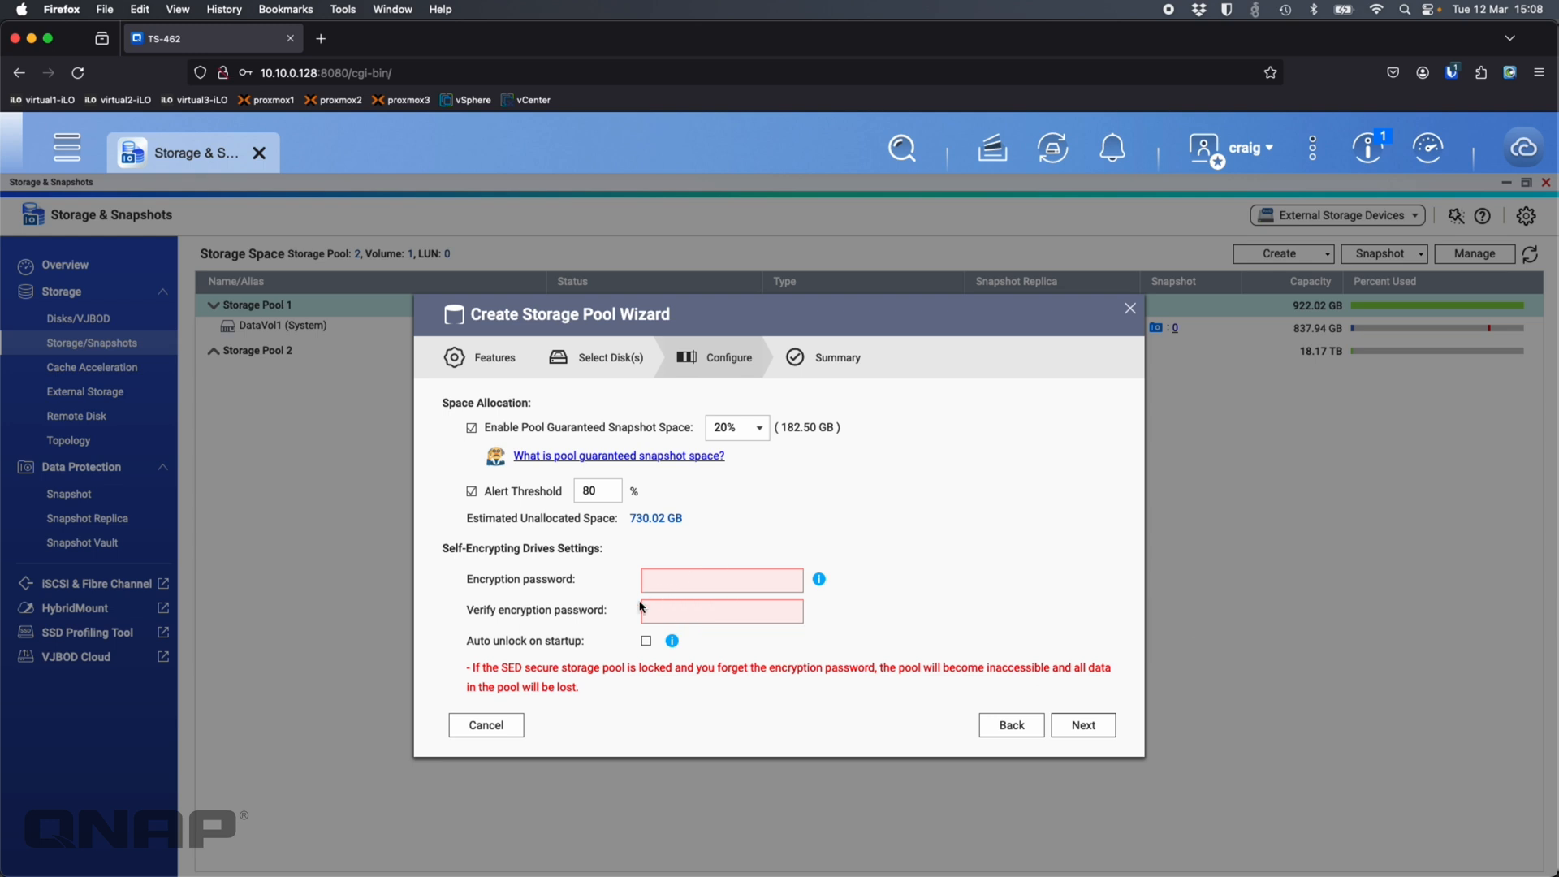
- Enter and verify the SED encryption password, leaving auto unlock on startup off
click(722, 580)
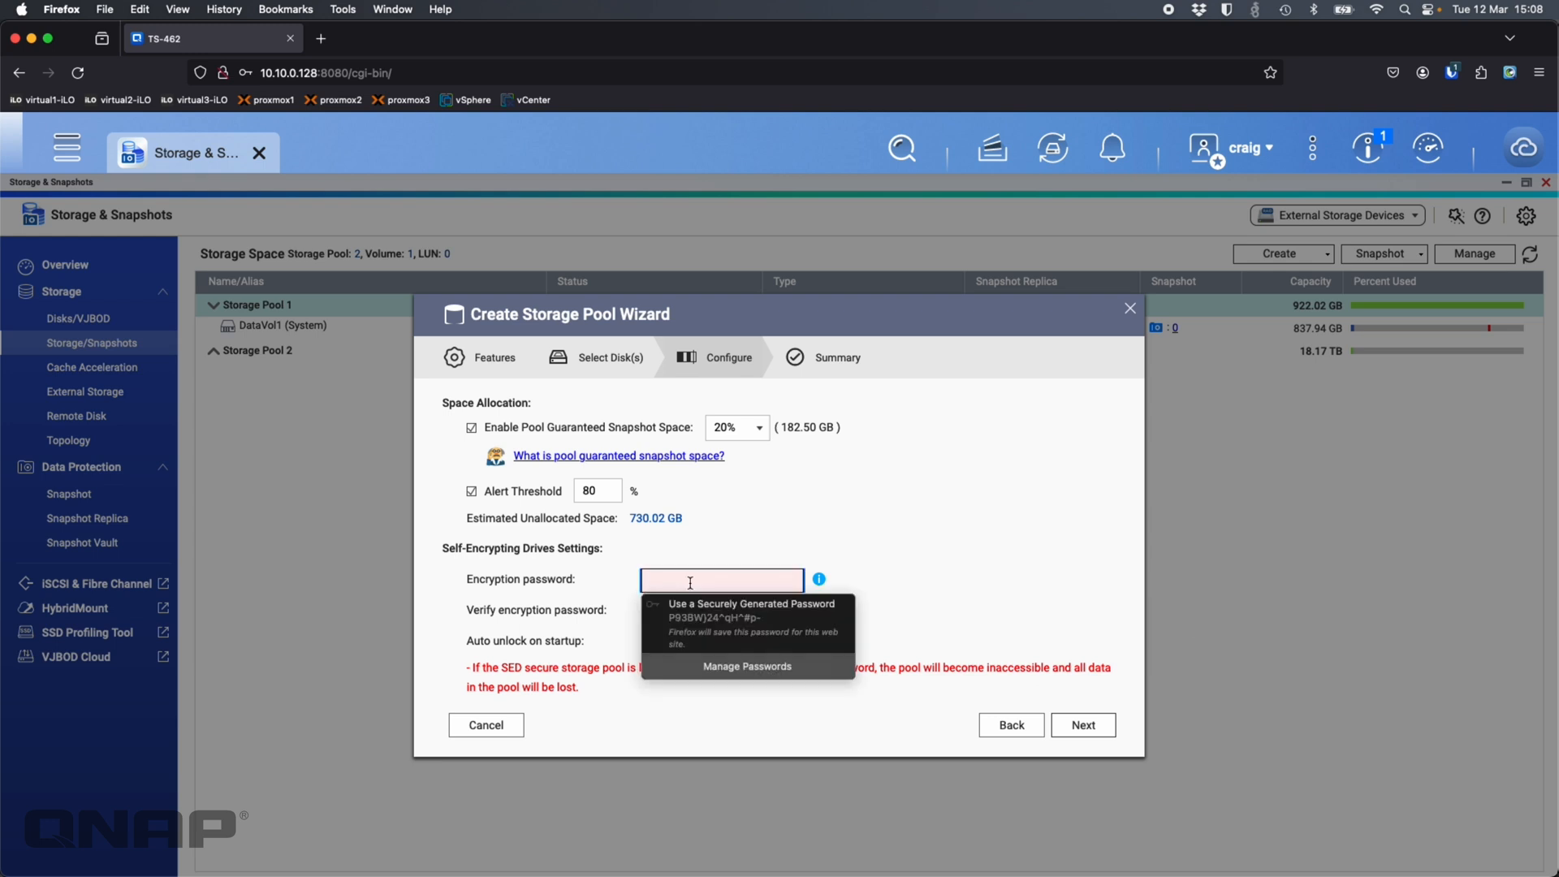
click(722, 580)
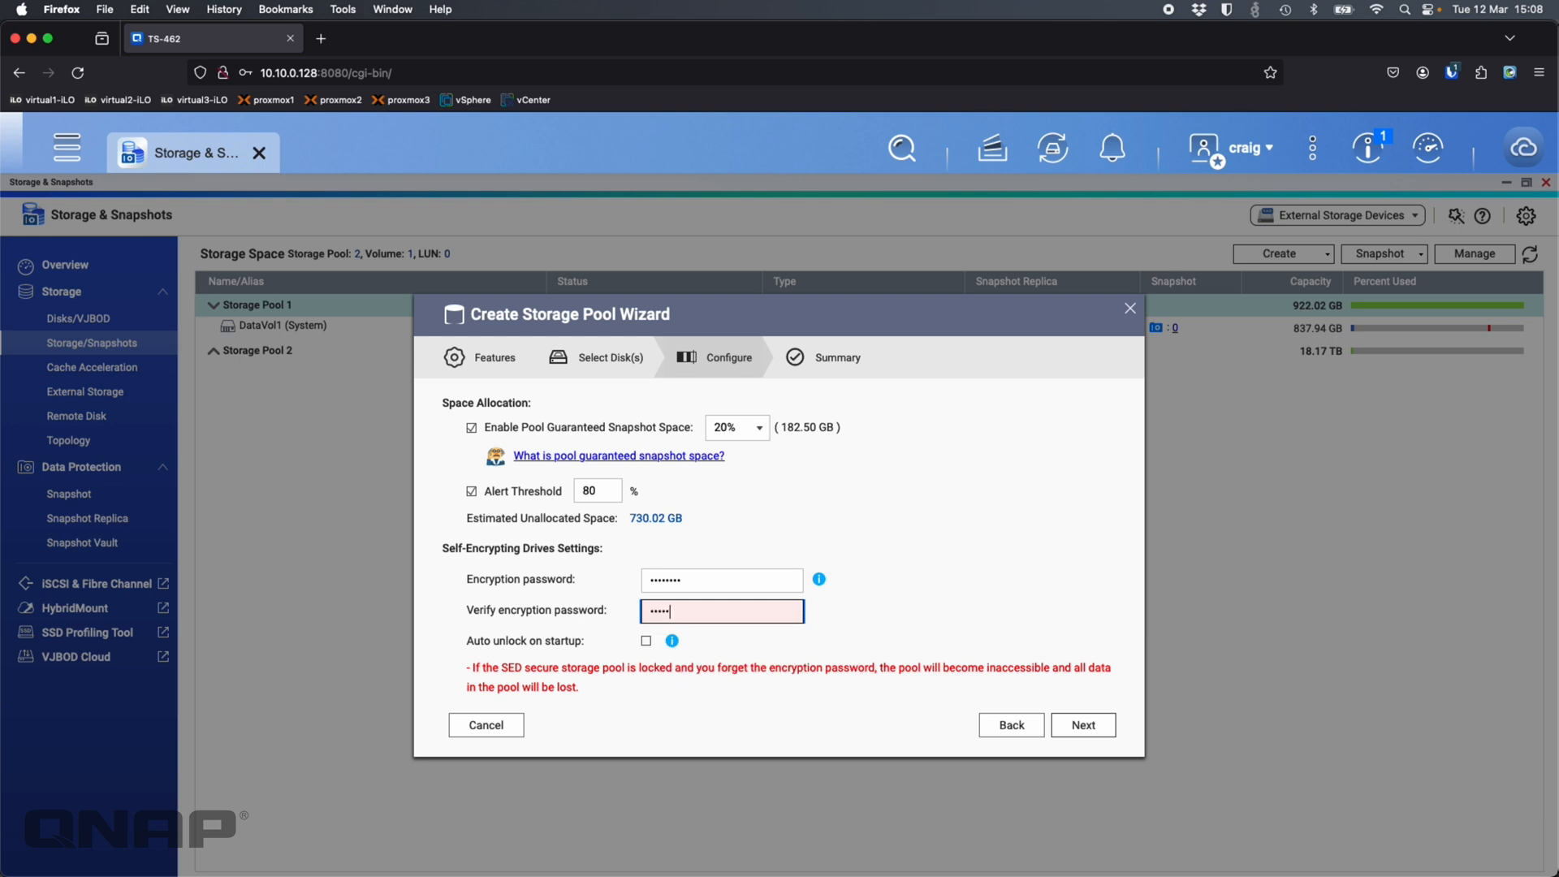
text(•)
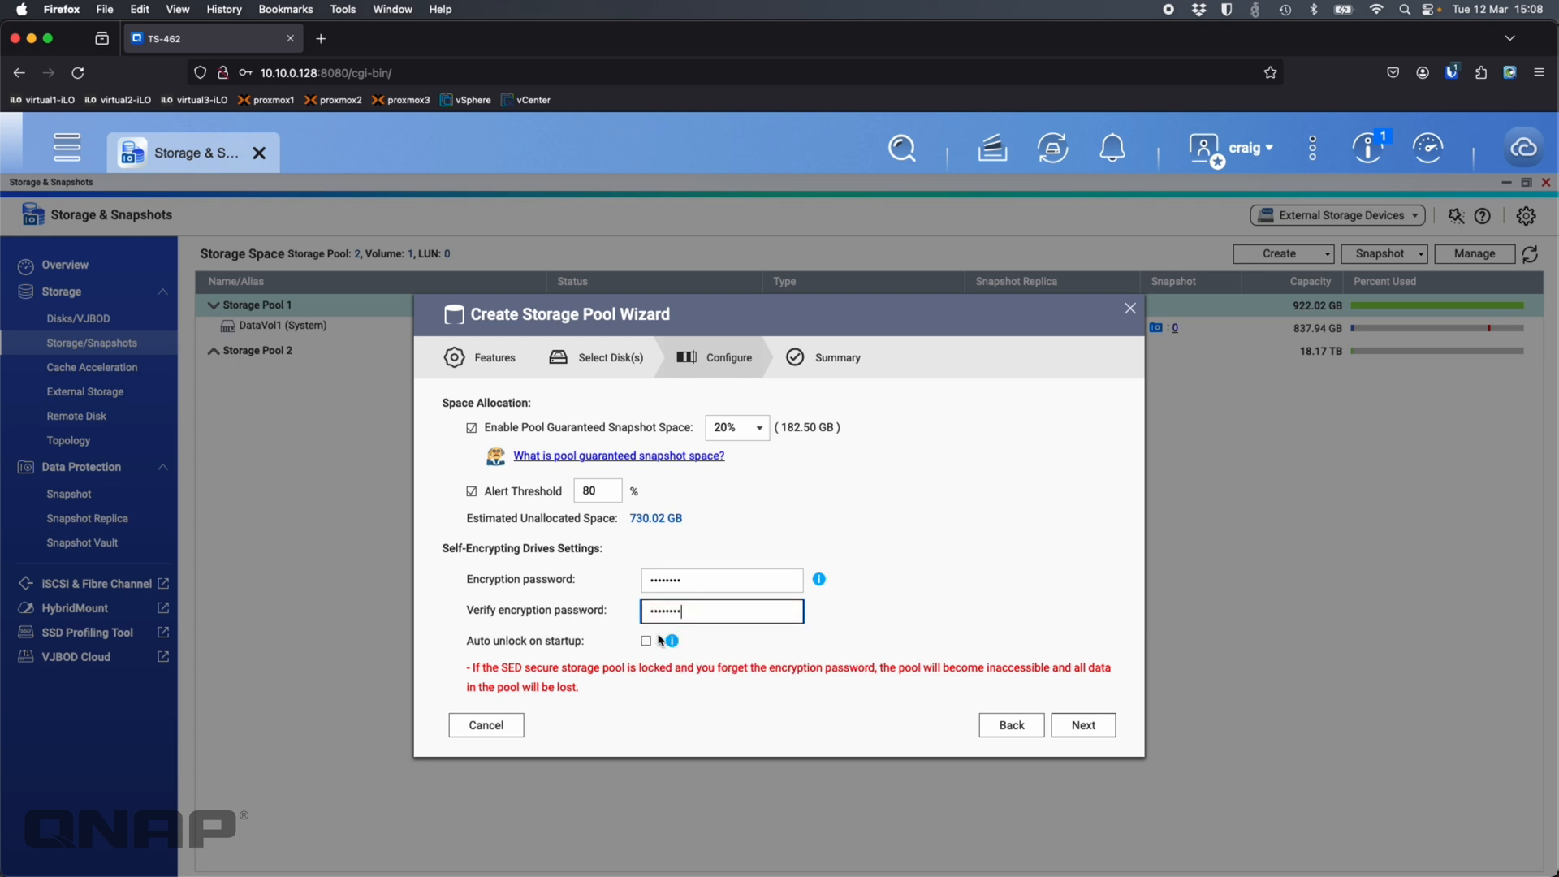
scroll(down, 3)
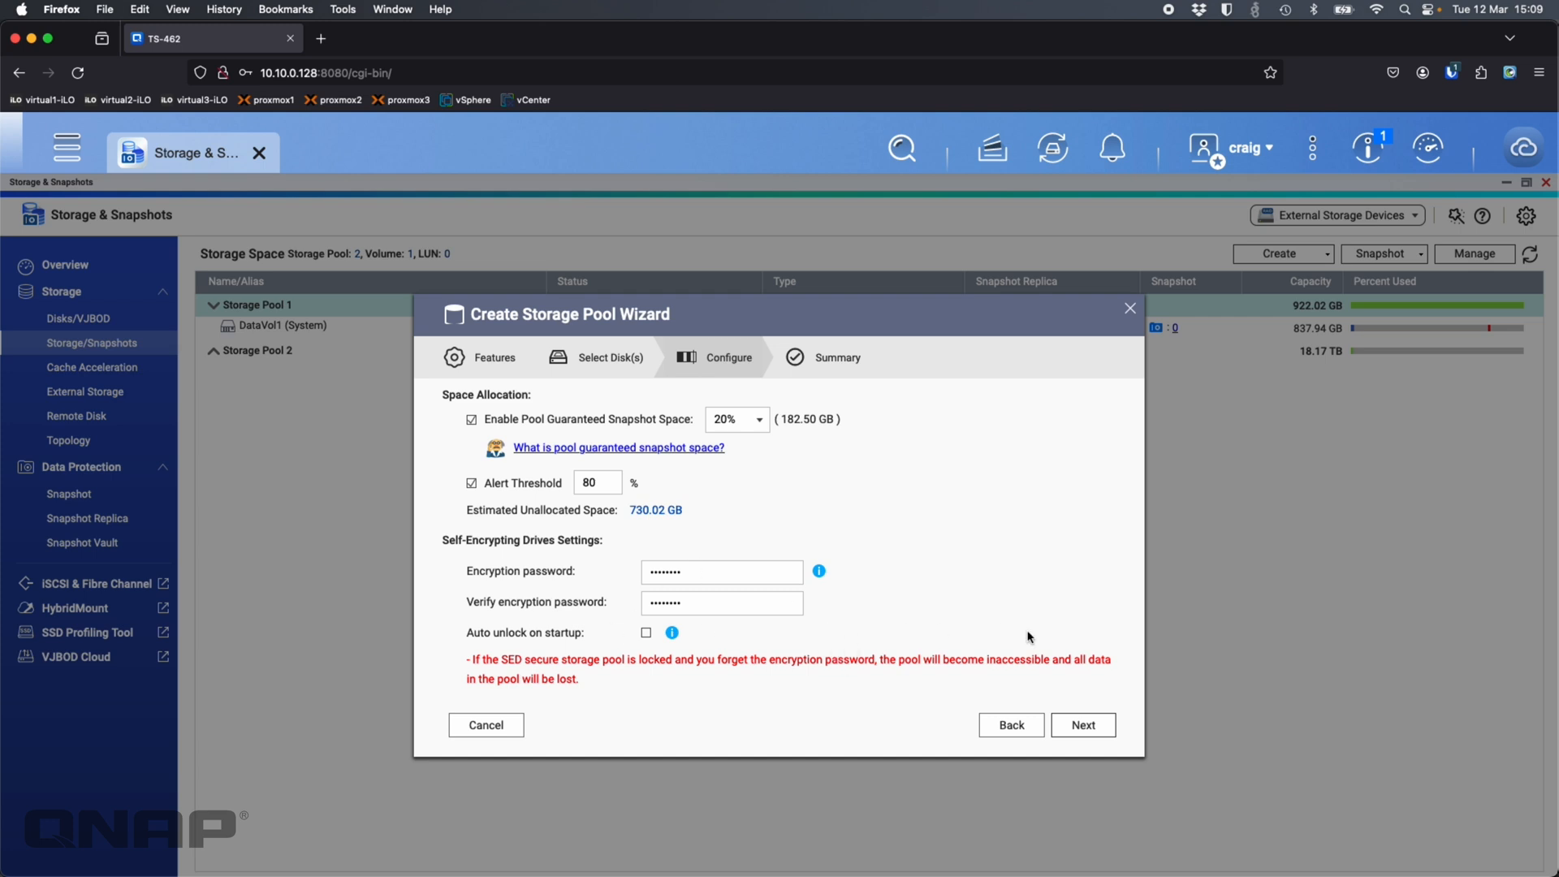
mouse_move(1066, 703)
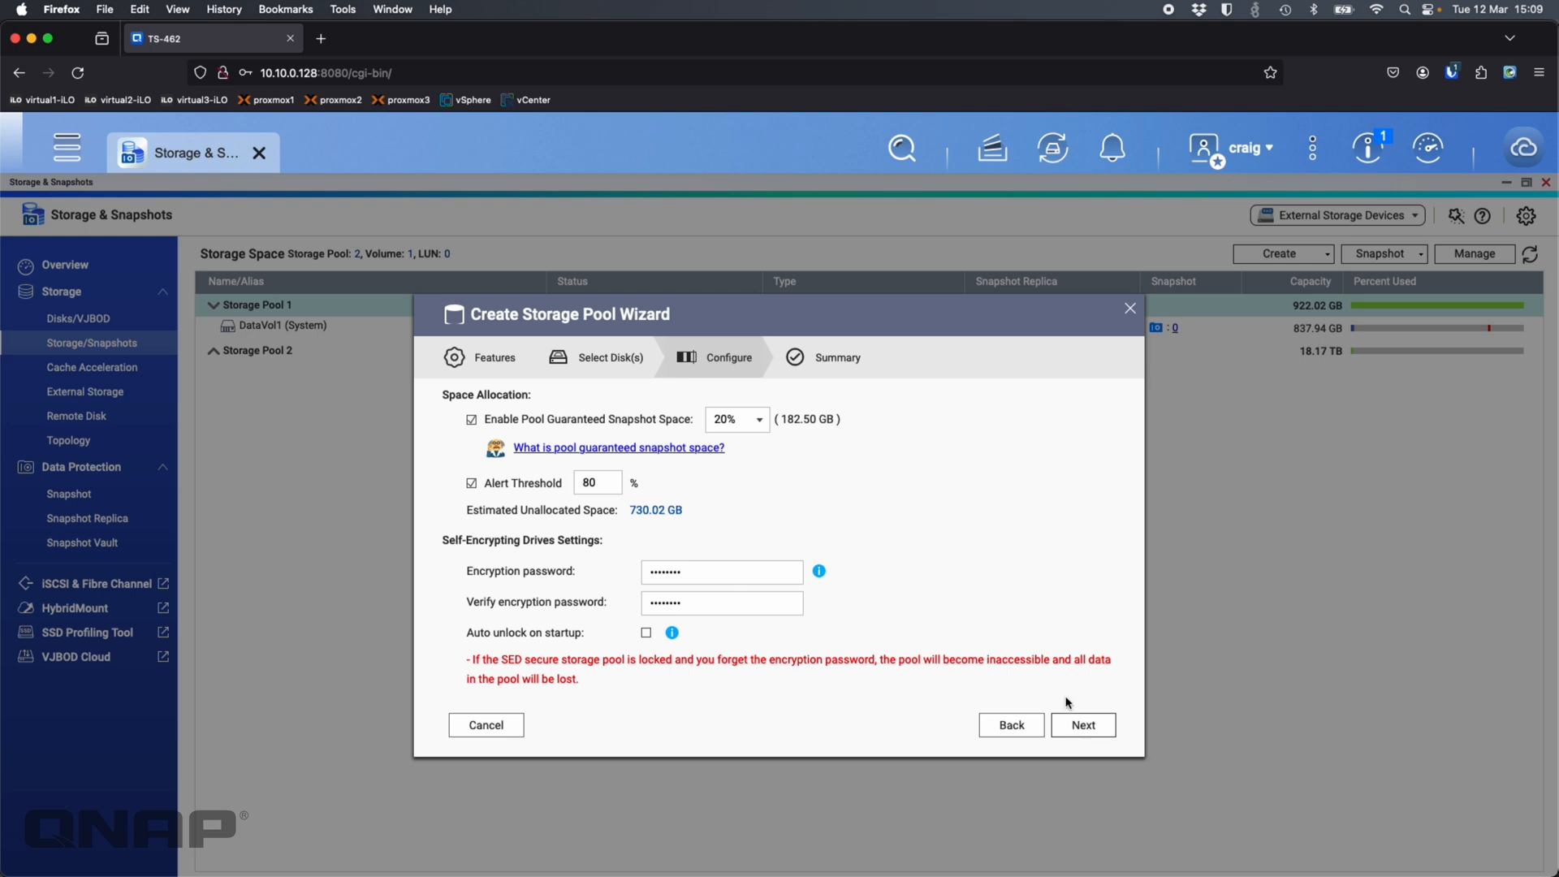
- Create the encrypted pool, accepting the encryption and disk-erase warnings and declining password saving
click(1083, 723)
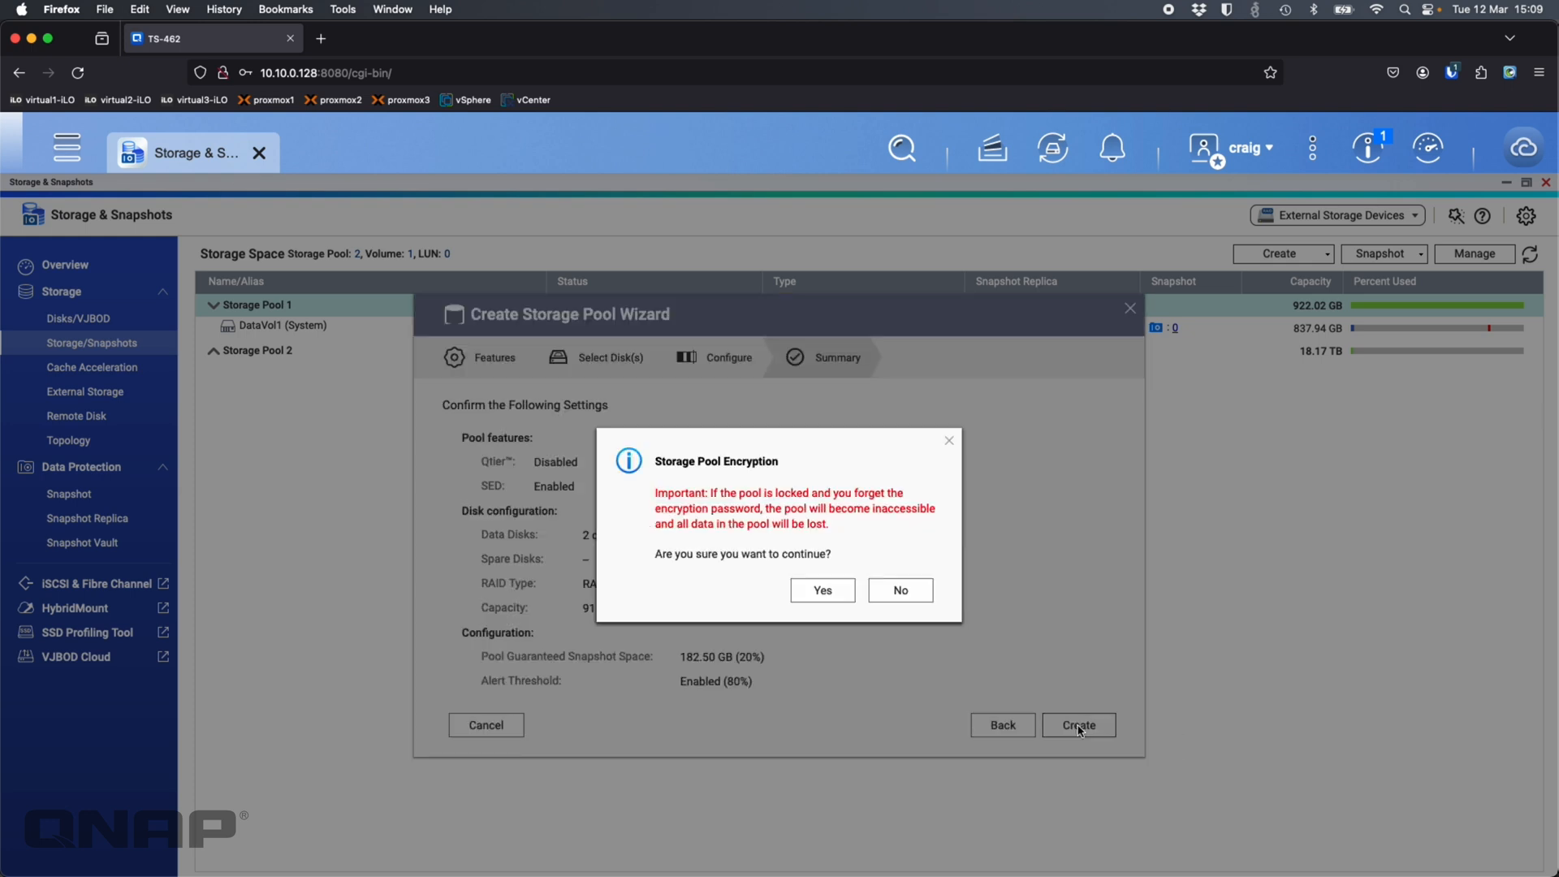
mouse_move(835, 677)
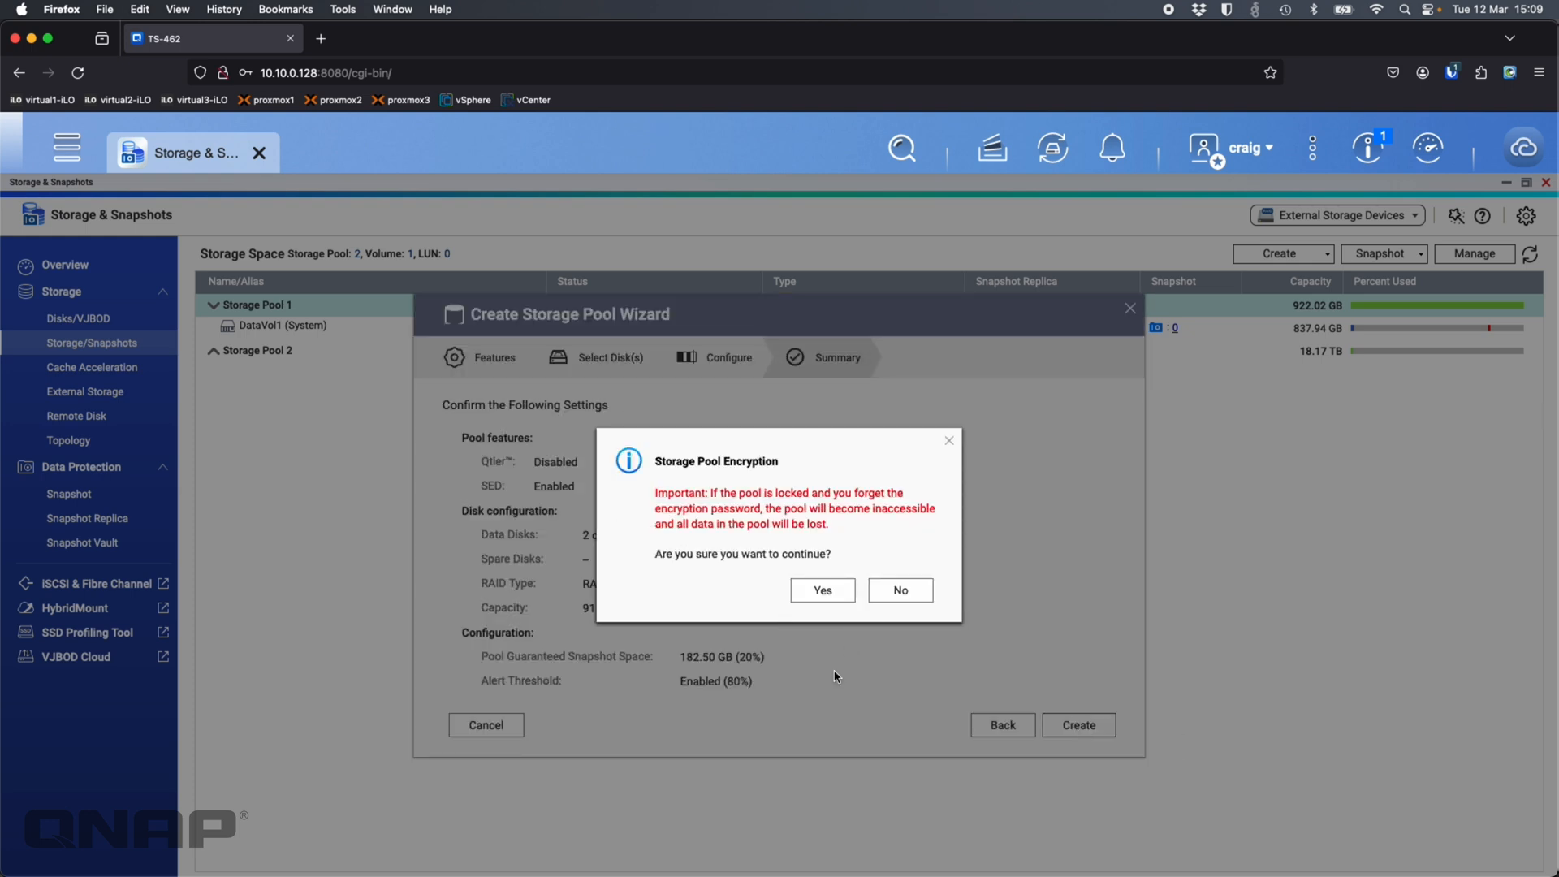
mouse_move(850, 708)
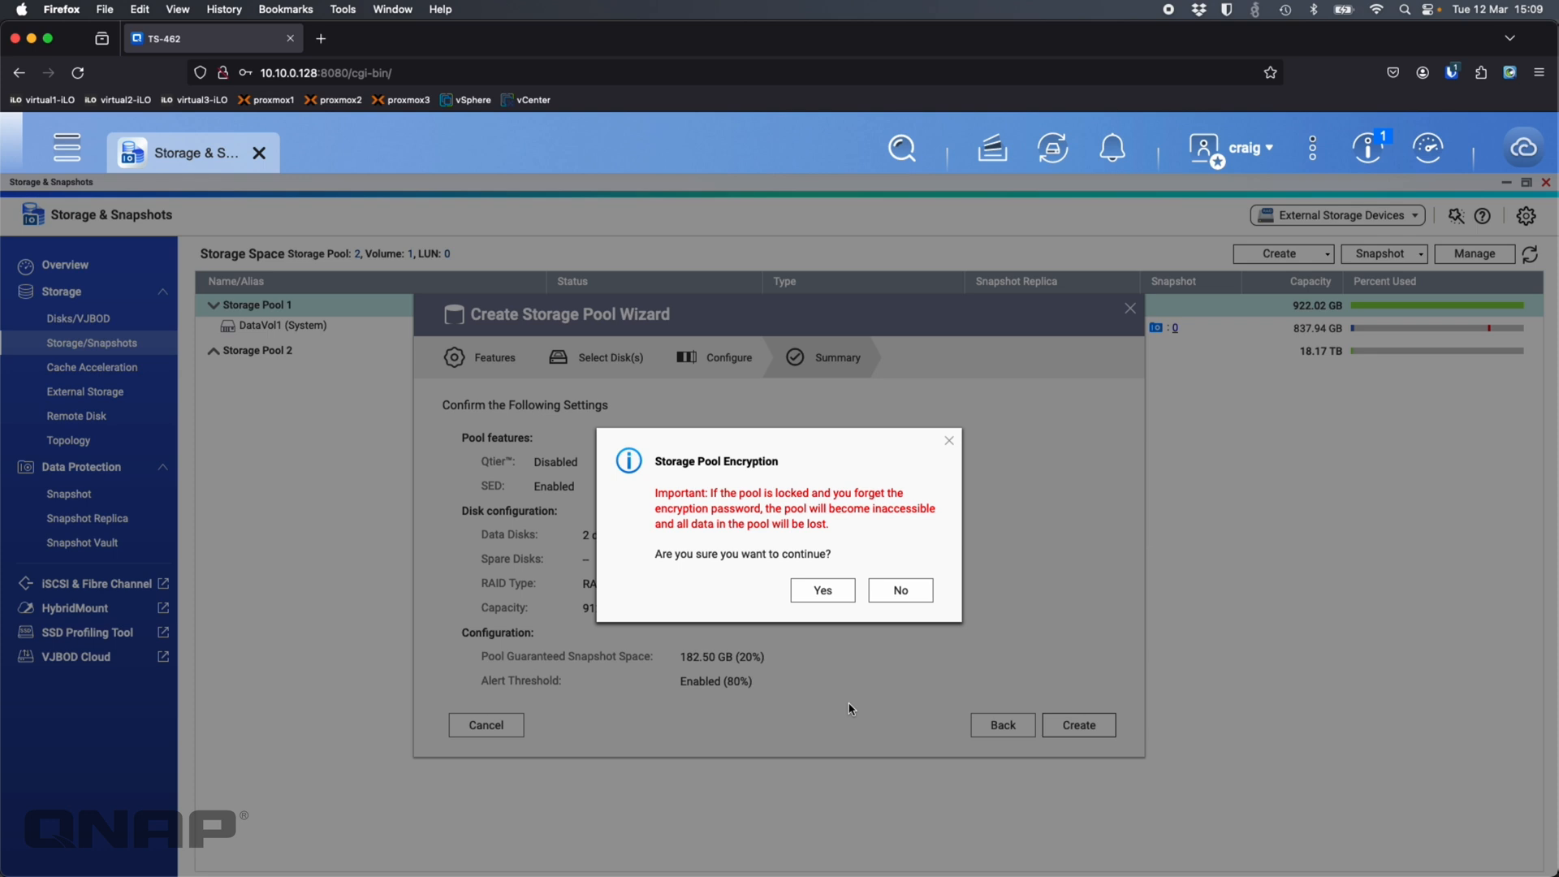
mouse_move(807, 602)
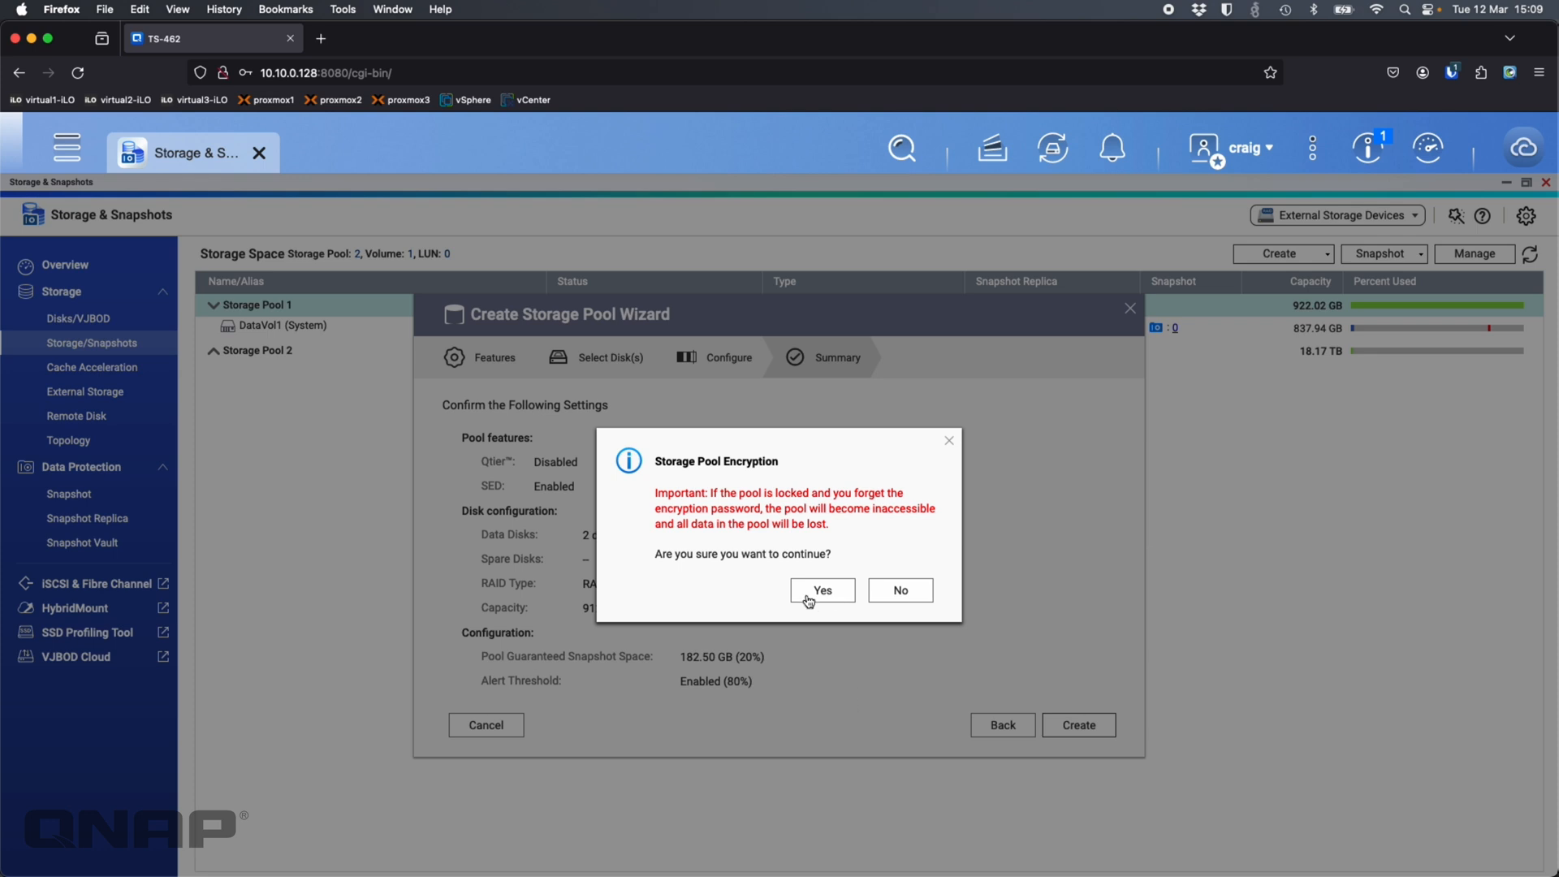
click(821, 590)
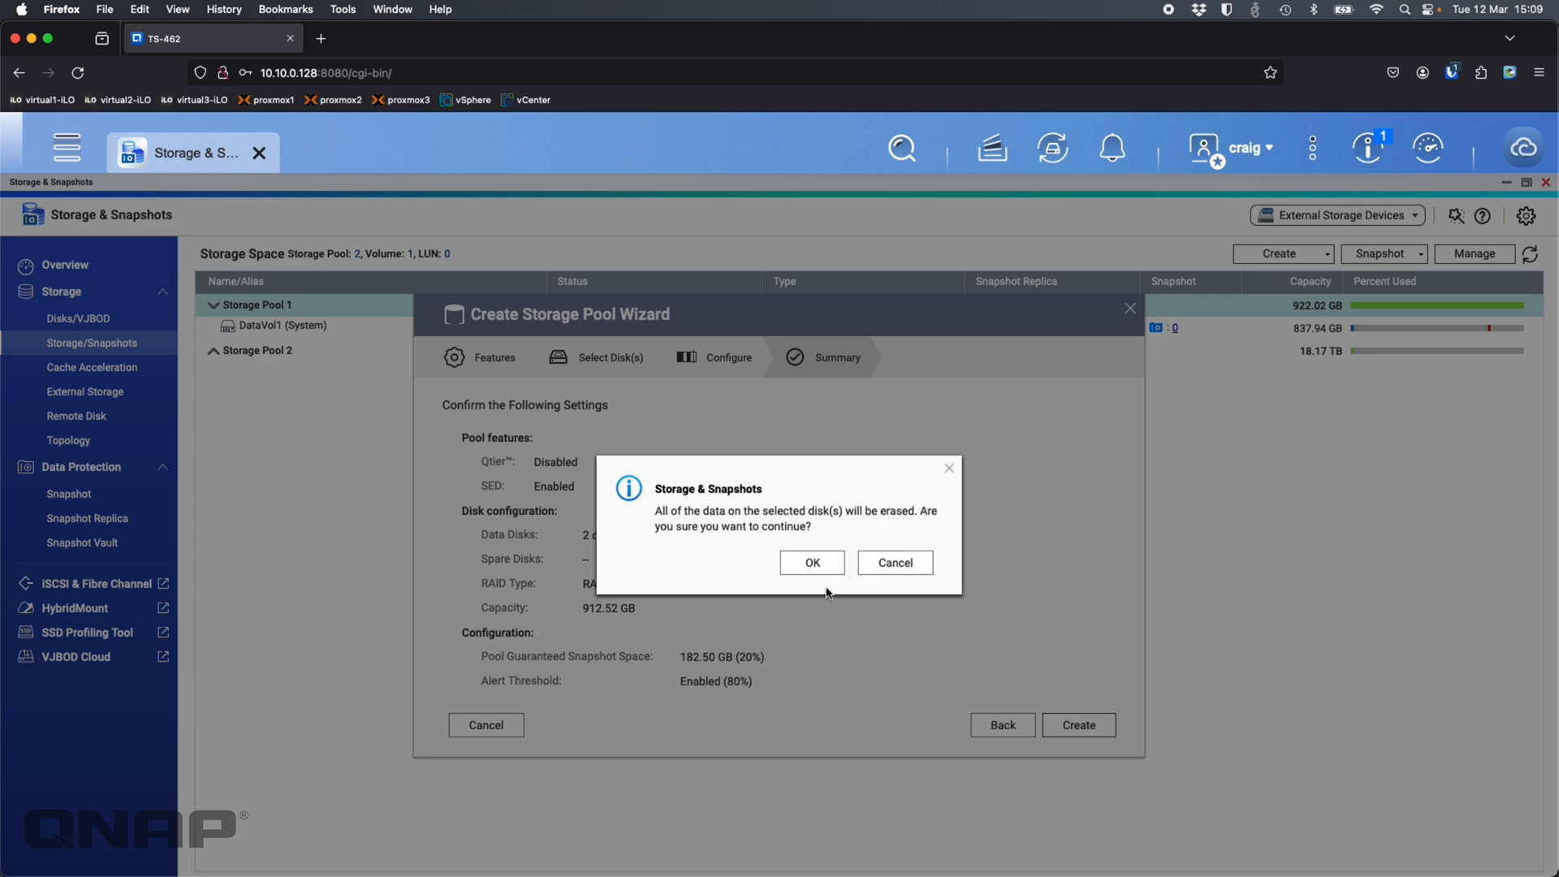
click(811, 562)
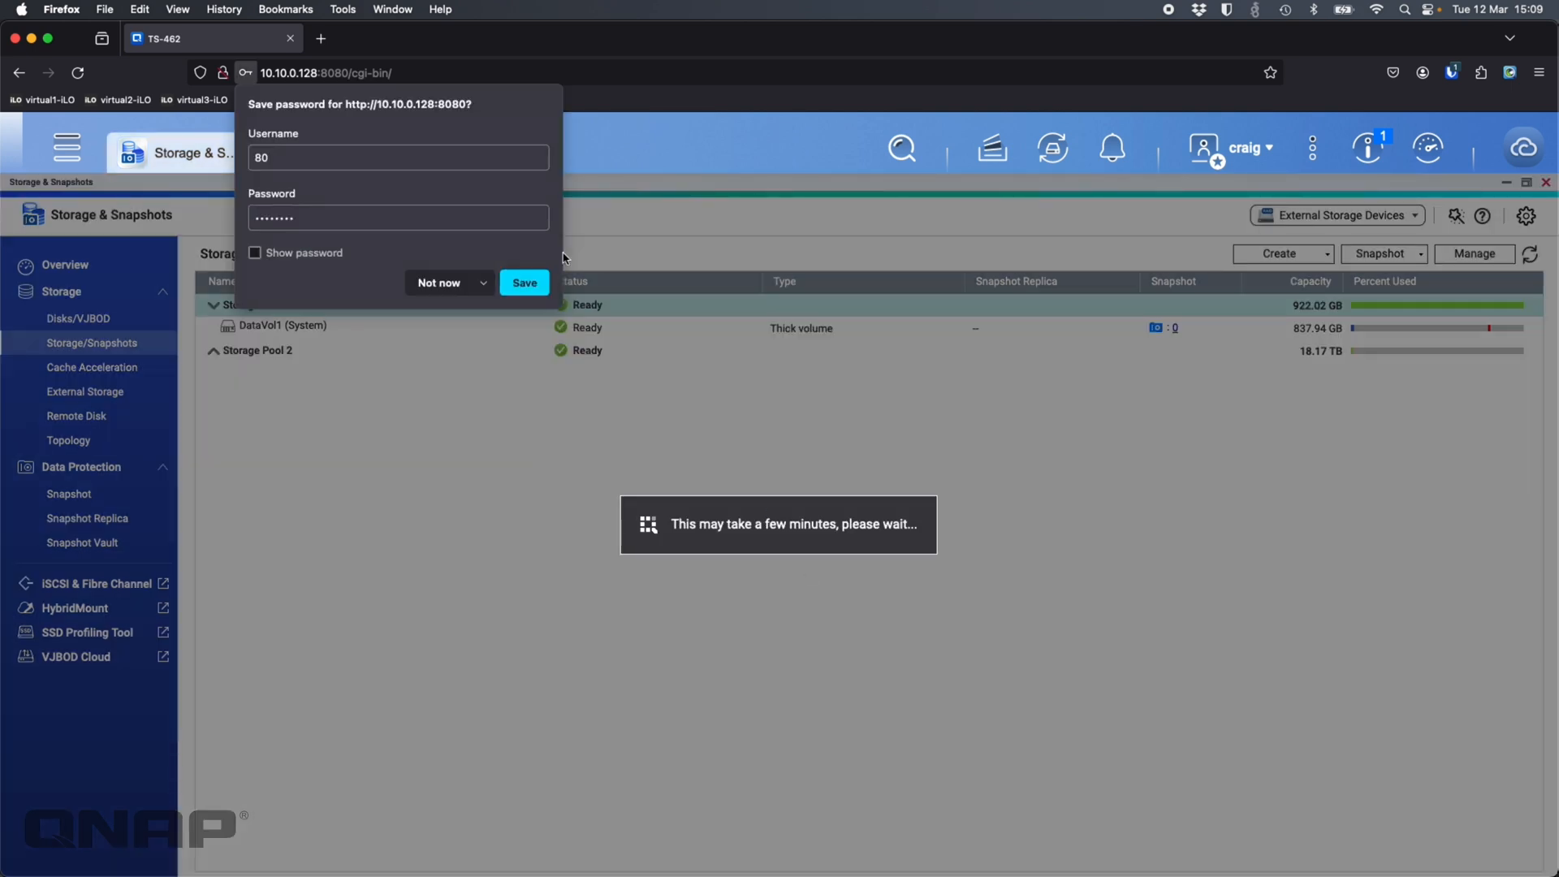
click(438, 287)
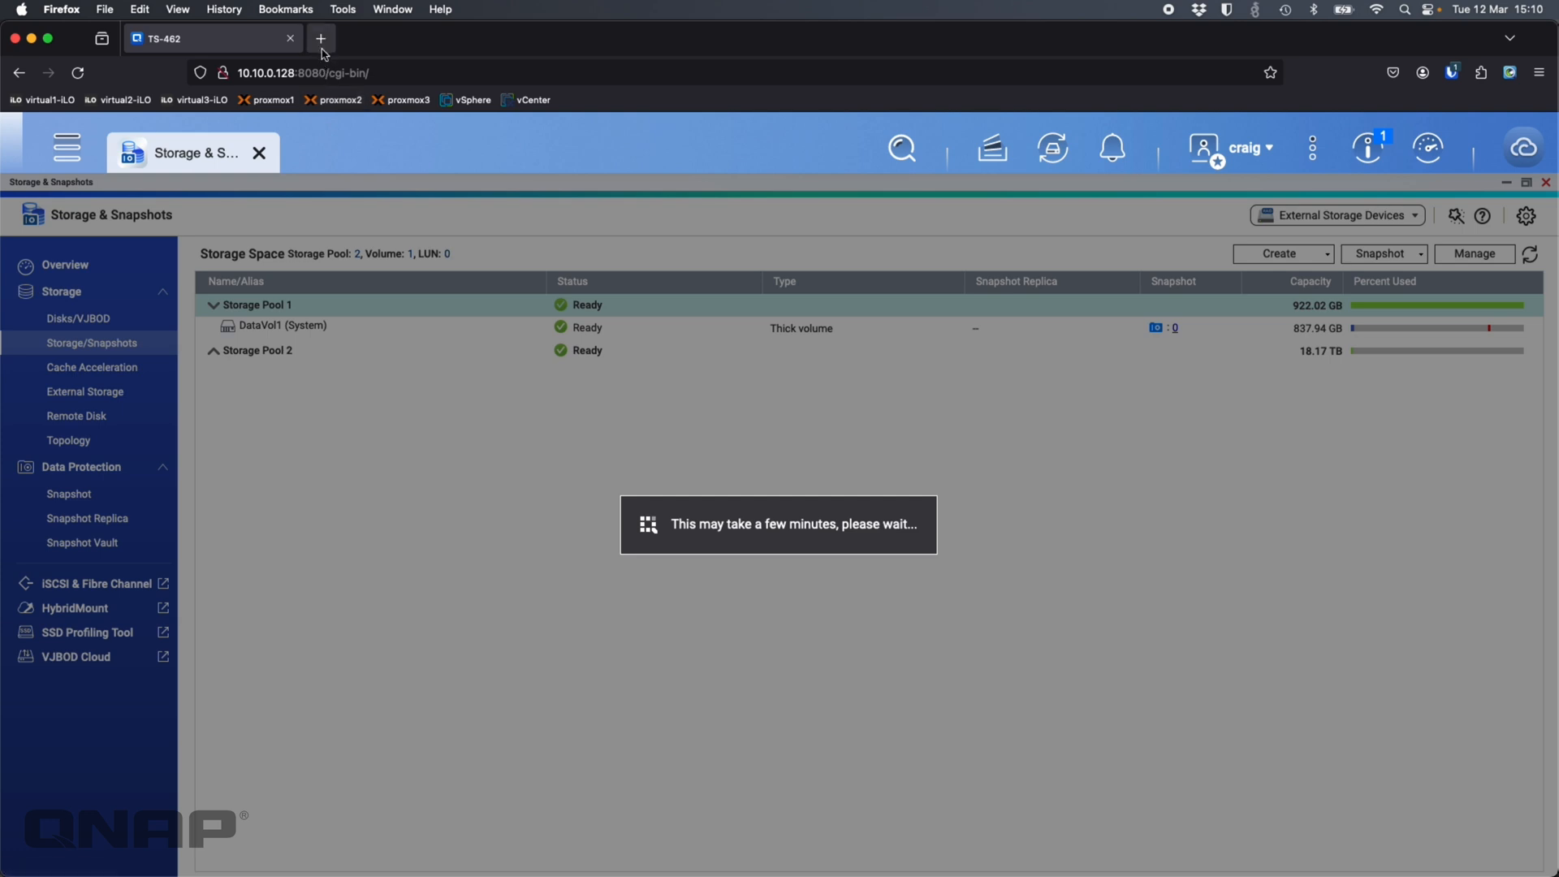
- In a new tab, filter the TS-462 SSD compatibility list to TCG Opal SED drives
click(320, 39)
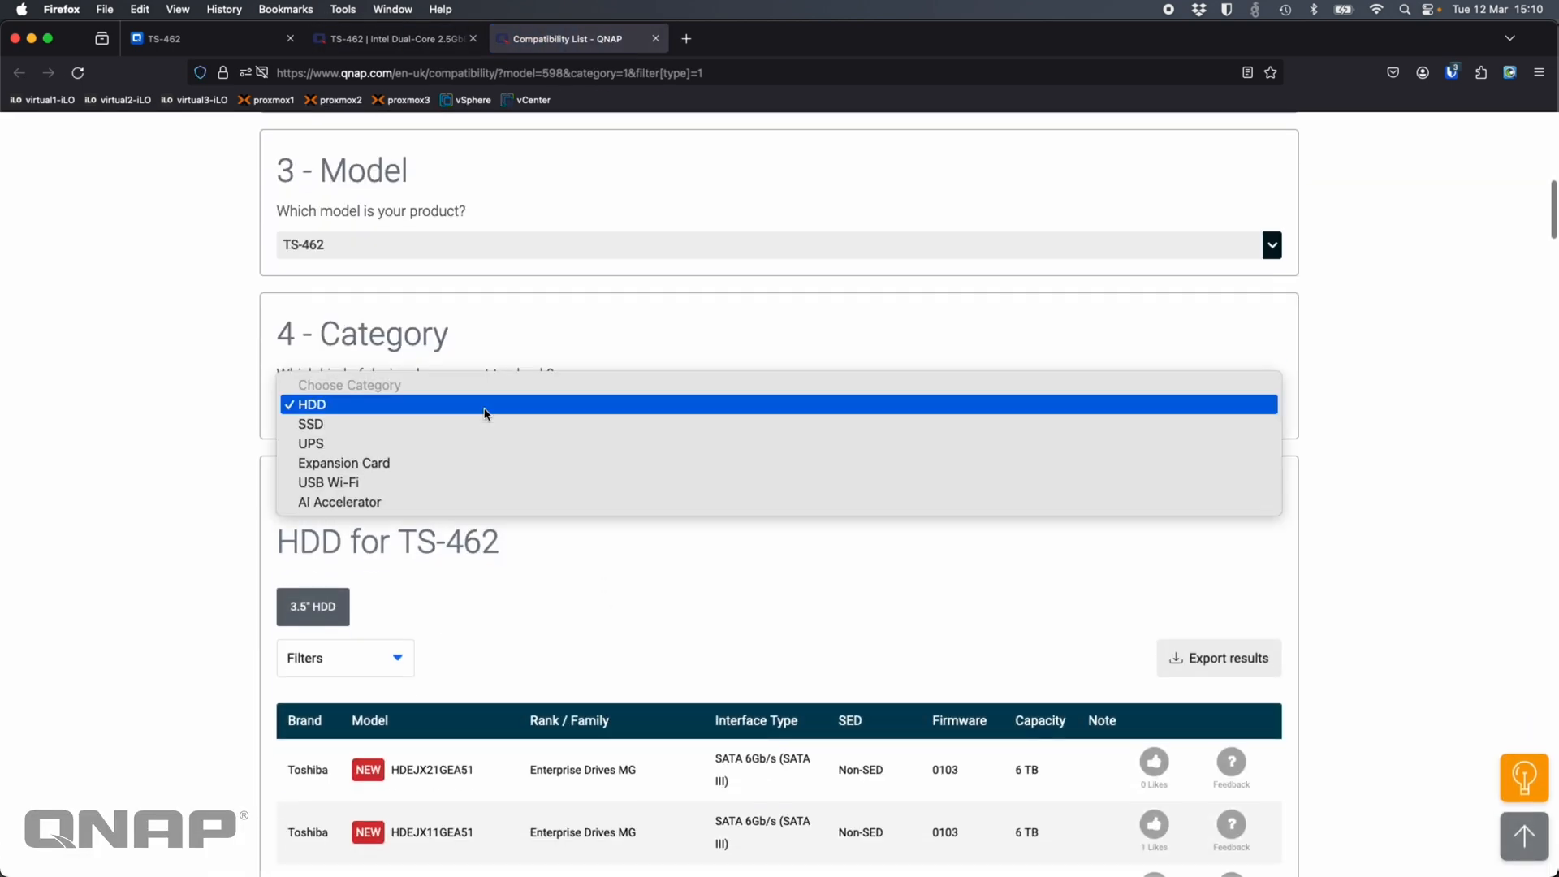
click(310, 424)
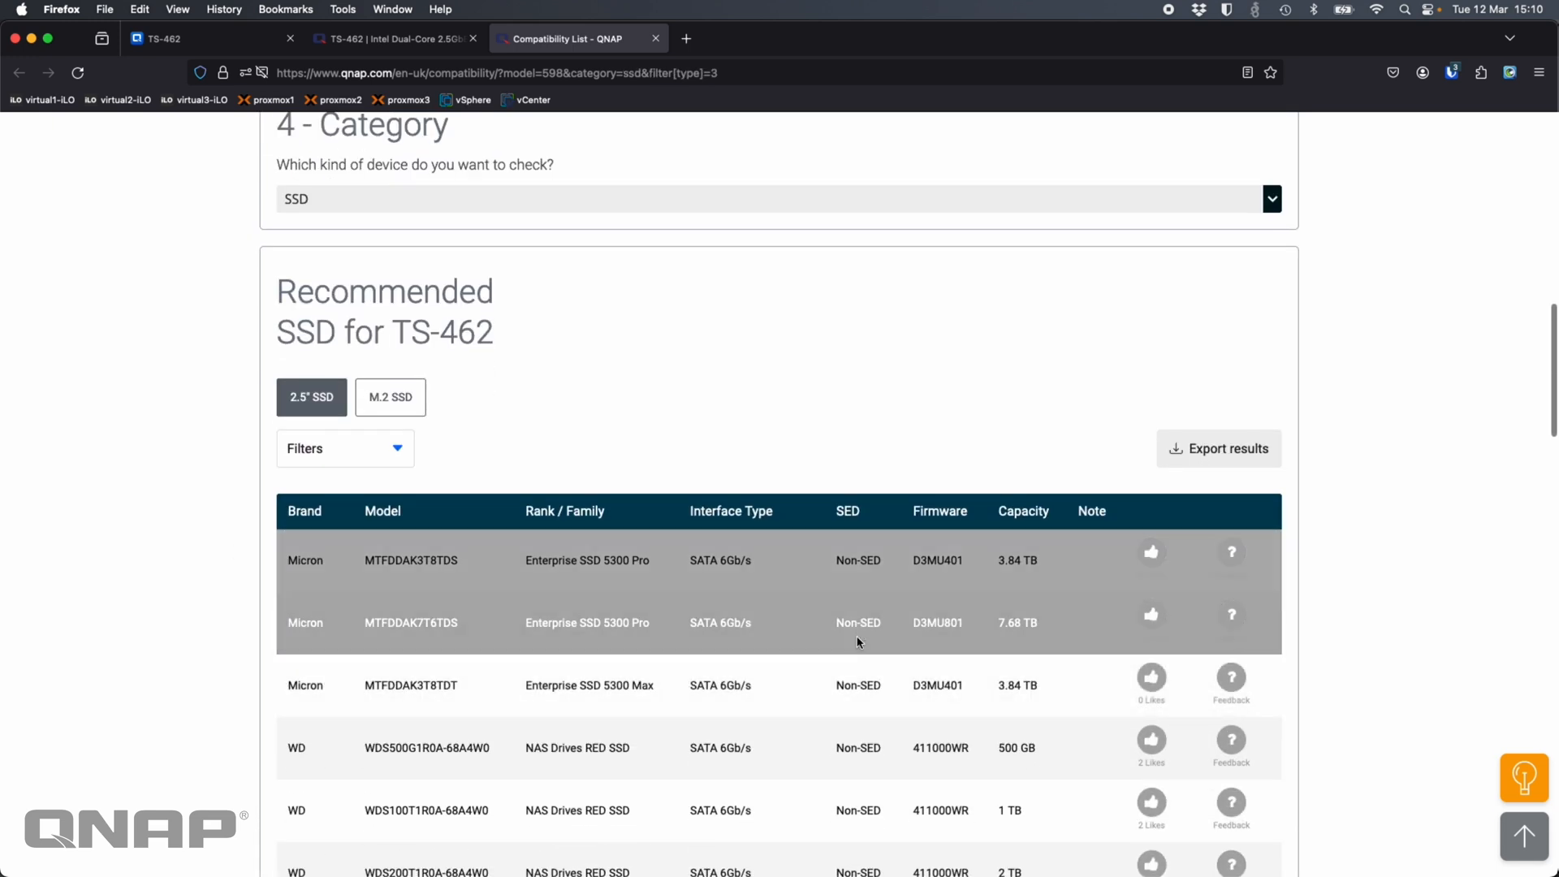
scroll(down, 3)
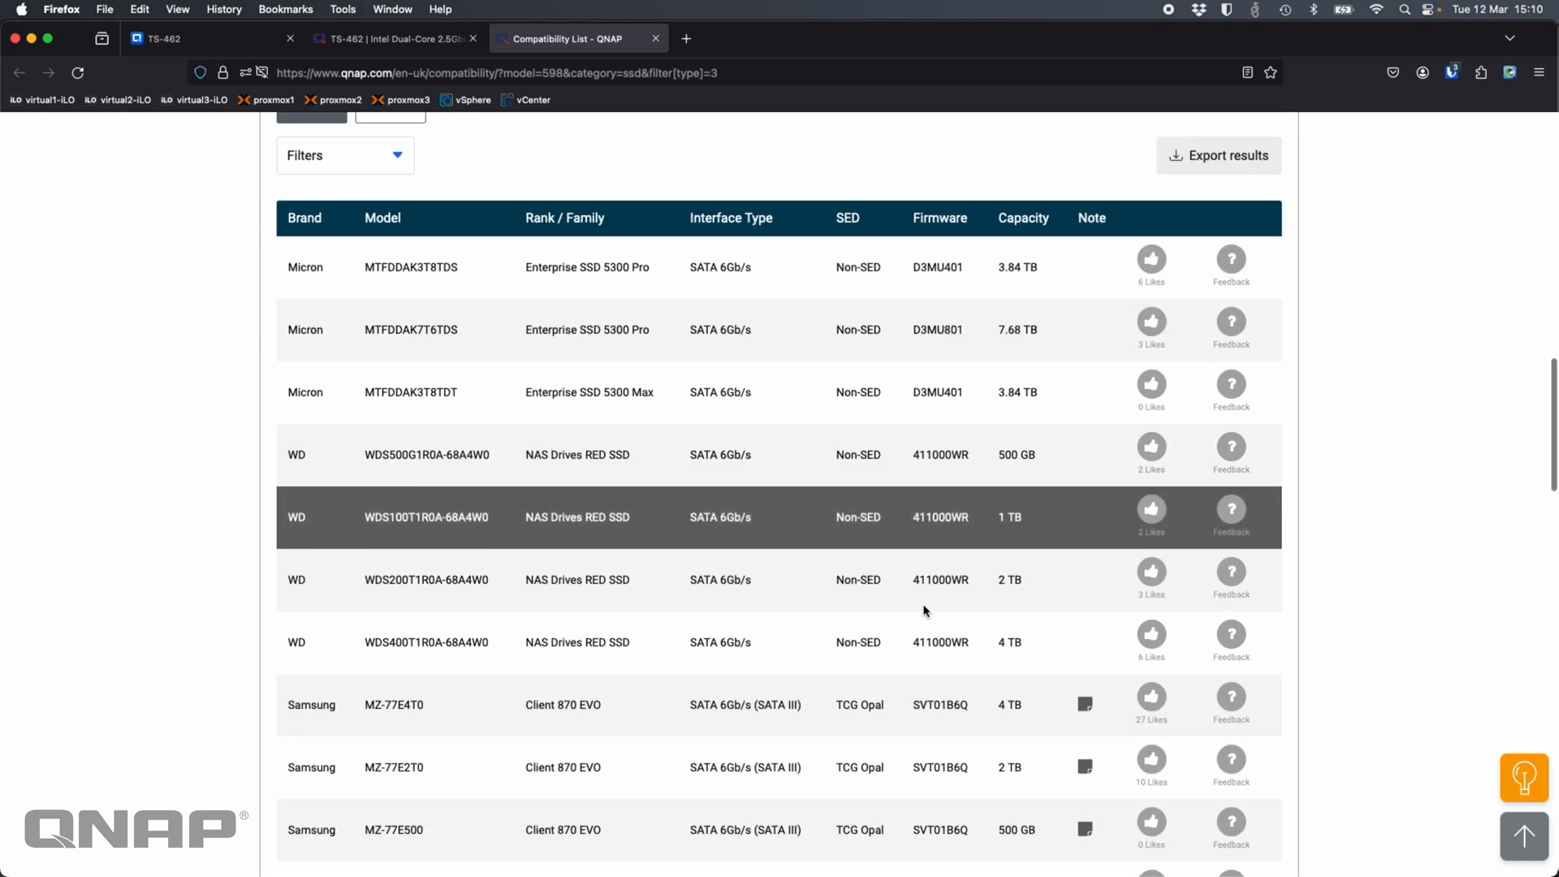
click(345, 155)
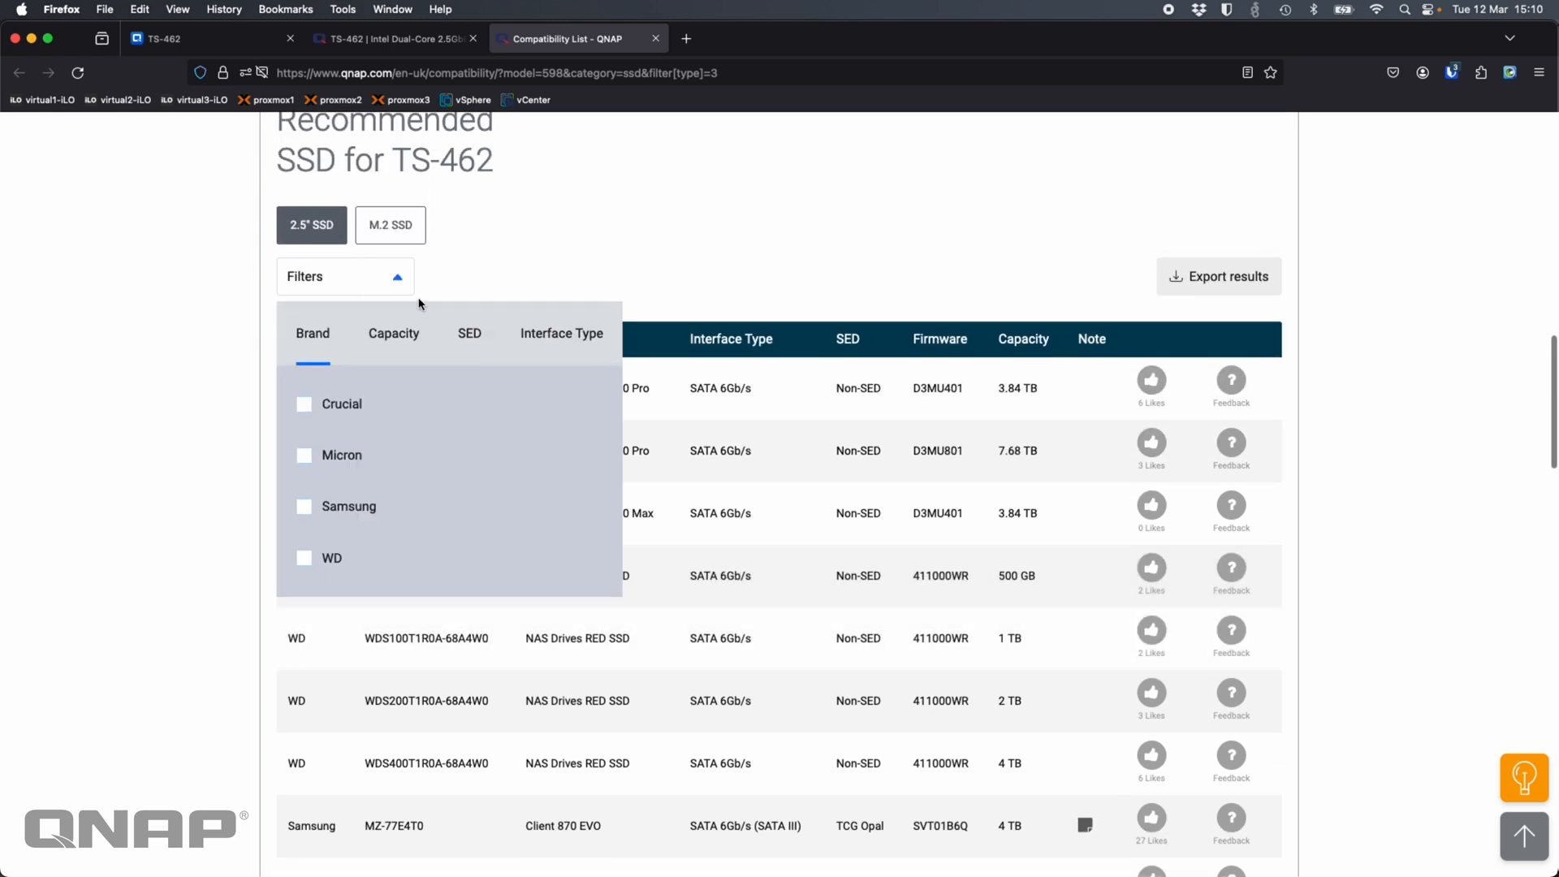
click(468, 333)
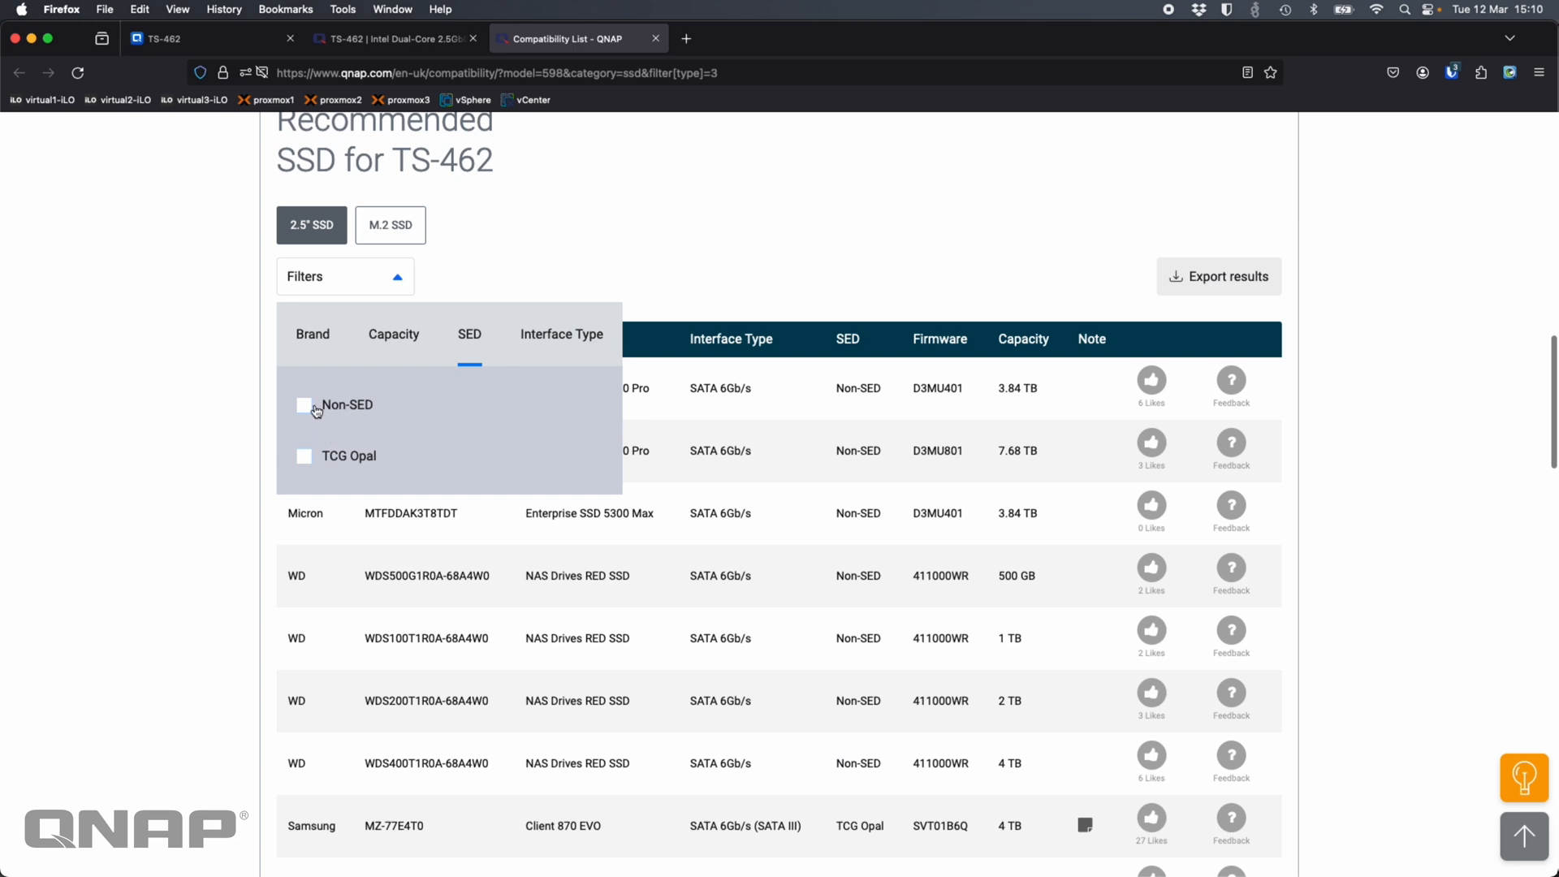
click(304, 456)
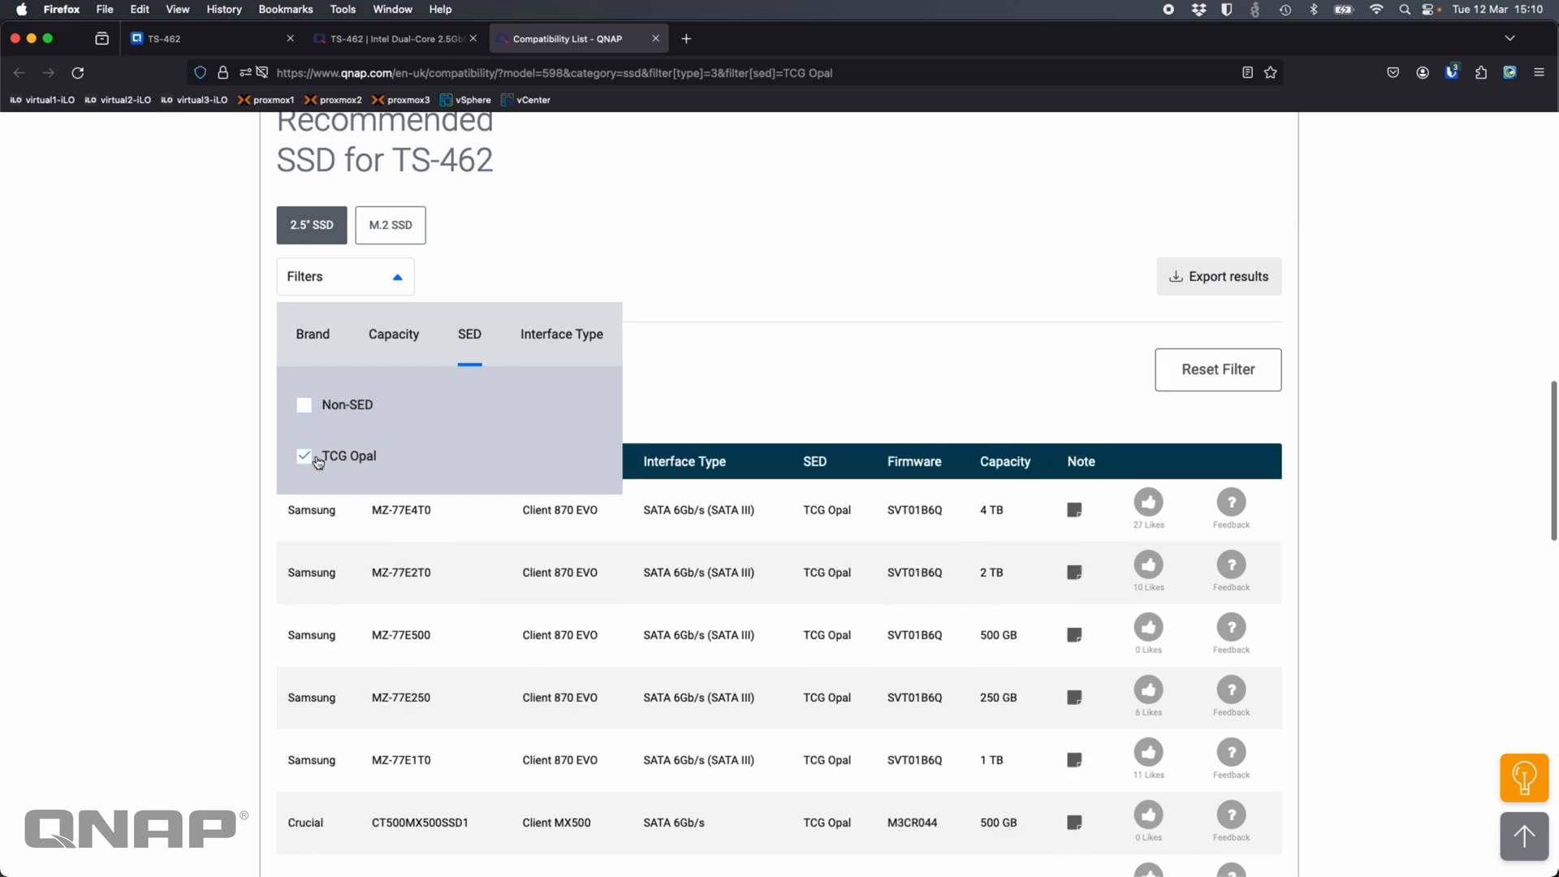
scroll(down, 3)
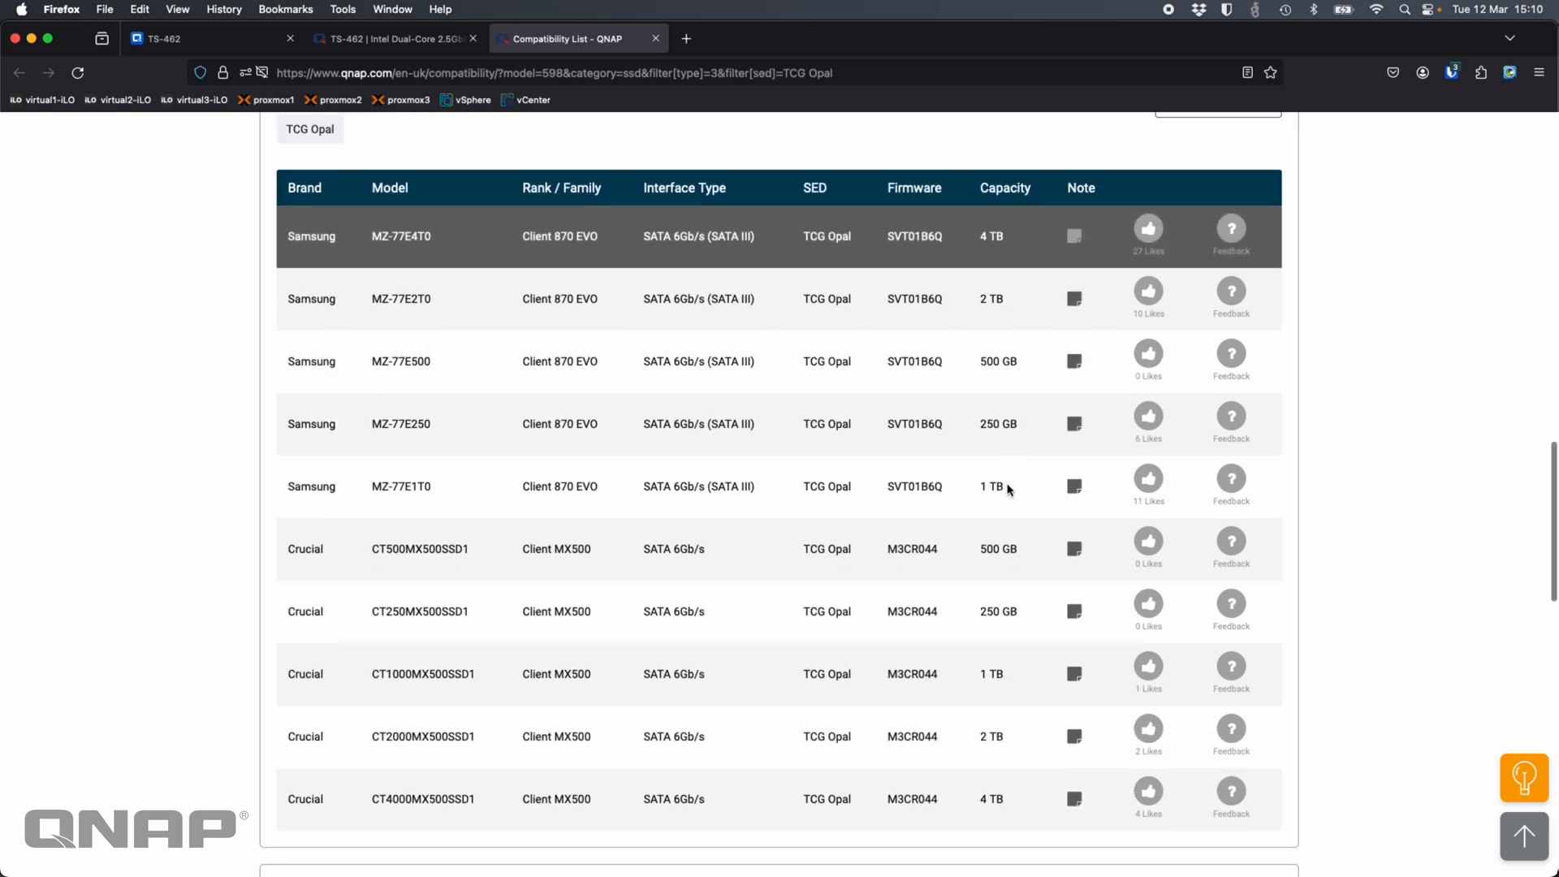
scroll(down, 3)
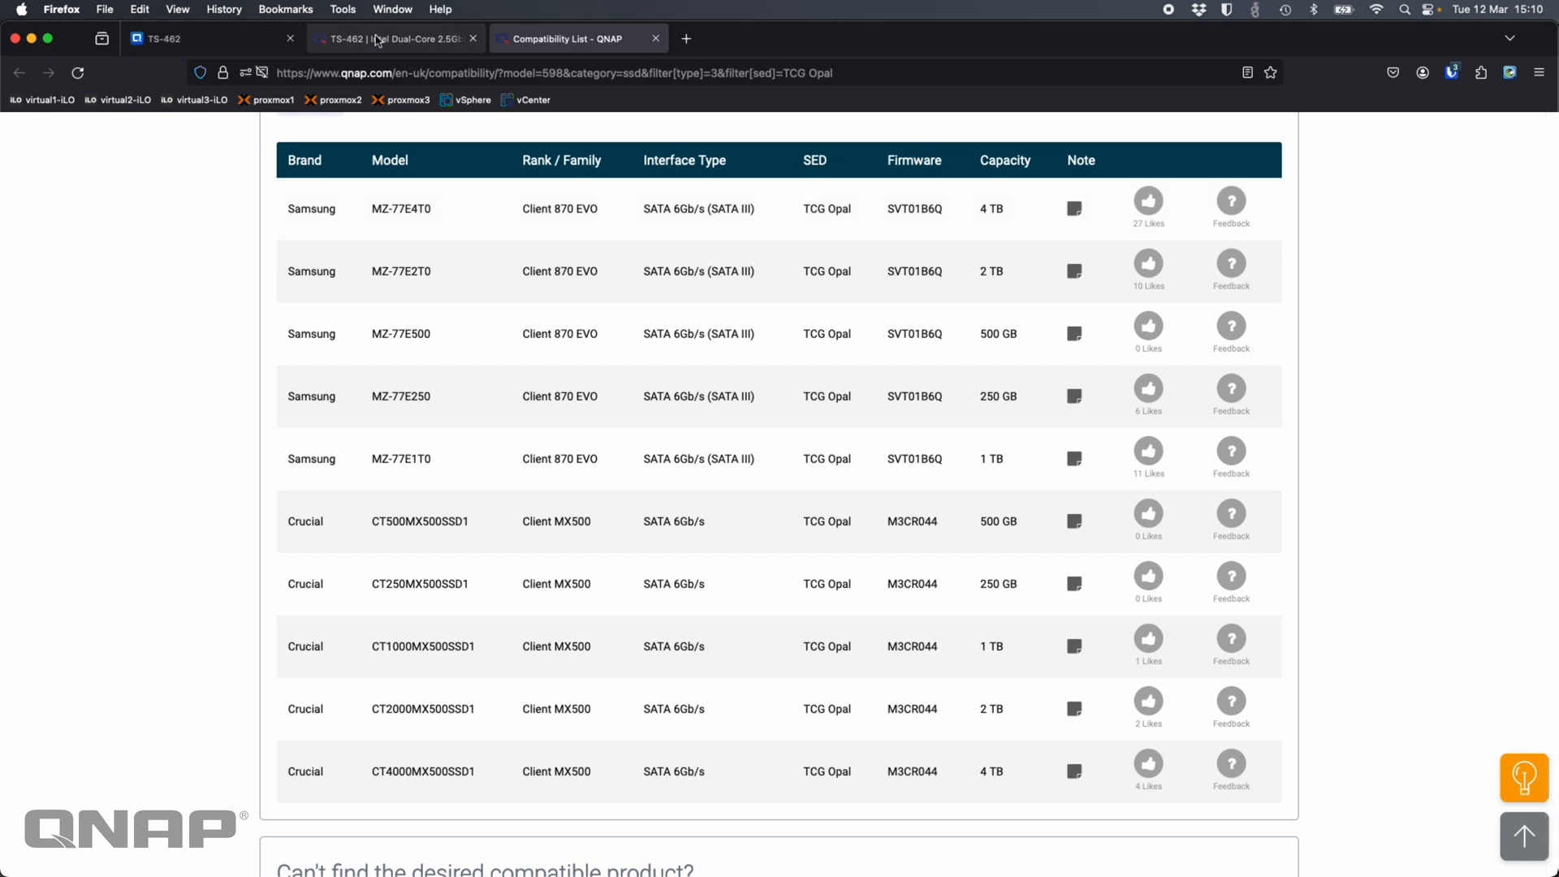
- Return to the TS-462 NAS tab while the SED pool finishes creating
click(212, 38)
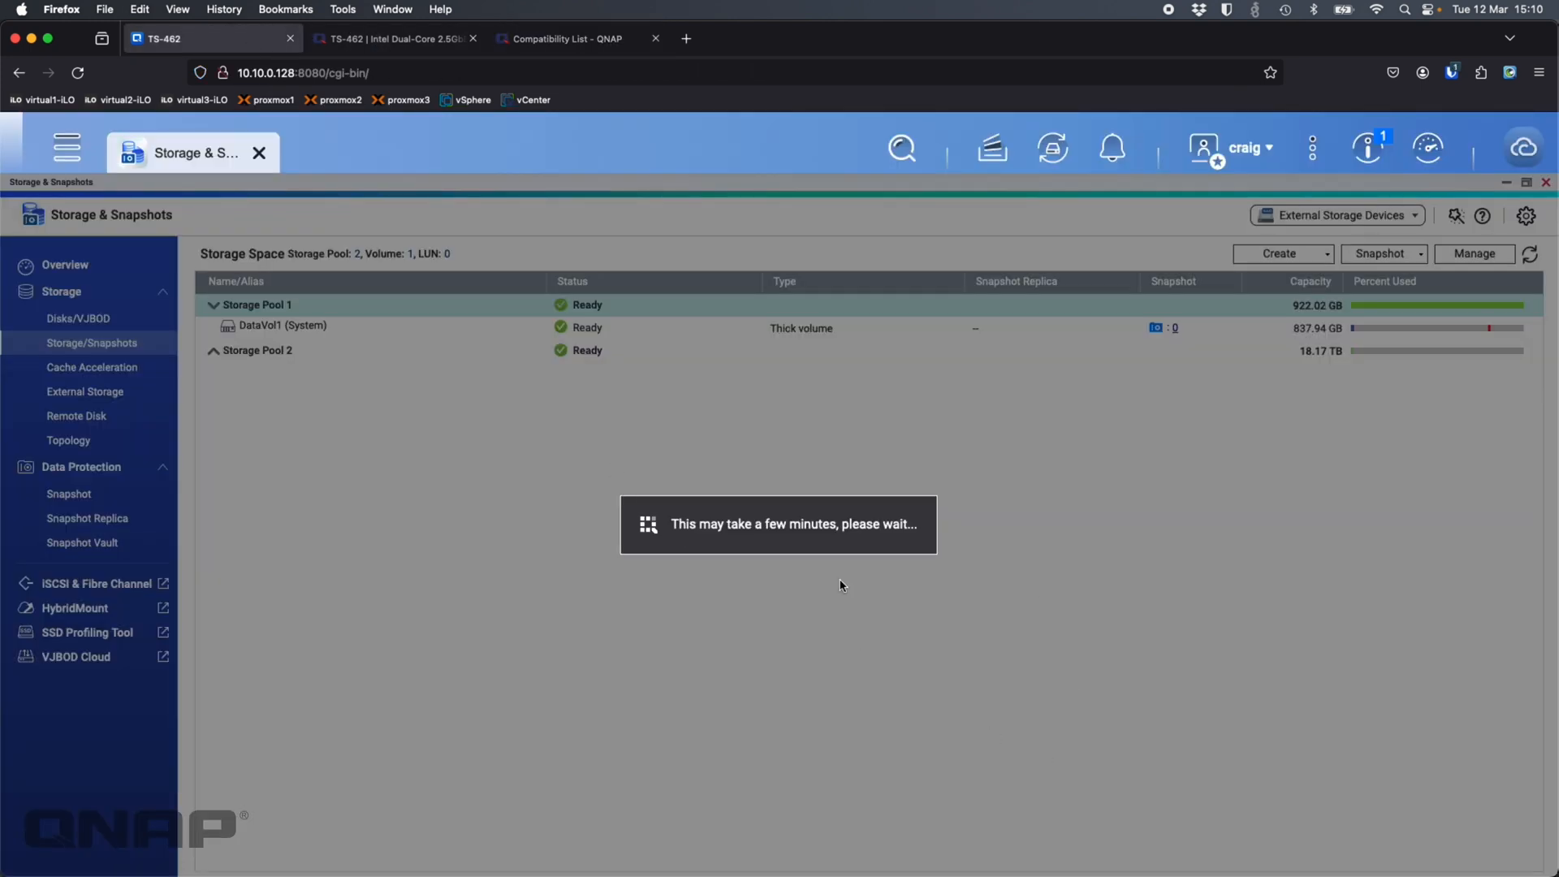
mouse_move(693, 629)
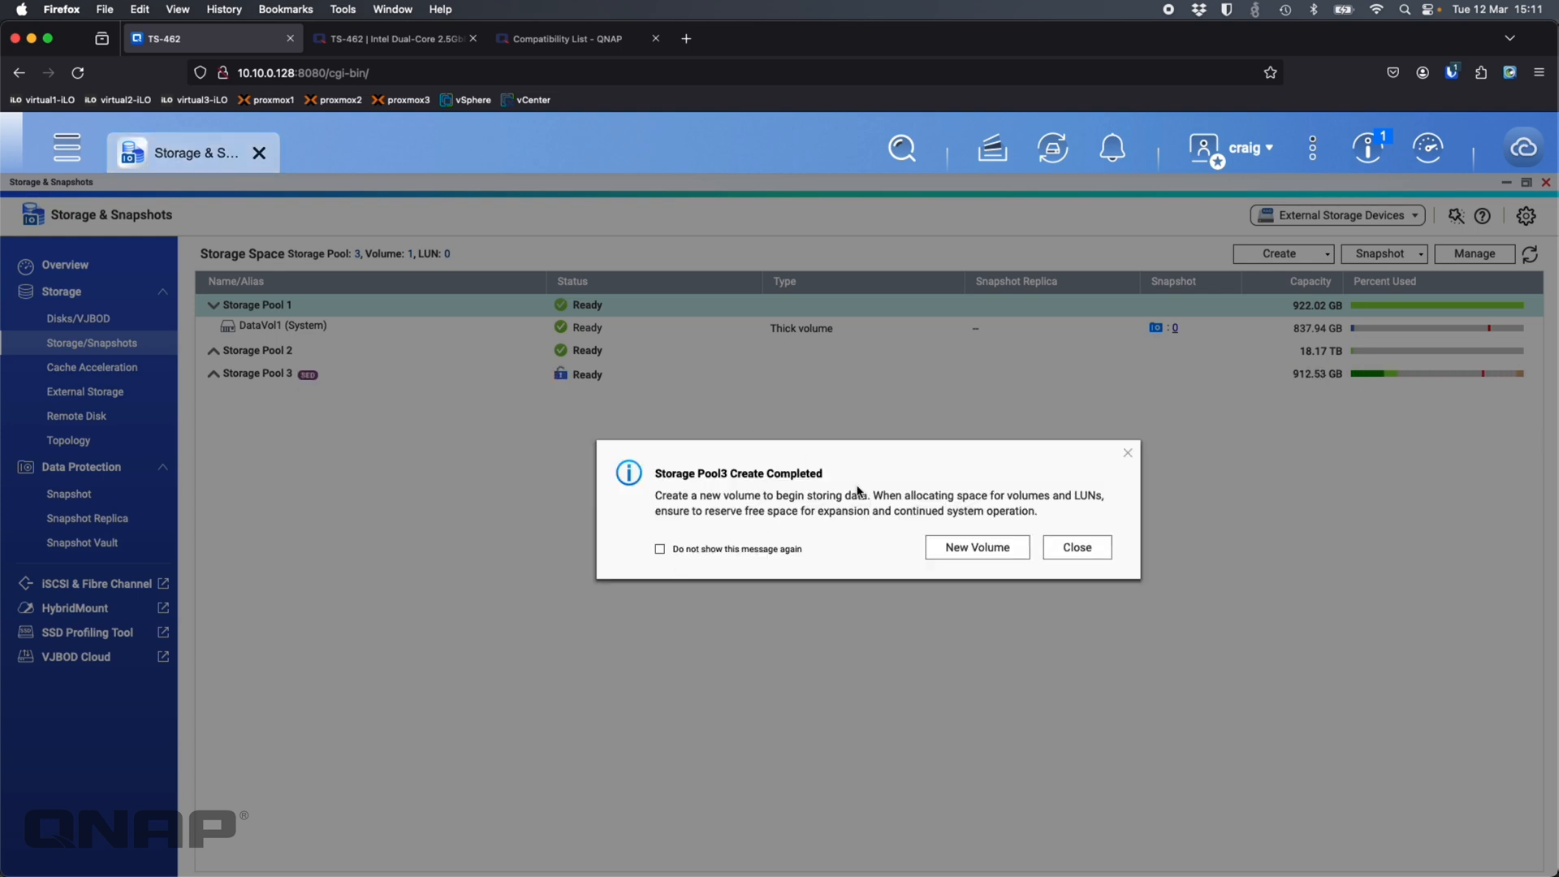
- Create thin volume DataVol2 (about 130.86 GB) on Storage Pool 3 with default snapshot settings
click(976, 546)
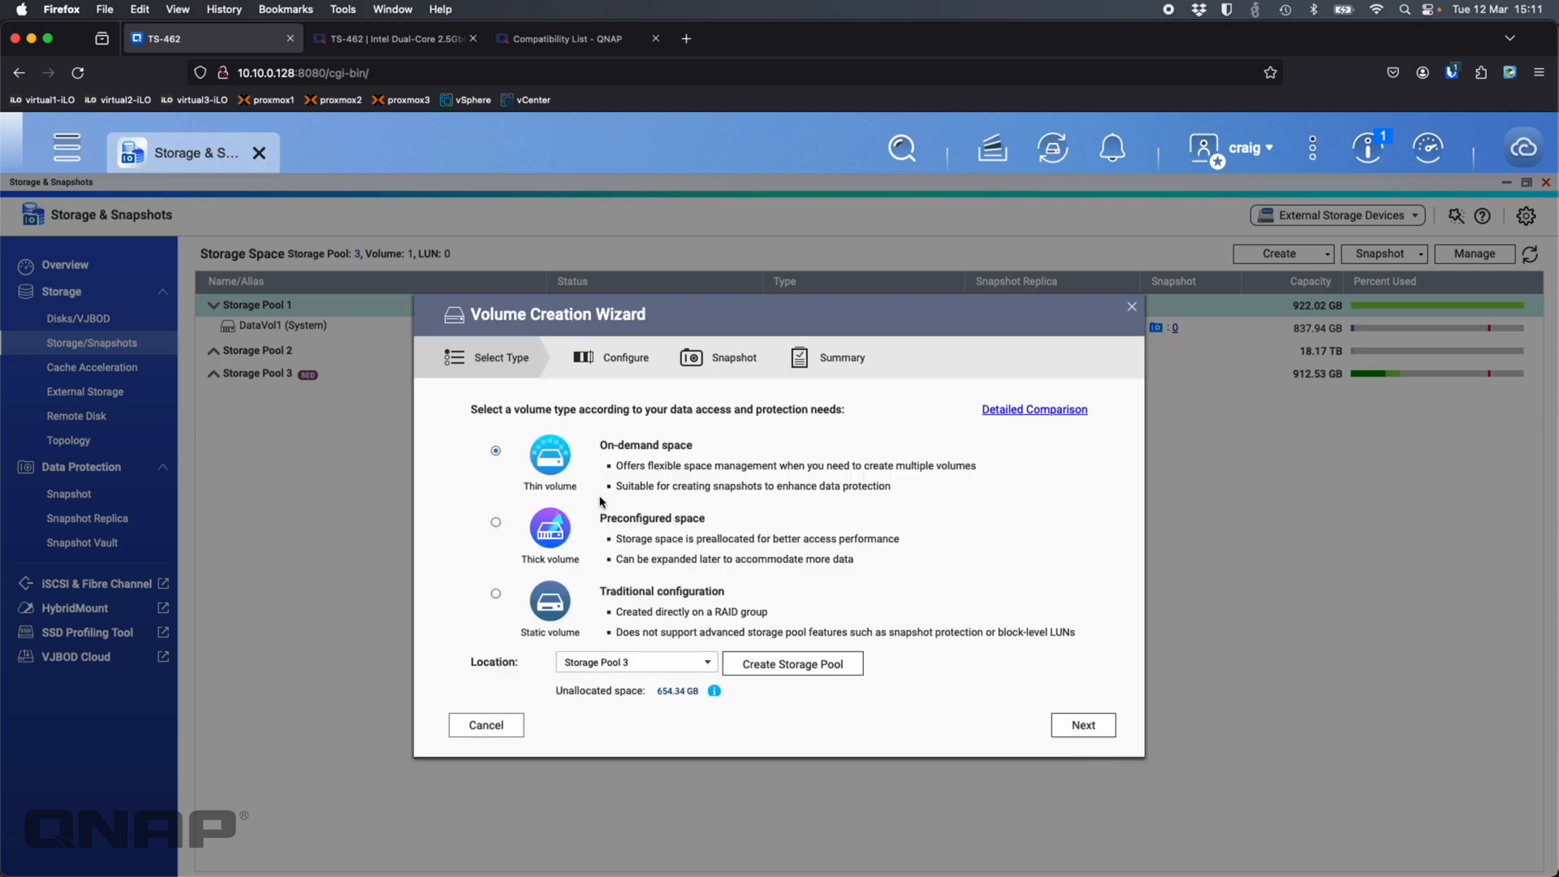
click(1082, 724)
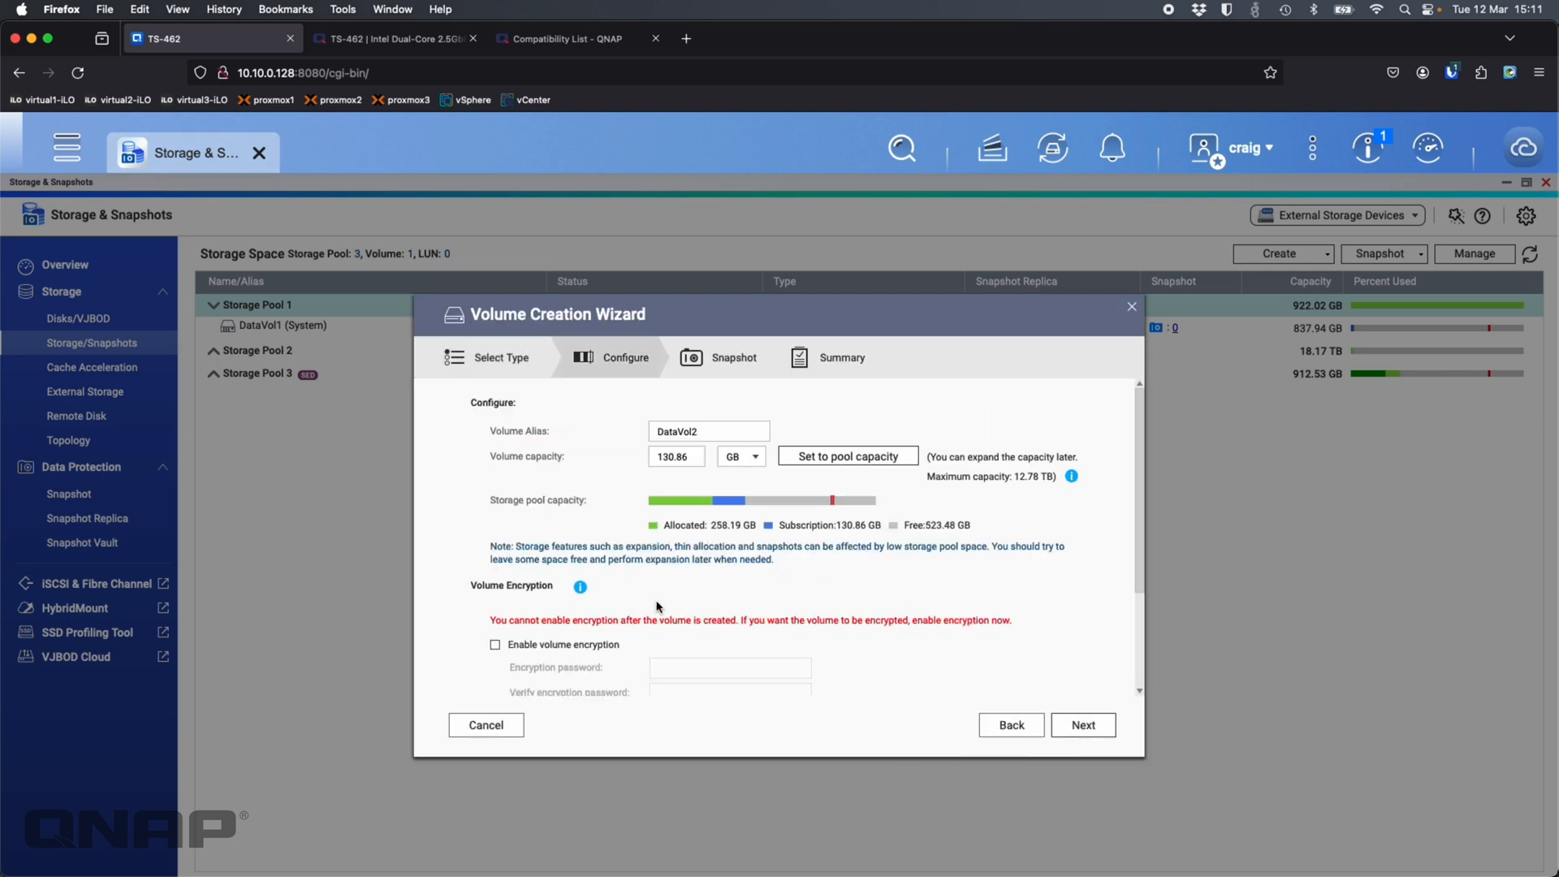
mouse_move(639, 686)
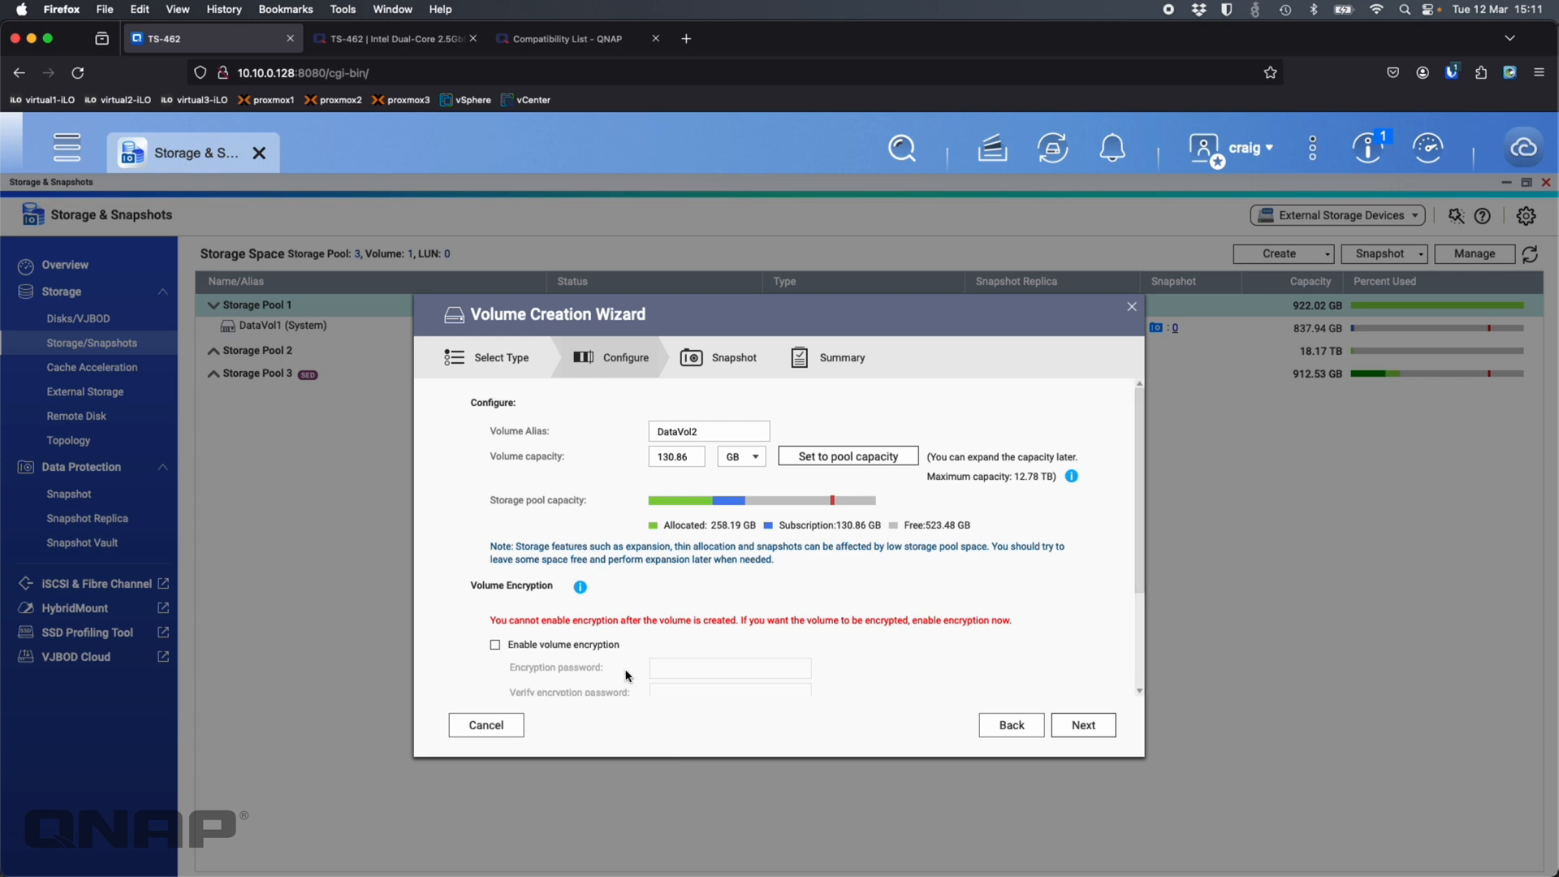
click(1083, 725)
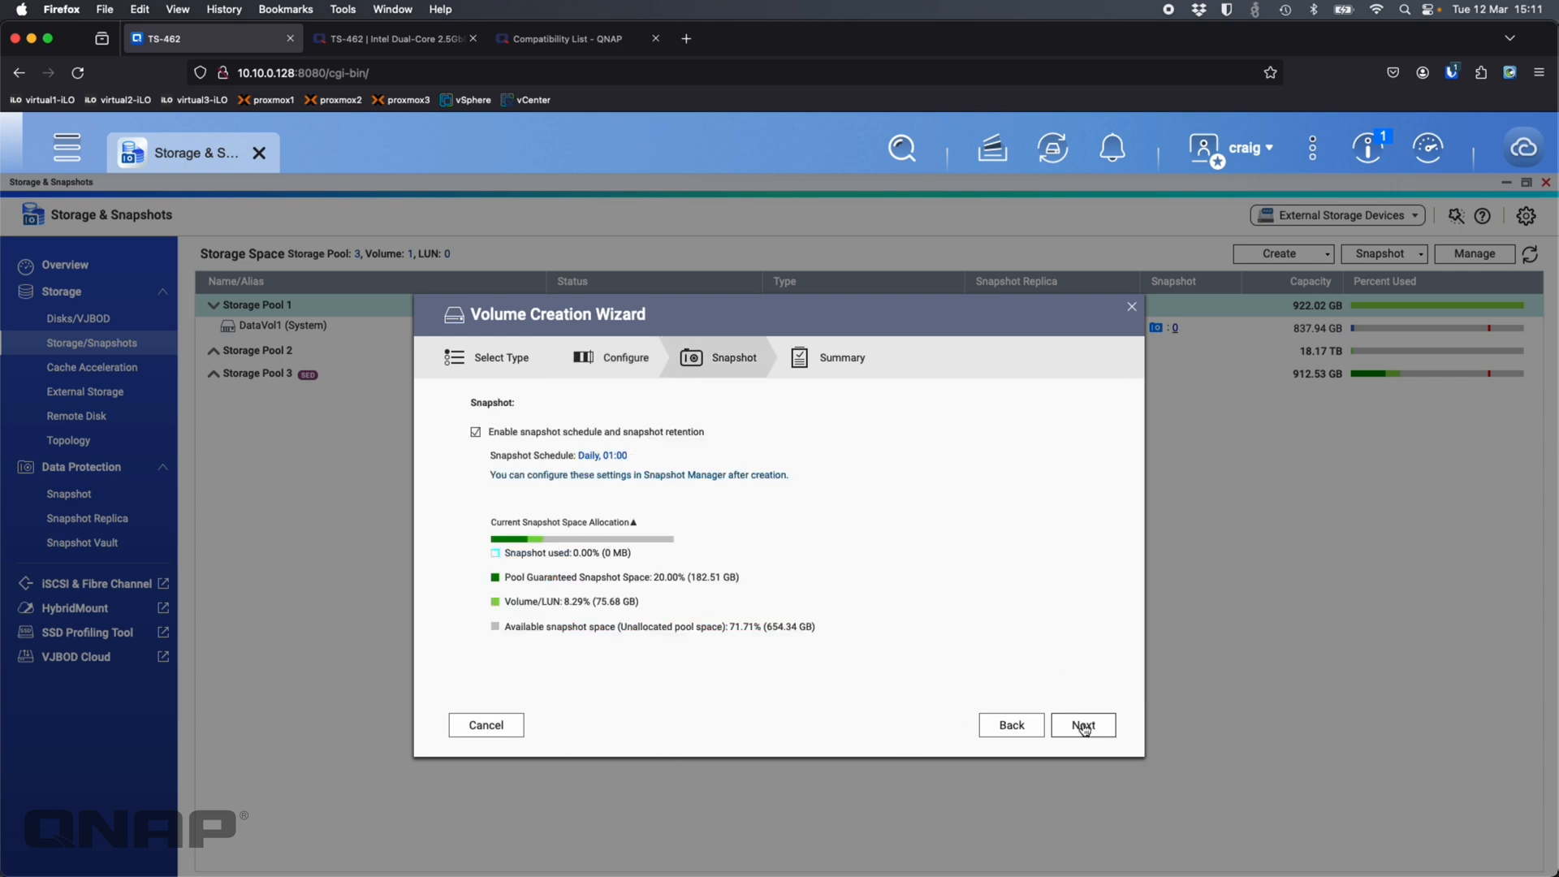
click(475, 431)
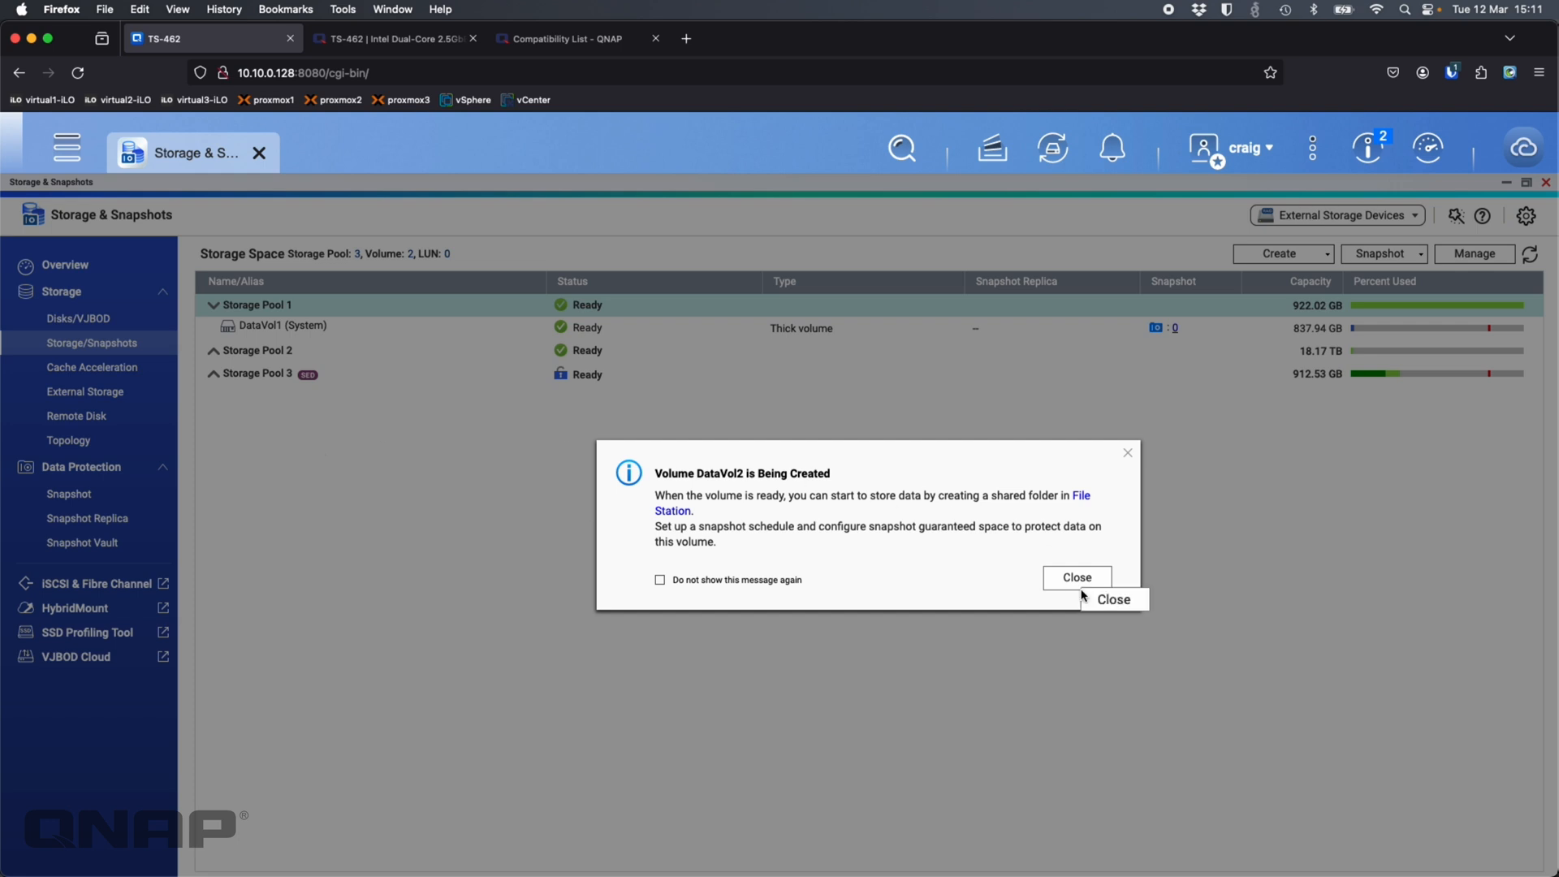
- Dismiss the volume creation message and confirm locking SED Storage Pool 3
click(1077, 578)
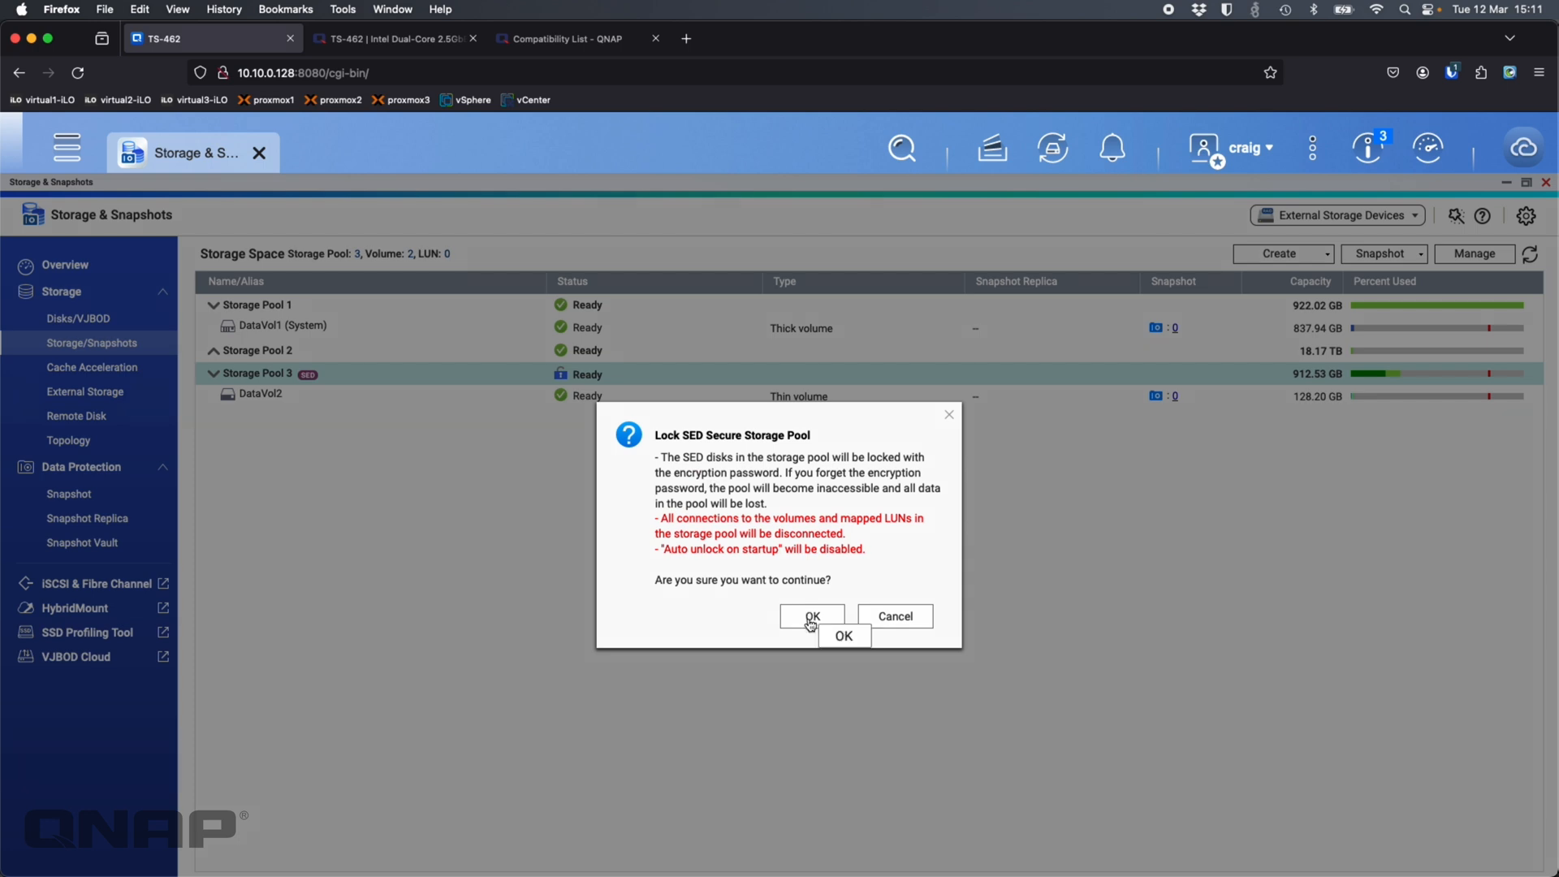
click(812, 617)
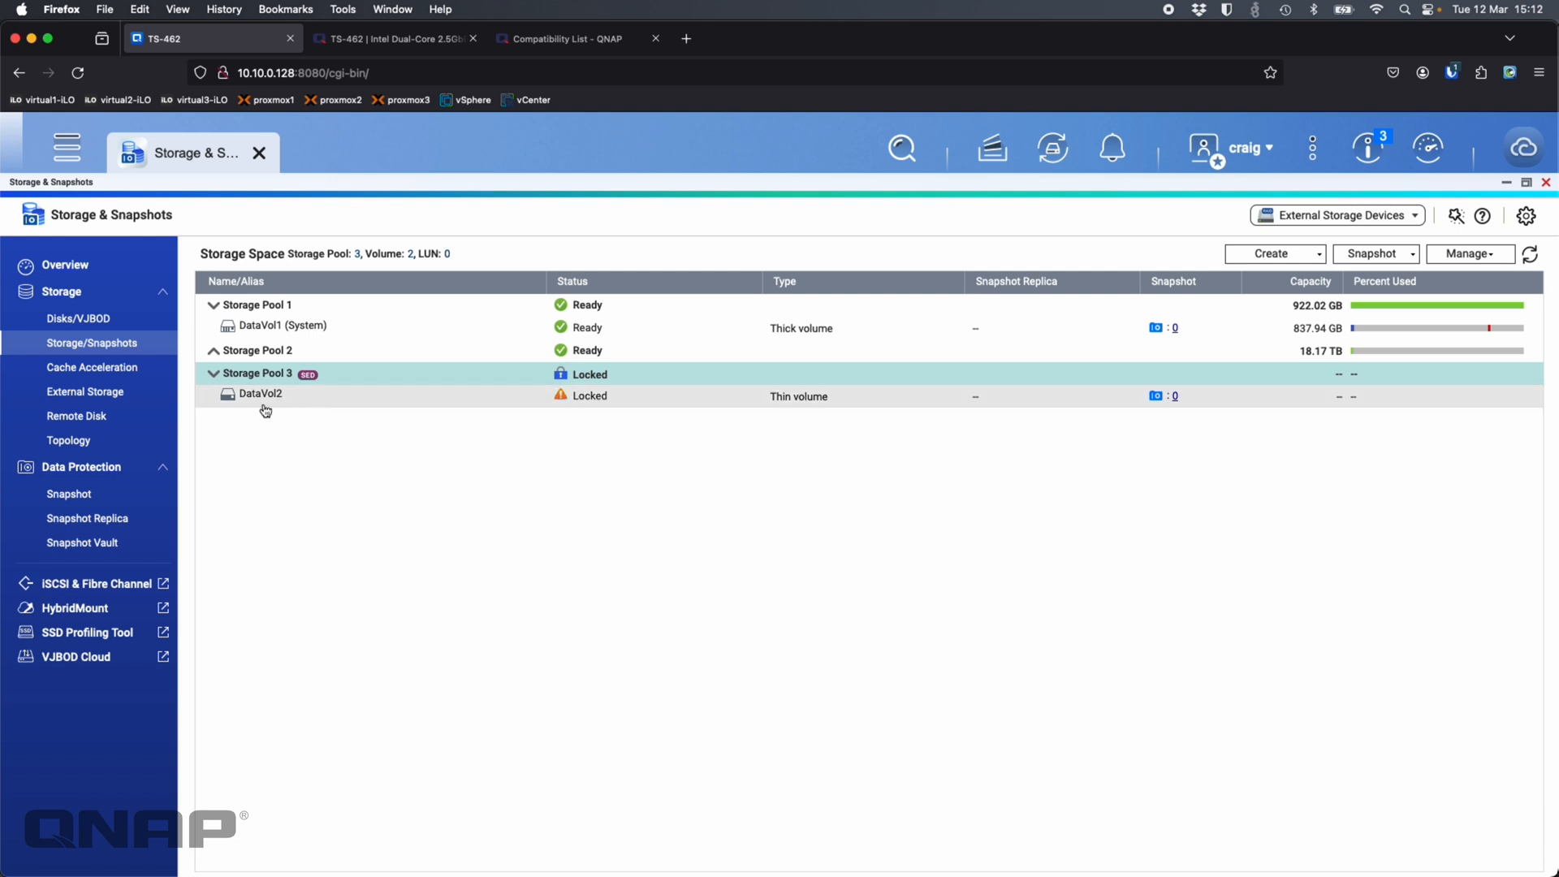
mouse_move(1321, 405)
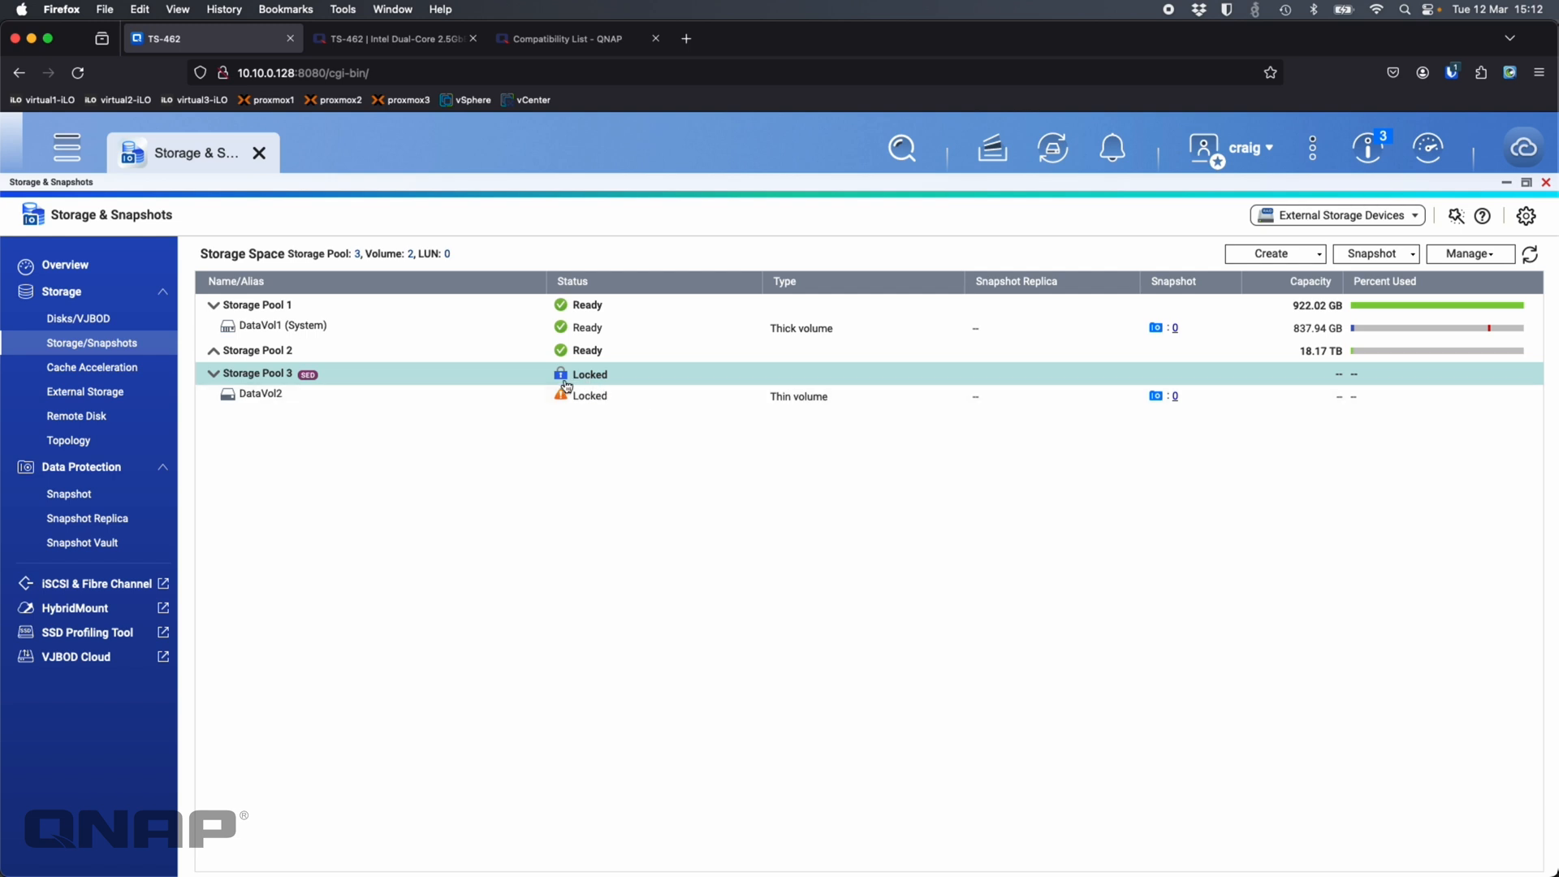
- Unlock Storage Pool 3 with its encryption password, declining to save it in Firefox
click(589, 373)
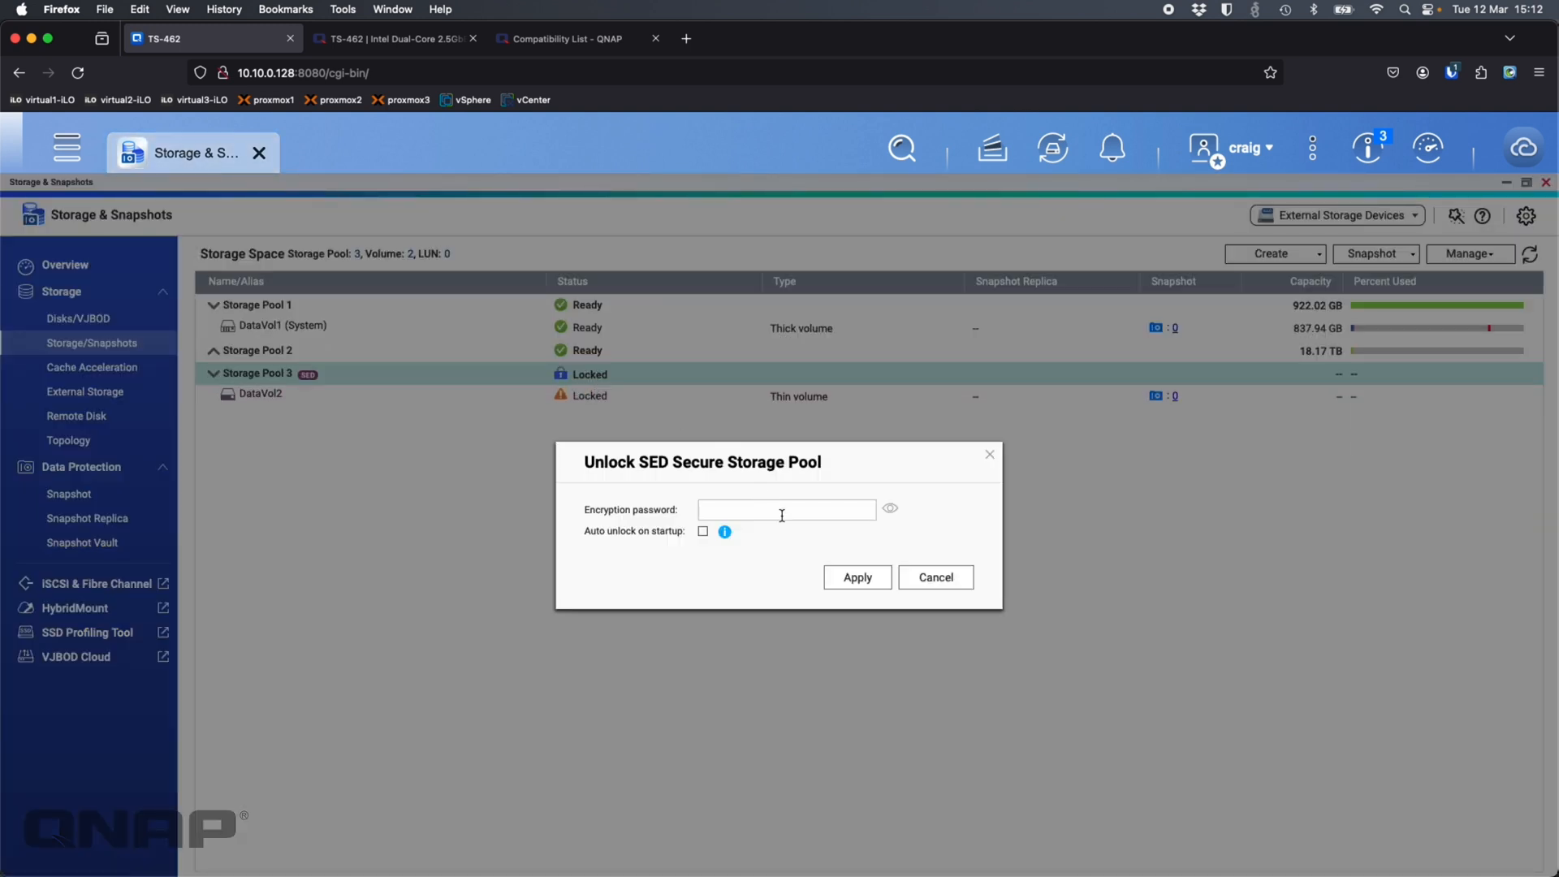
click(785, 509)
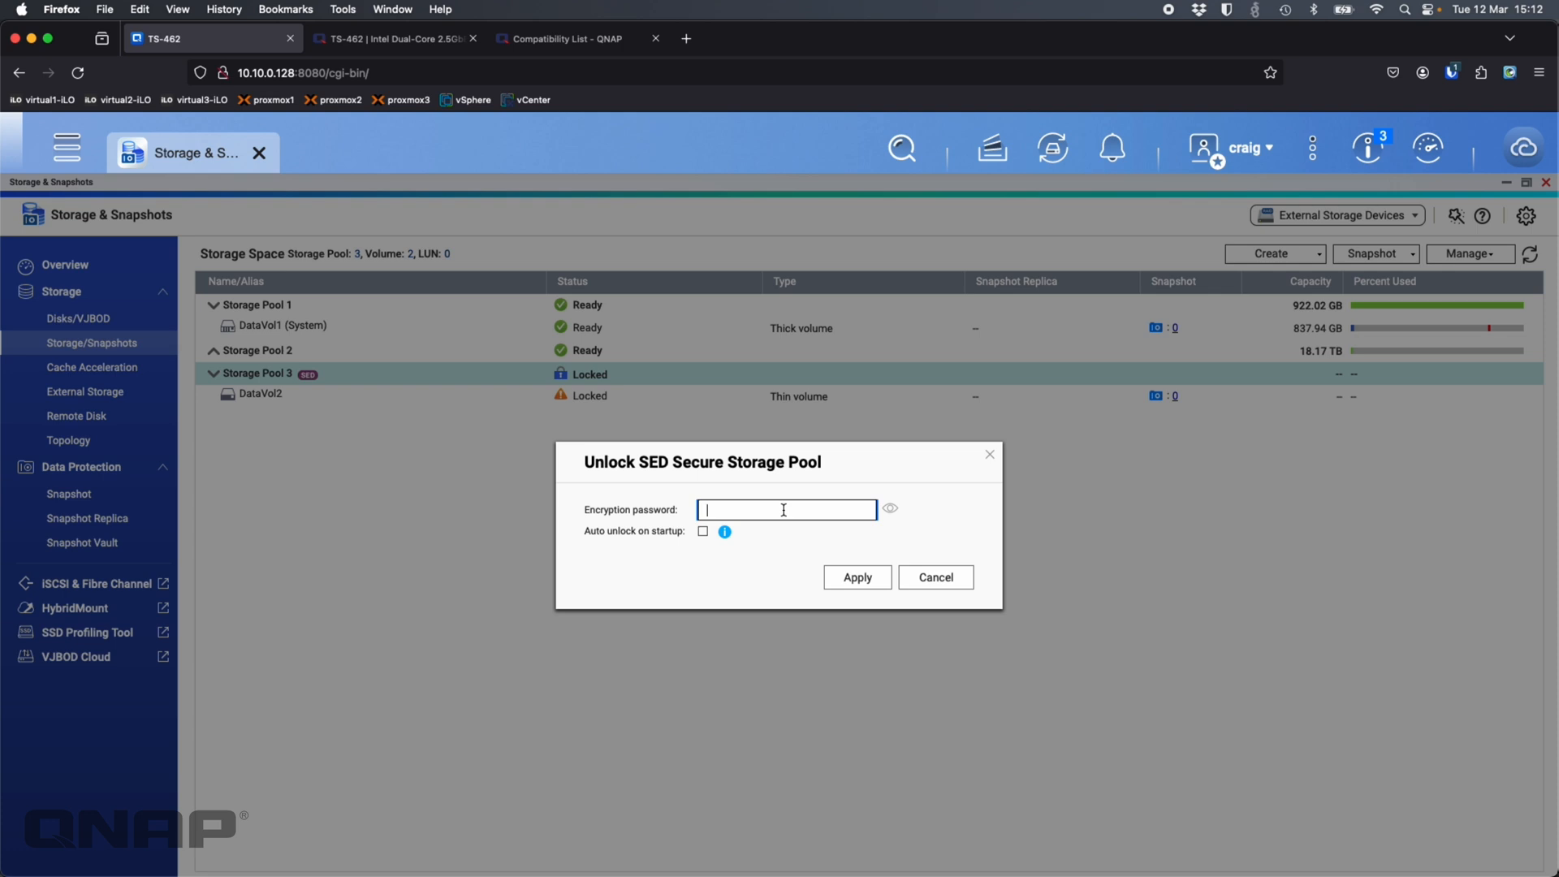
text(password)
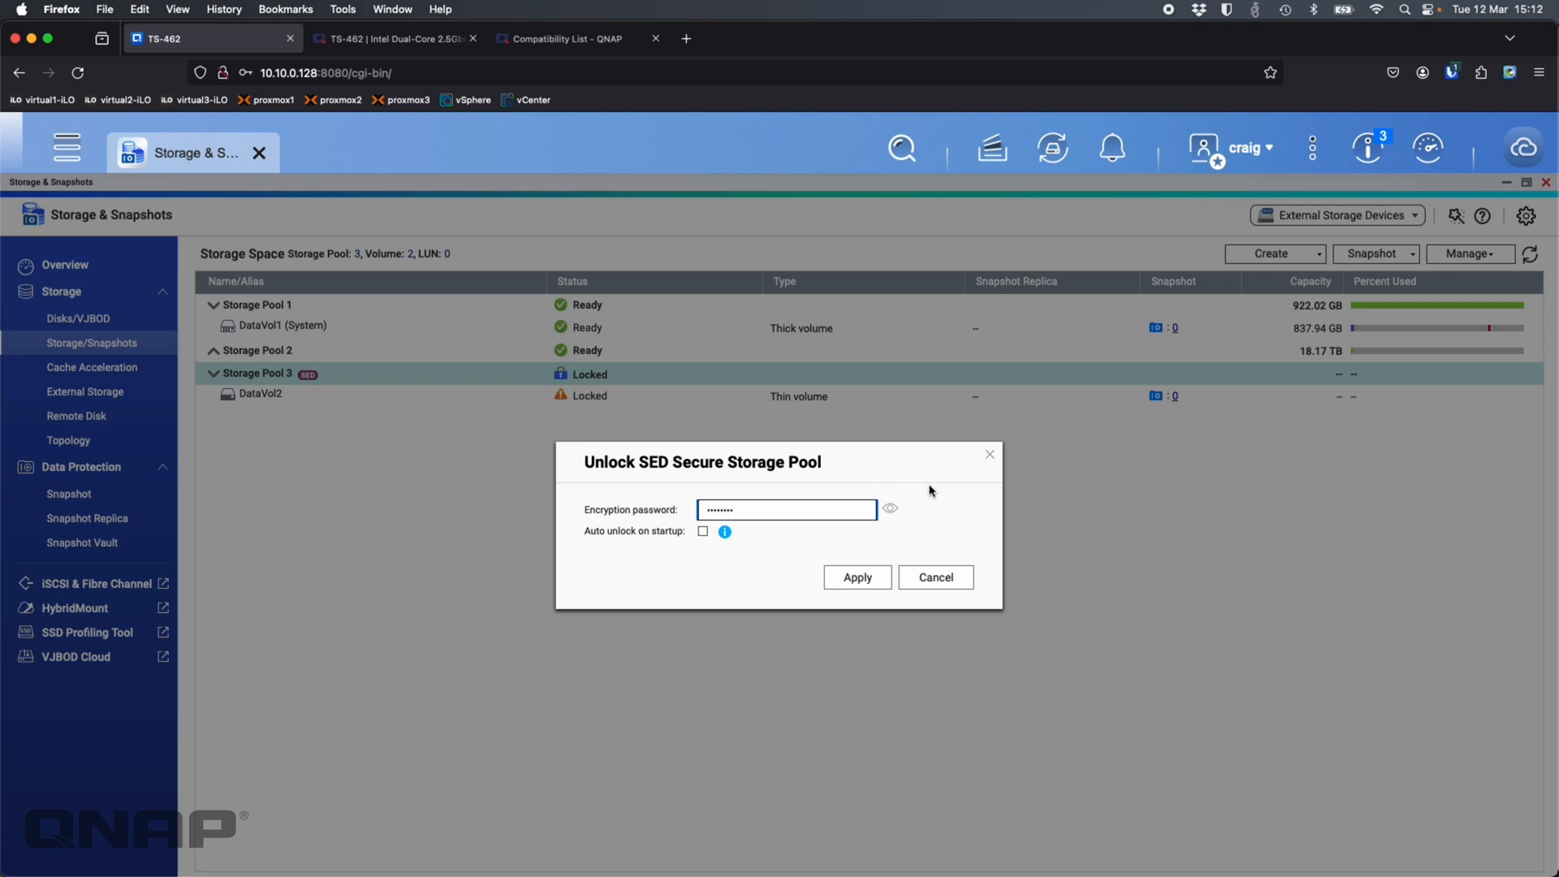
click(855, 577)
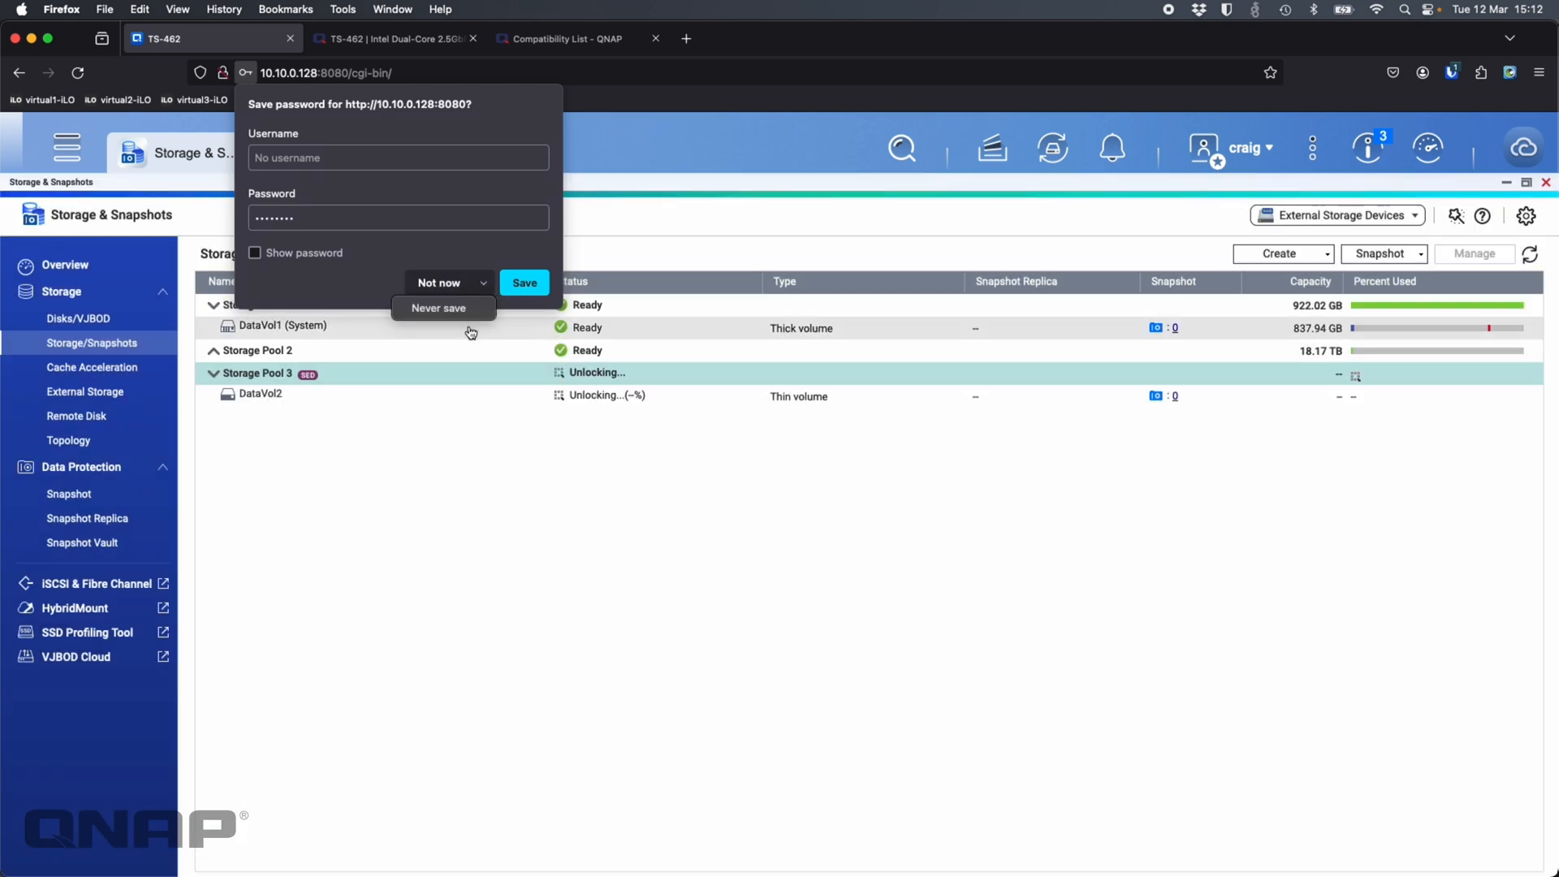
click(437, 307)
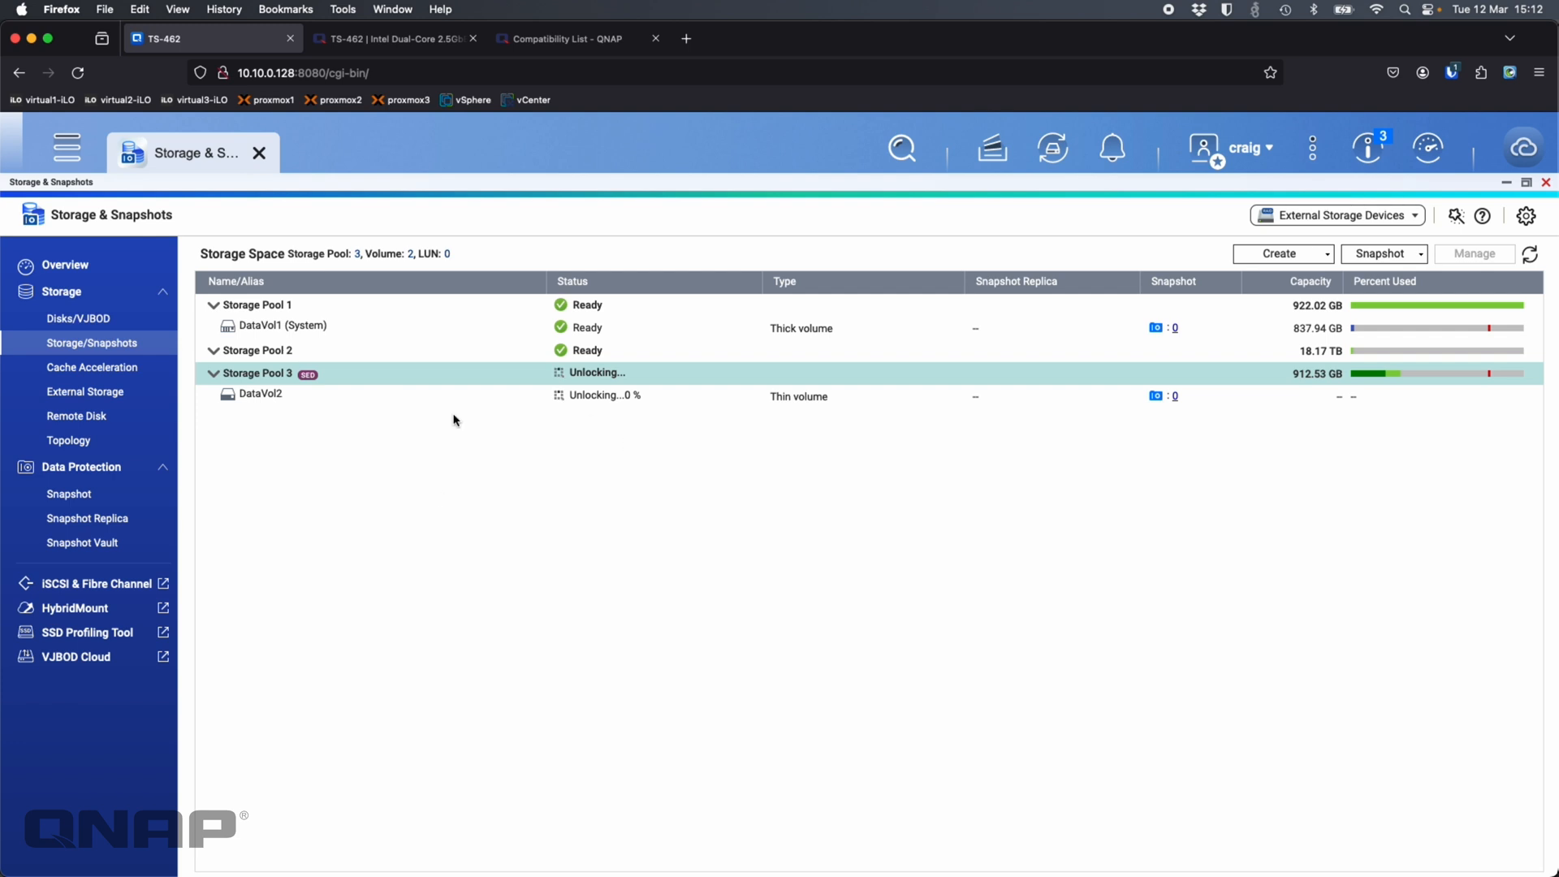
mouse_move(279, 659)
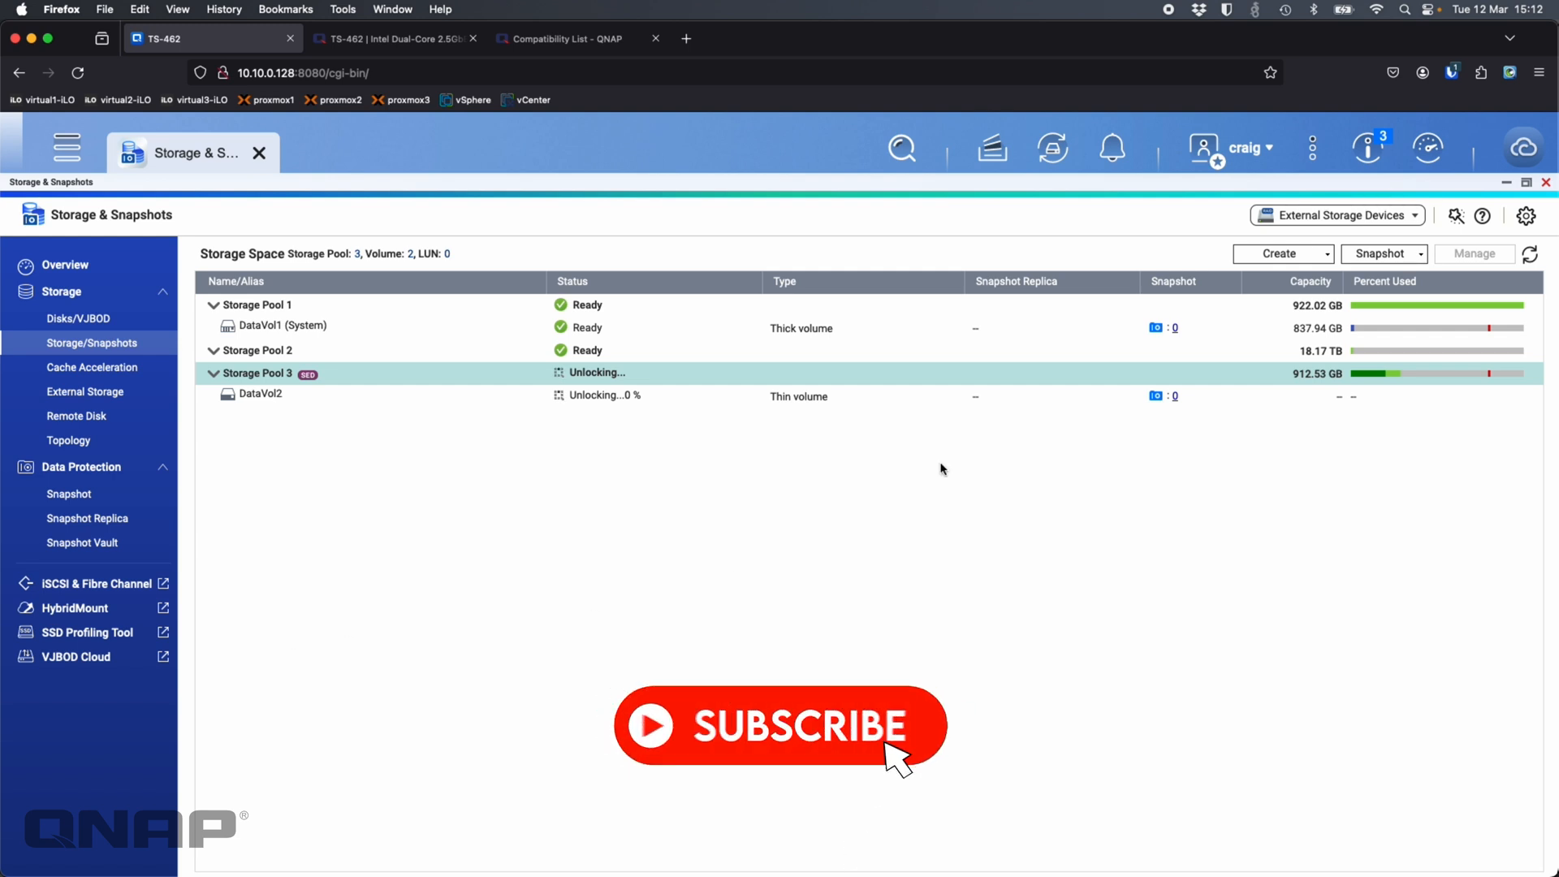
click(780, 726)
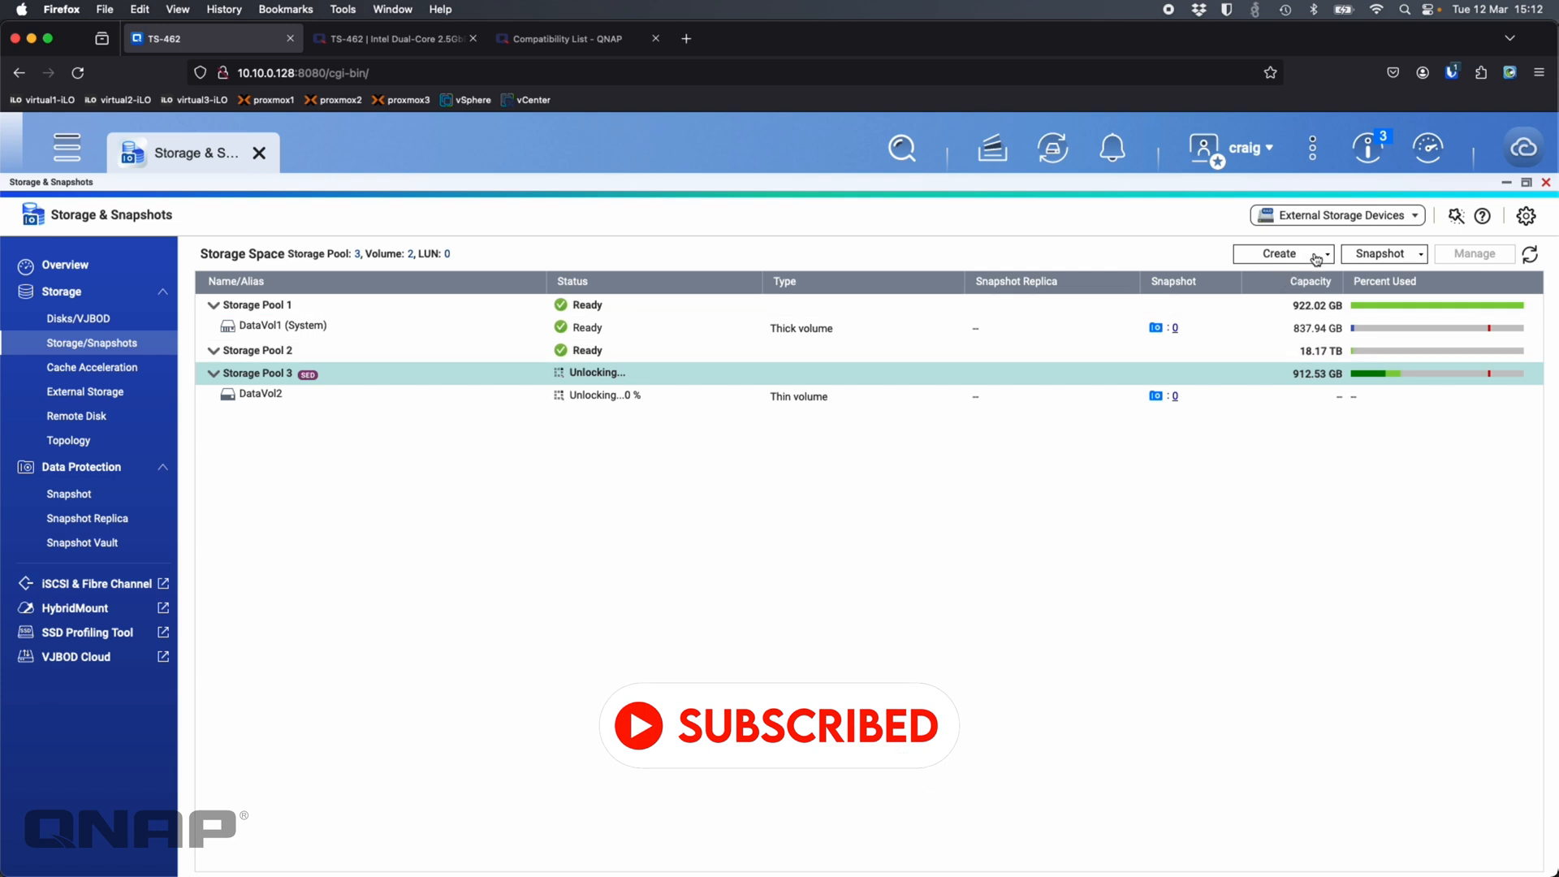
click(1279, 254)
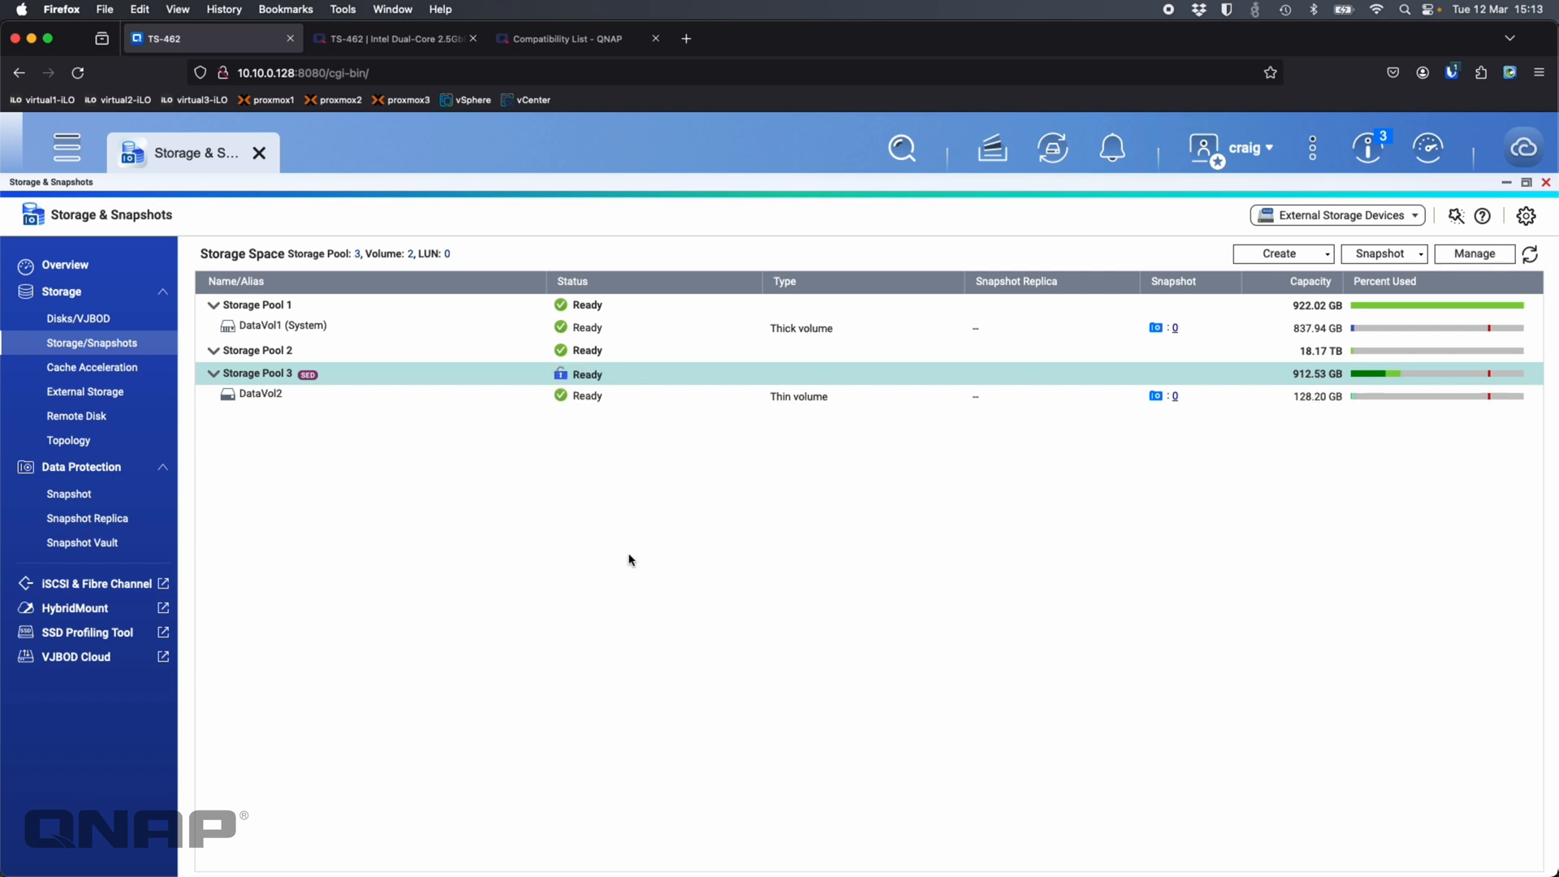
mouse_move(630, 402)
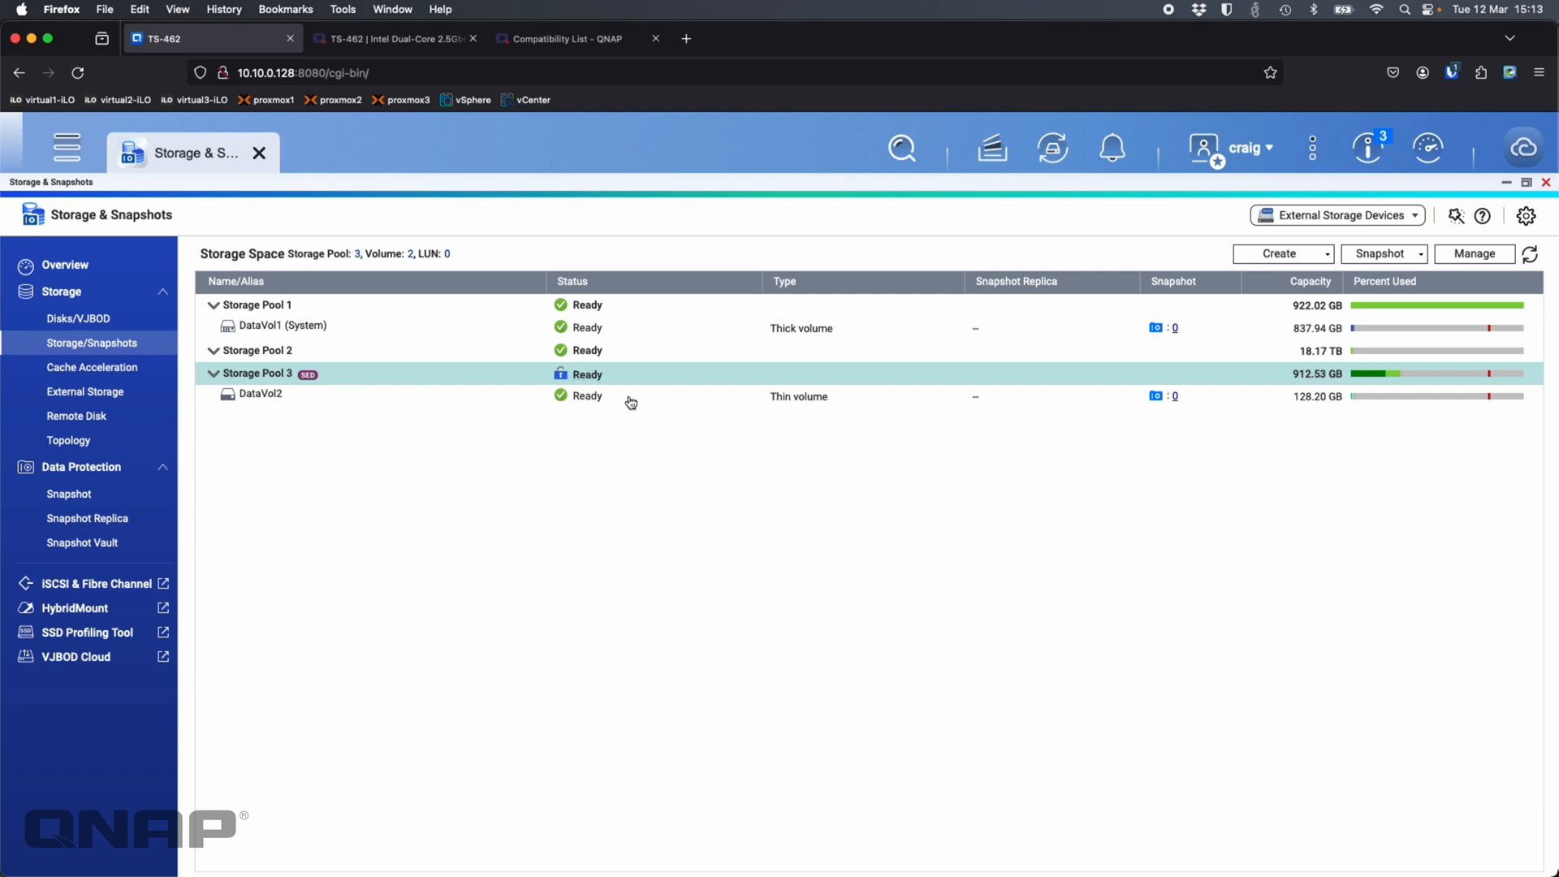
mouse_move(1328, 528)
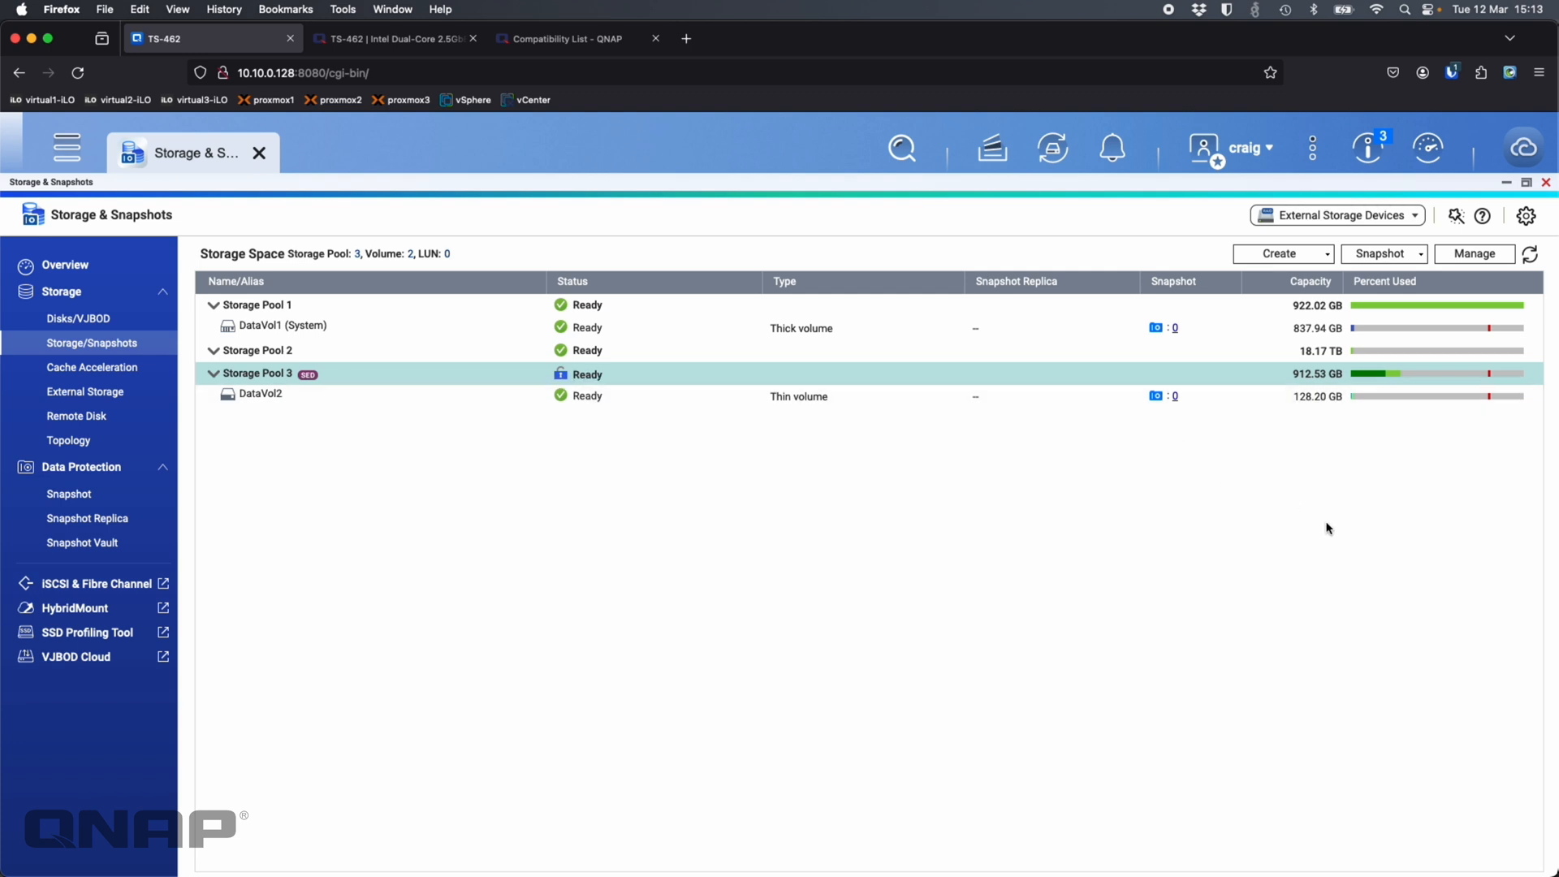
mouse_move(1348, 554)
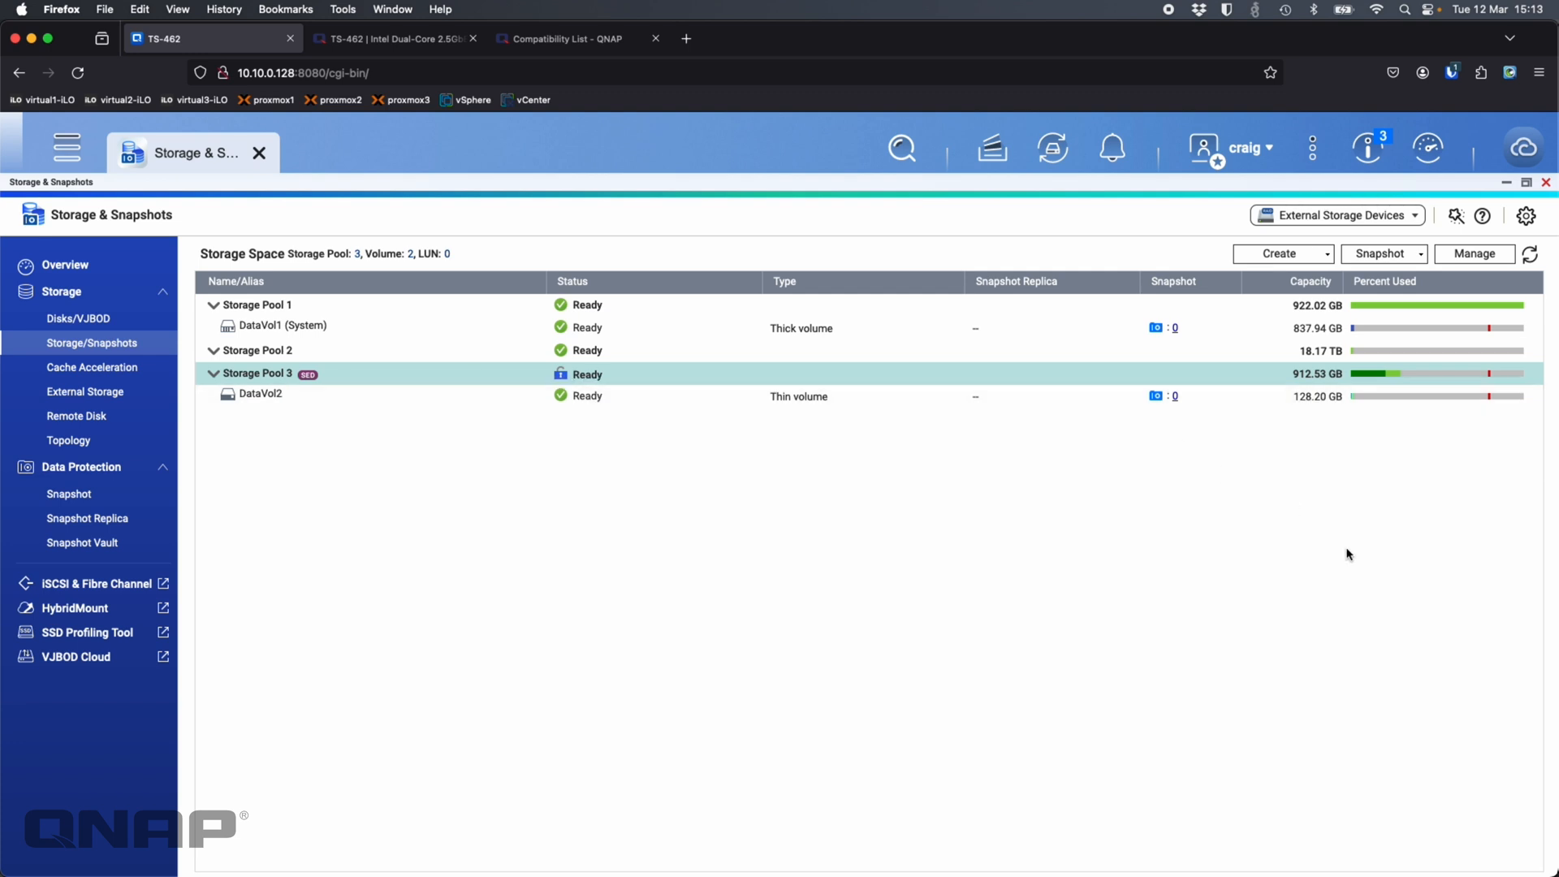
mouse_move(878, 542)
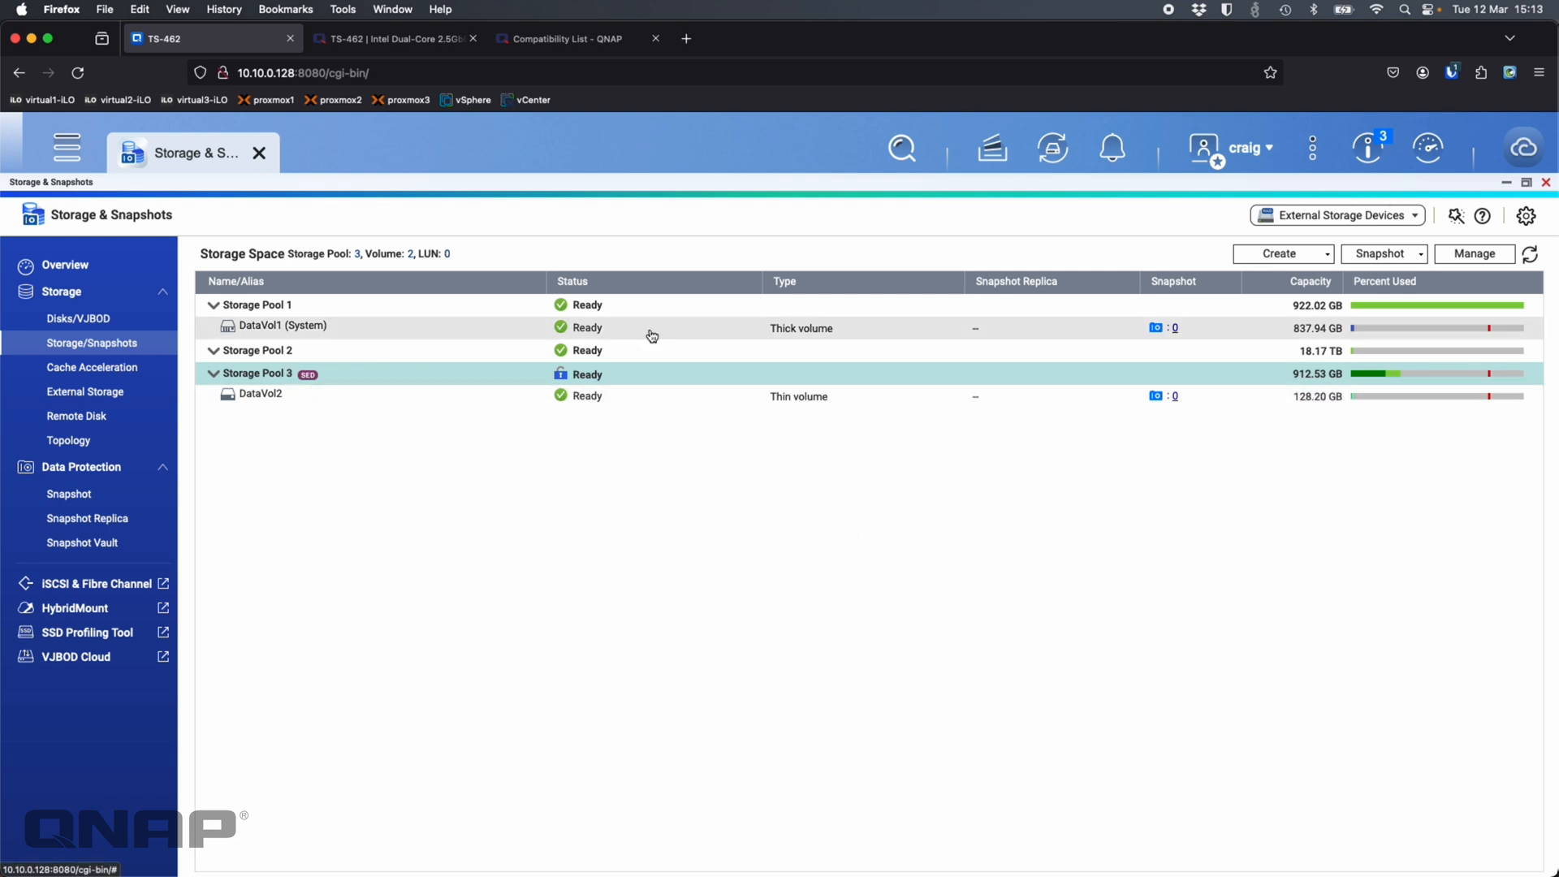
- Start another new thin volume and place it on Storage Pool 2
click(1280, 254)
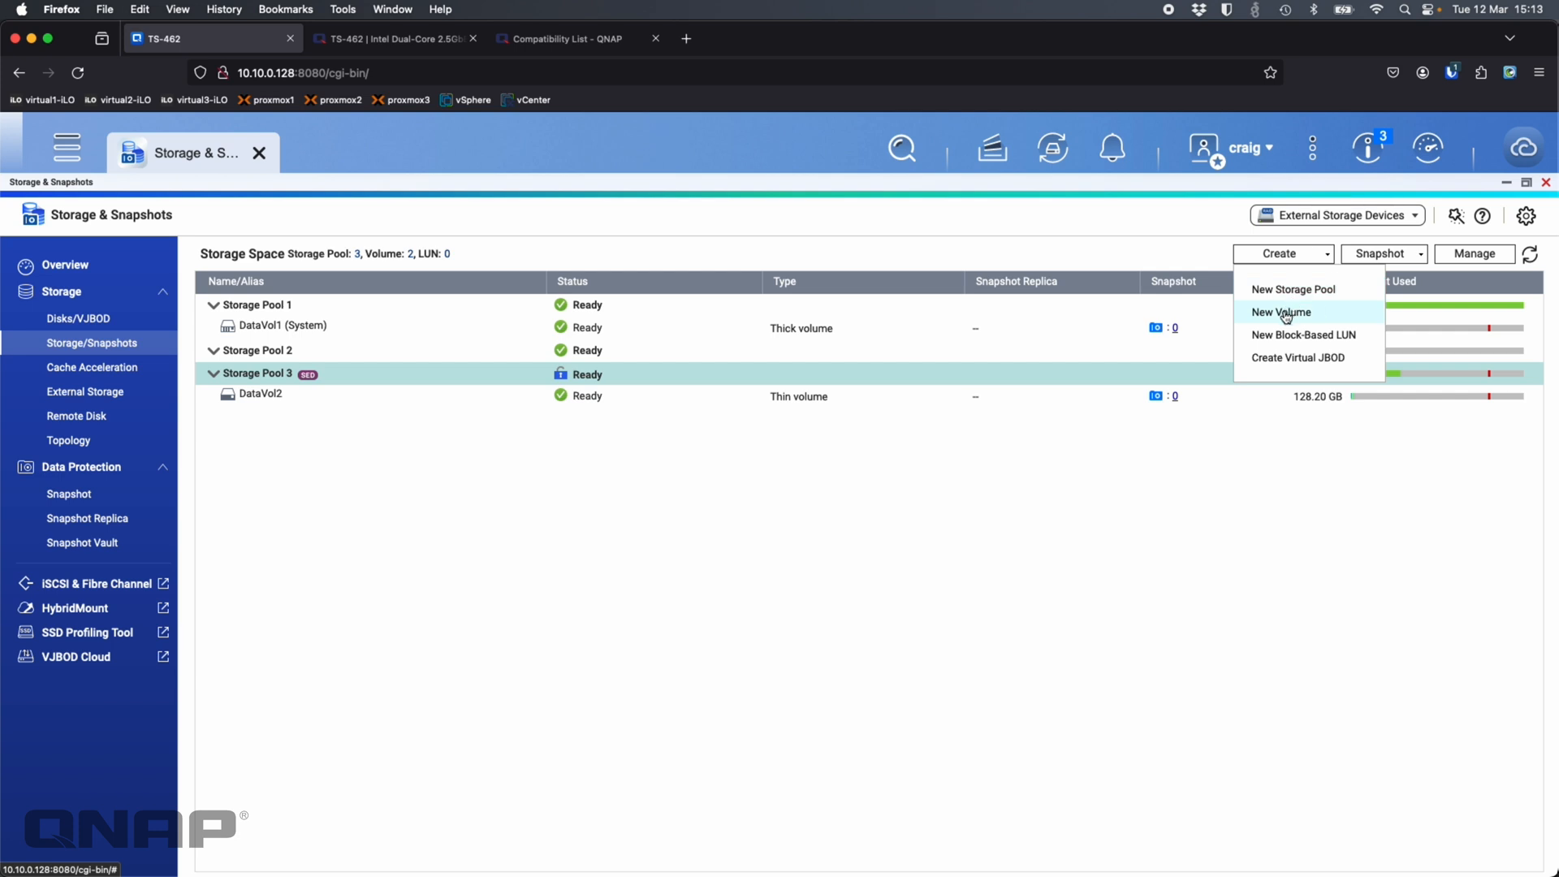
click(1281, 311)
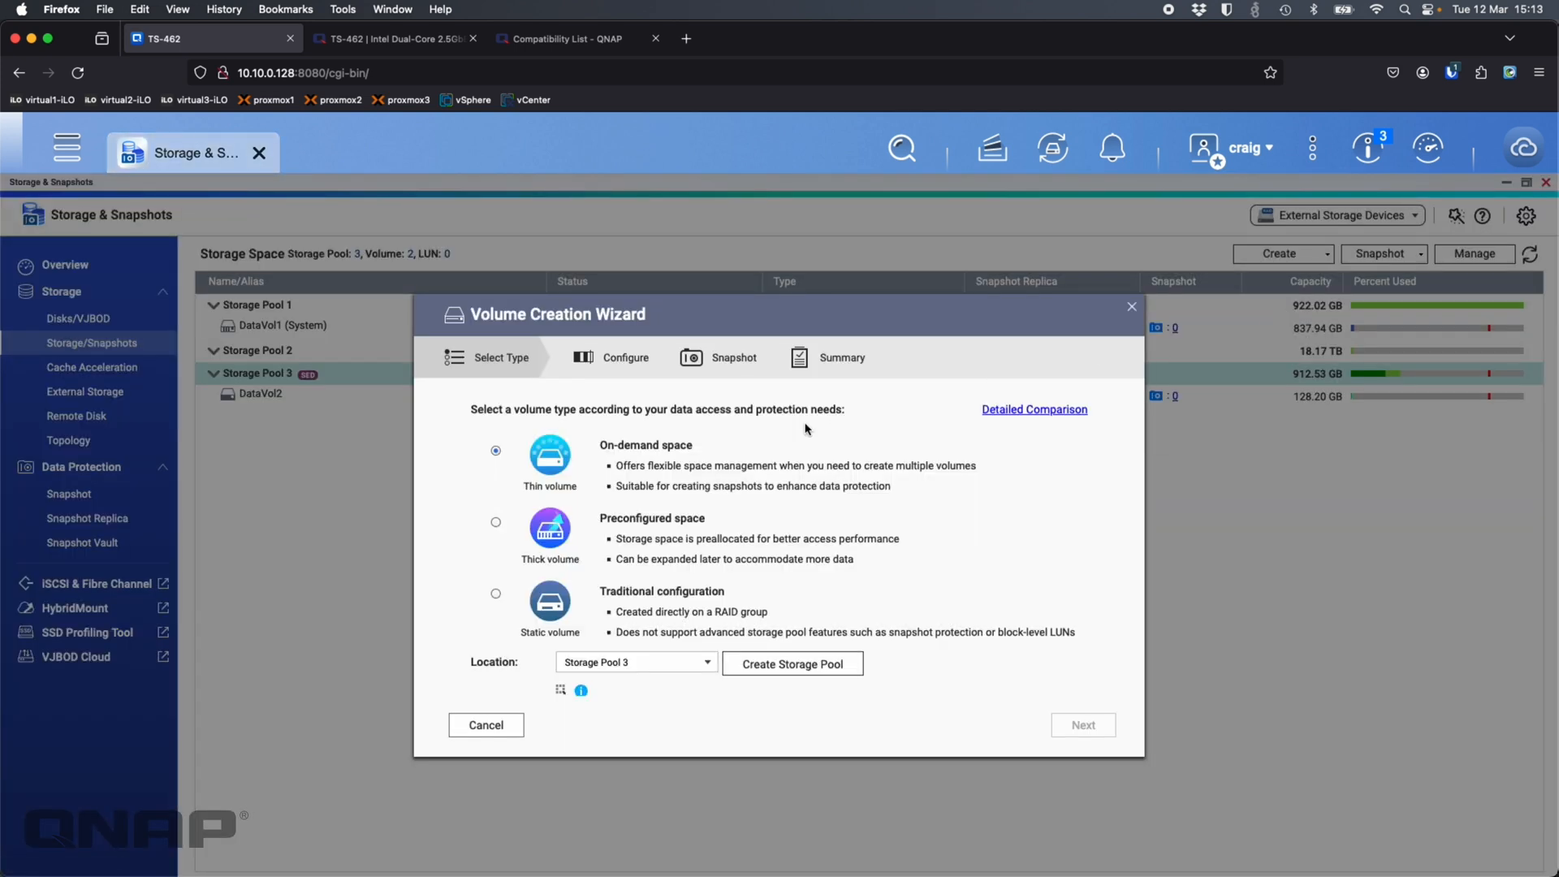
click(635, 663)
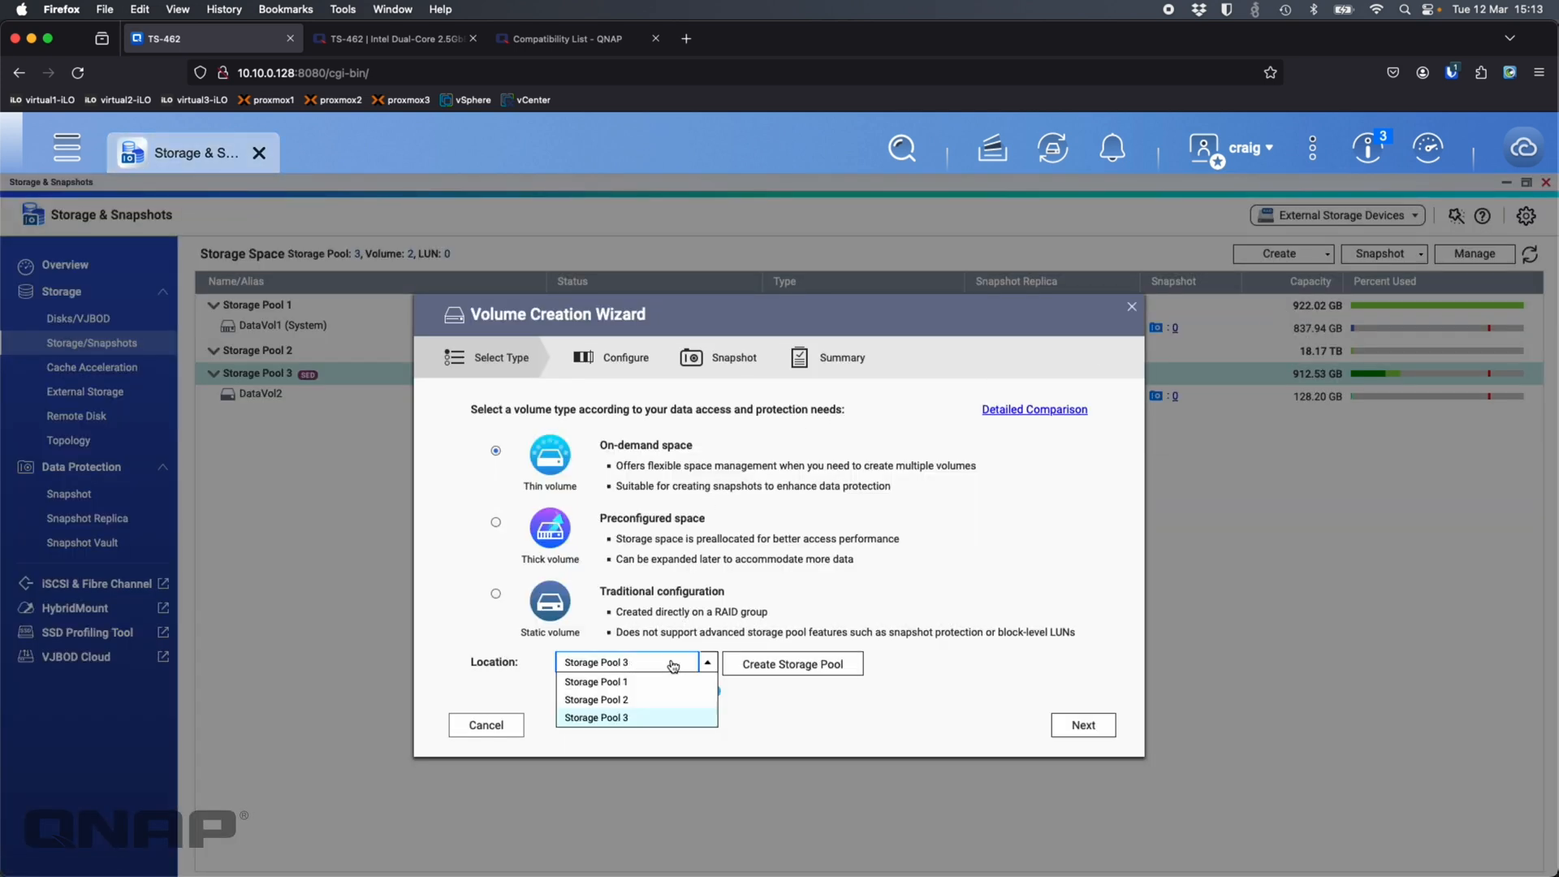
click(597, 699)
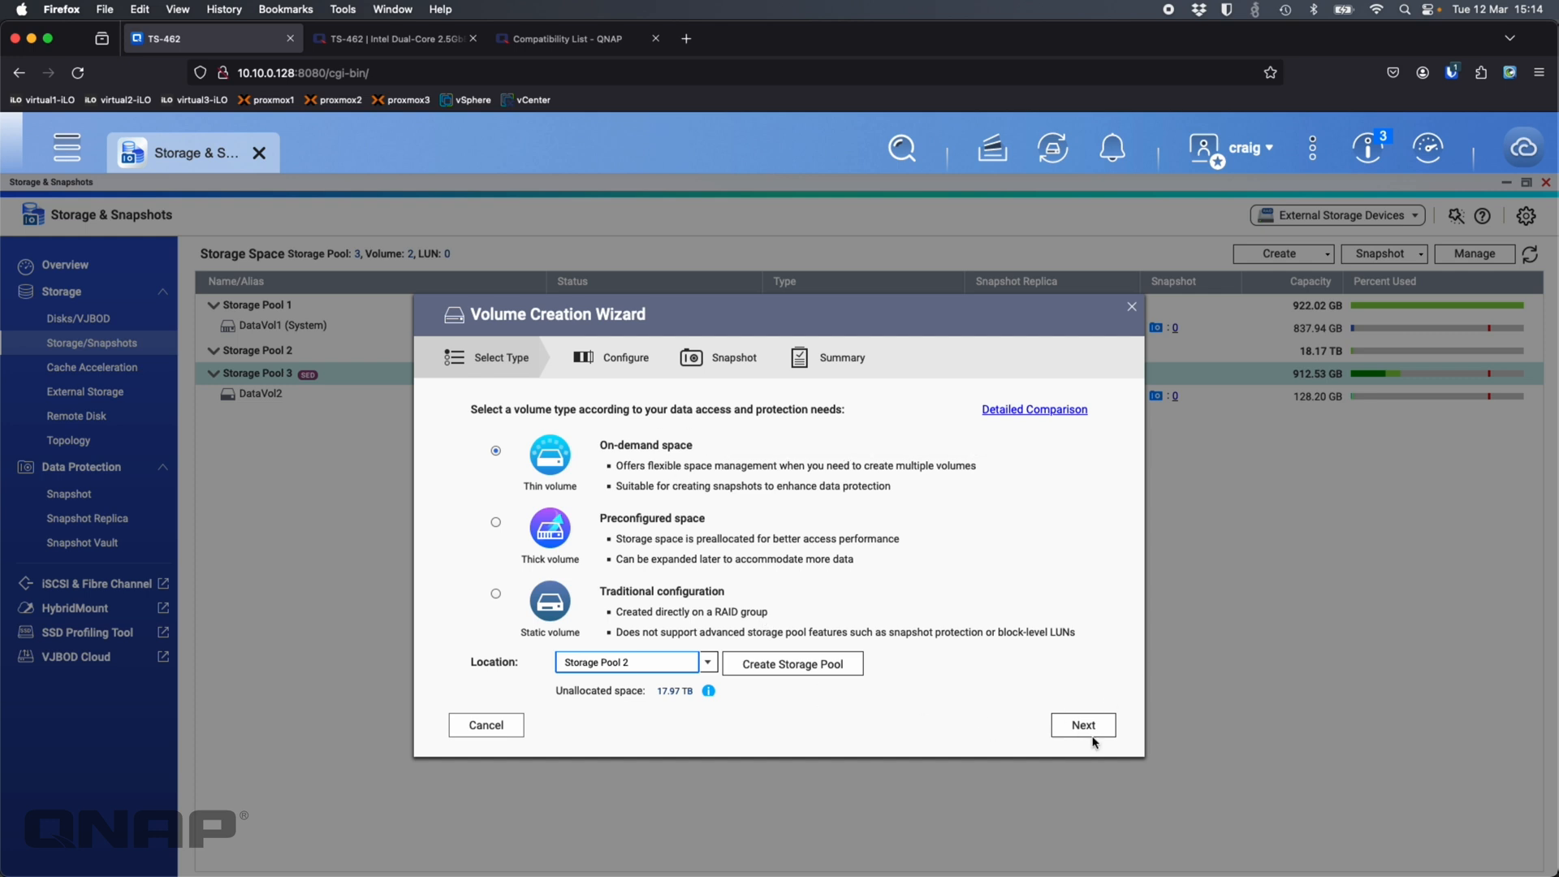
- Enable volume encryption with a password and create the 3.59 TB thin volume DataVol3
click(1082, 723)
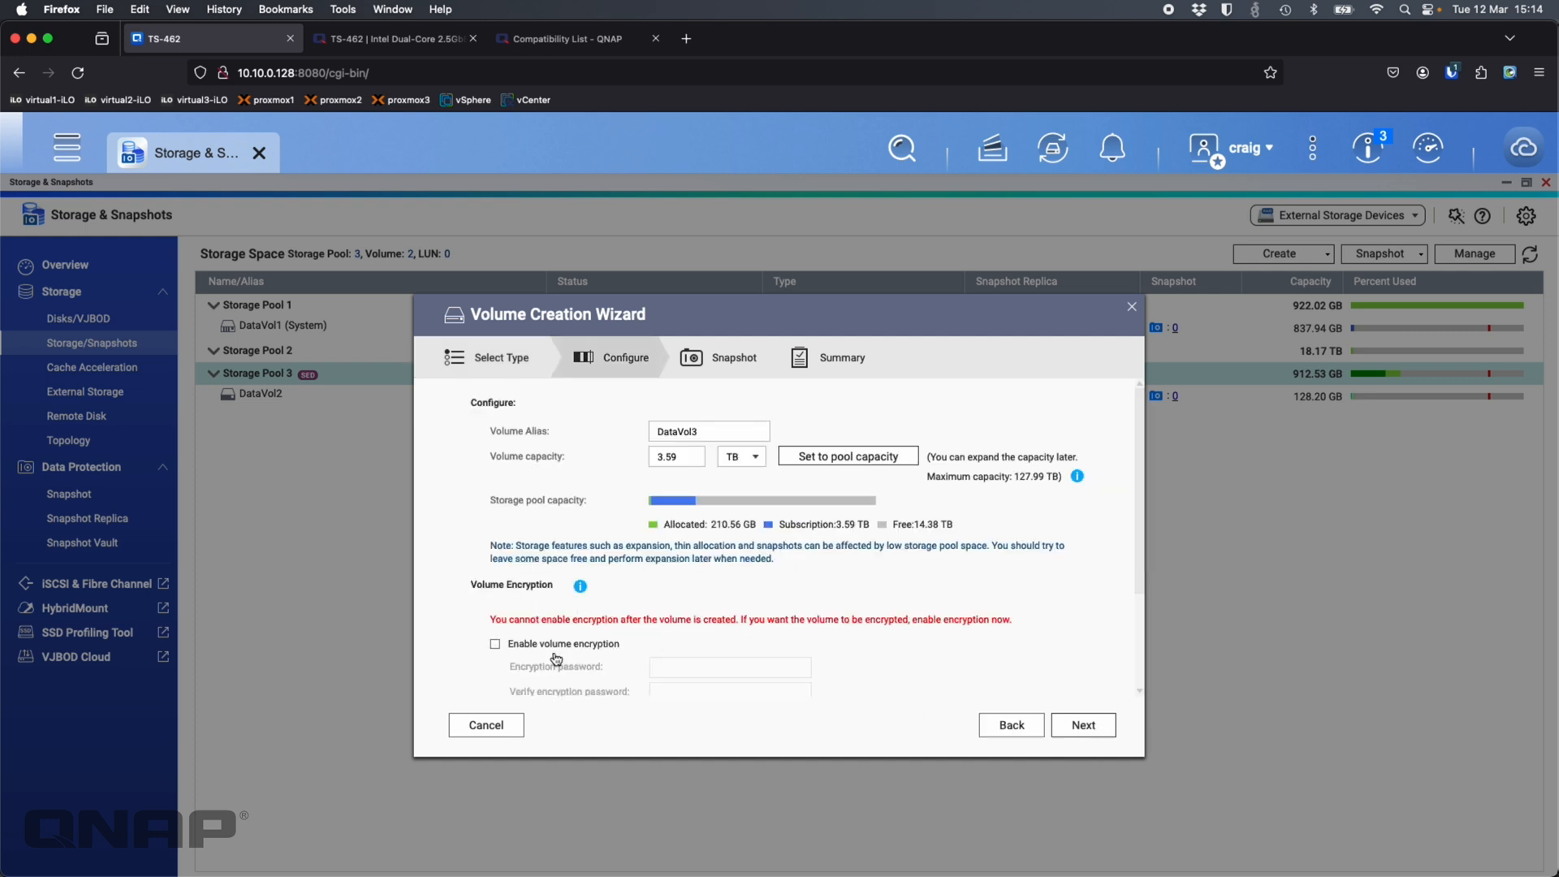
scroll(down, 3)
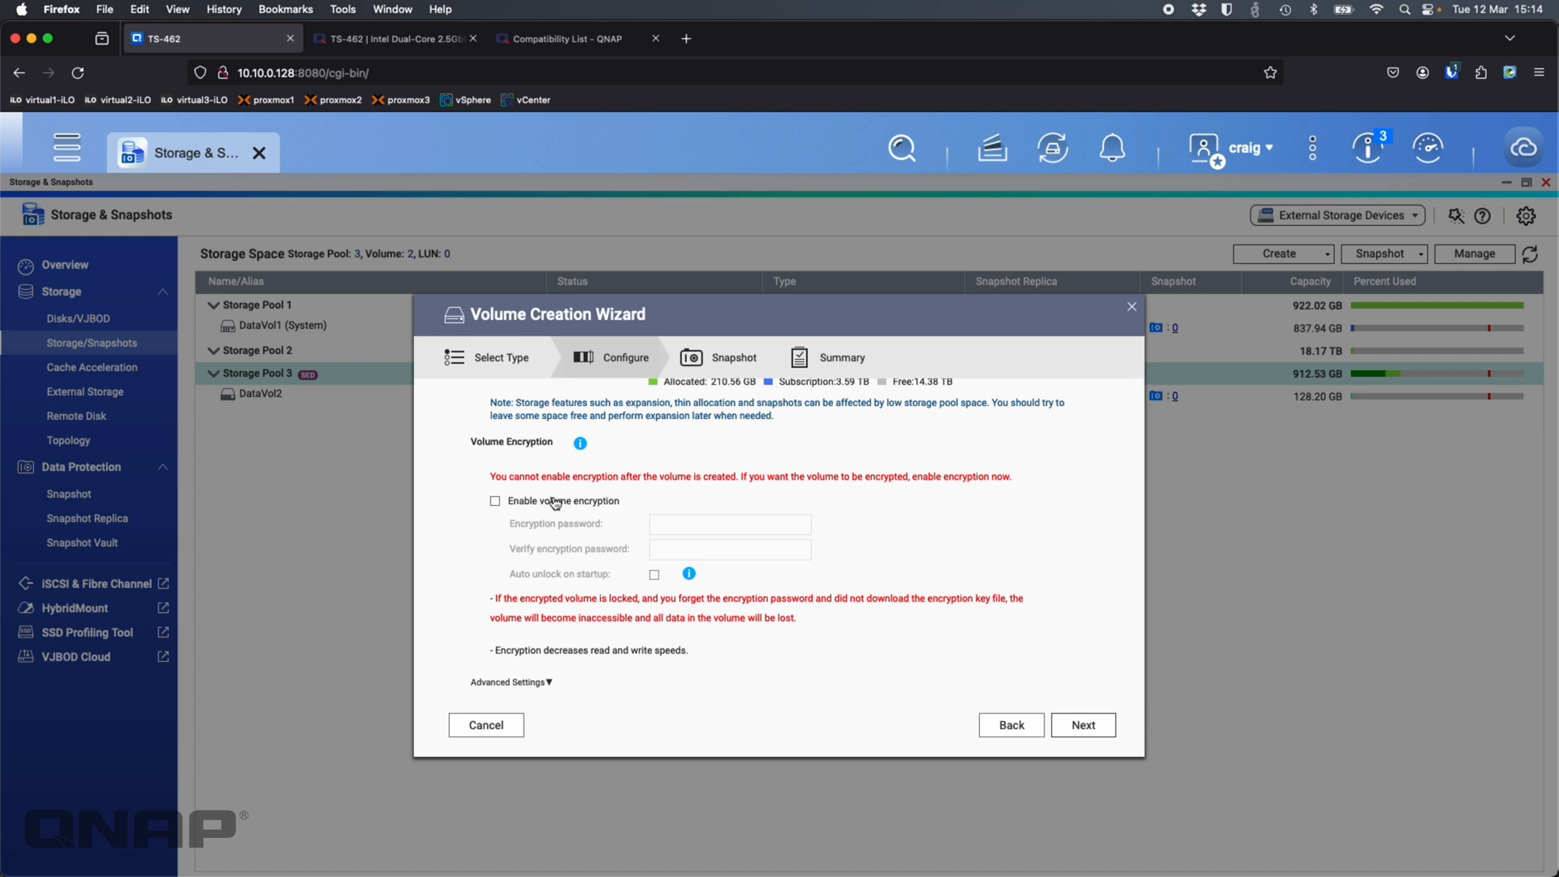
click(495, 500)
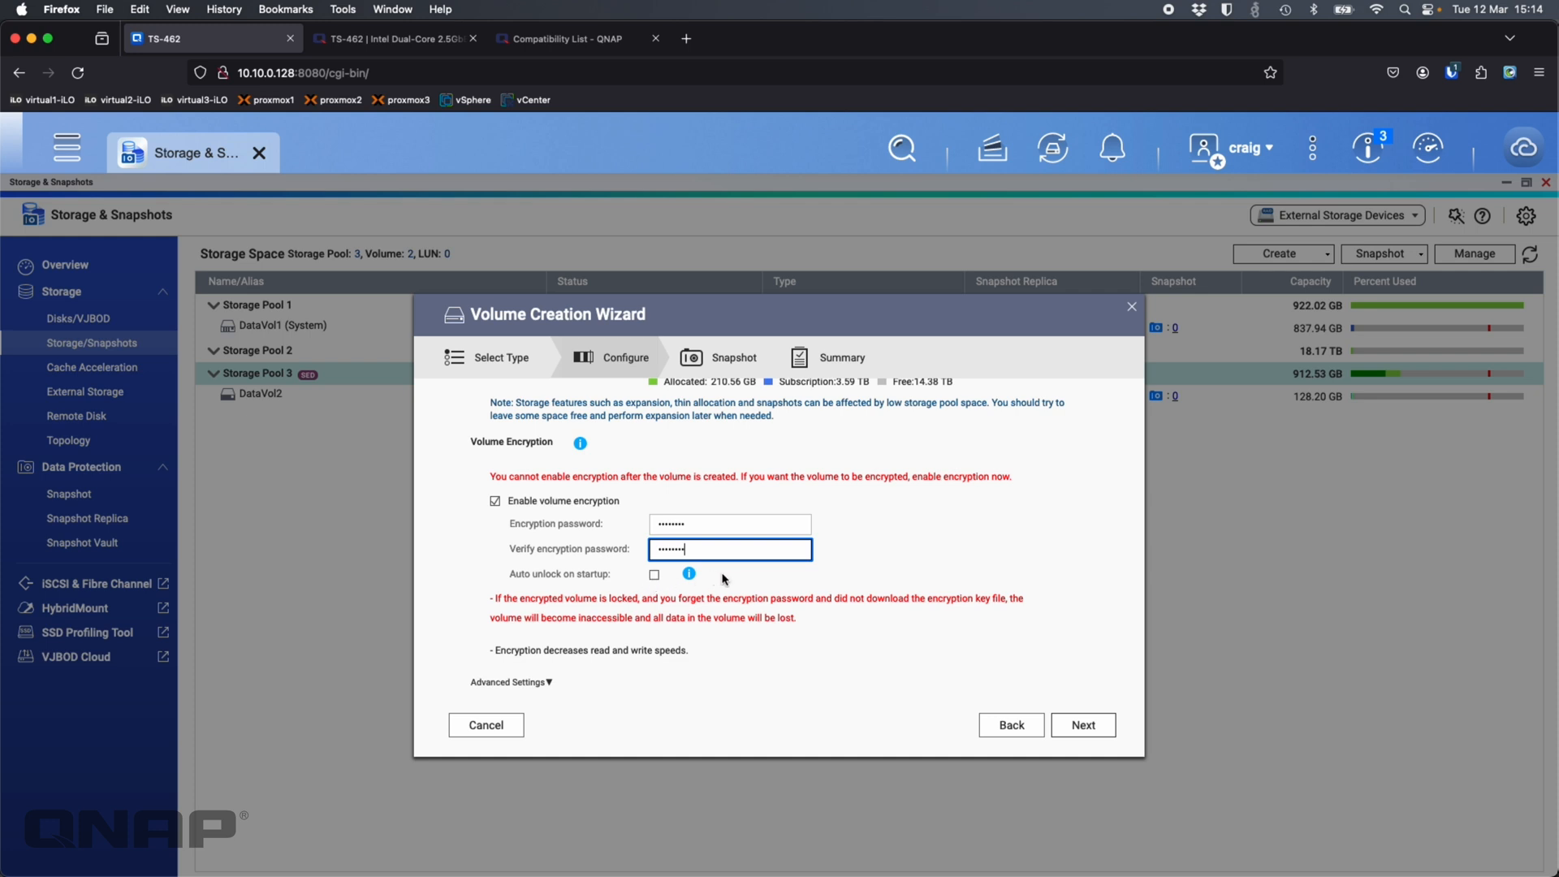
mouse_move(774, 593)
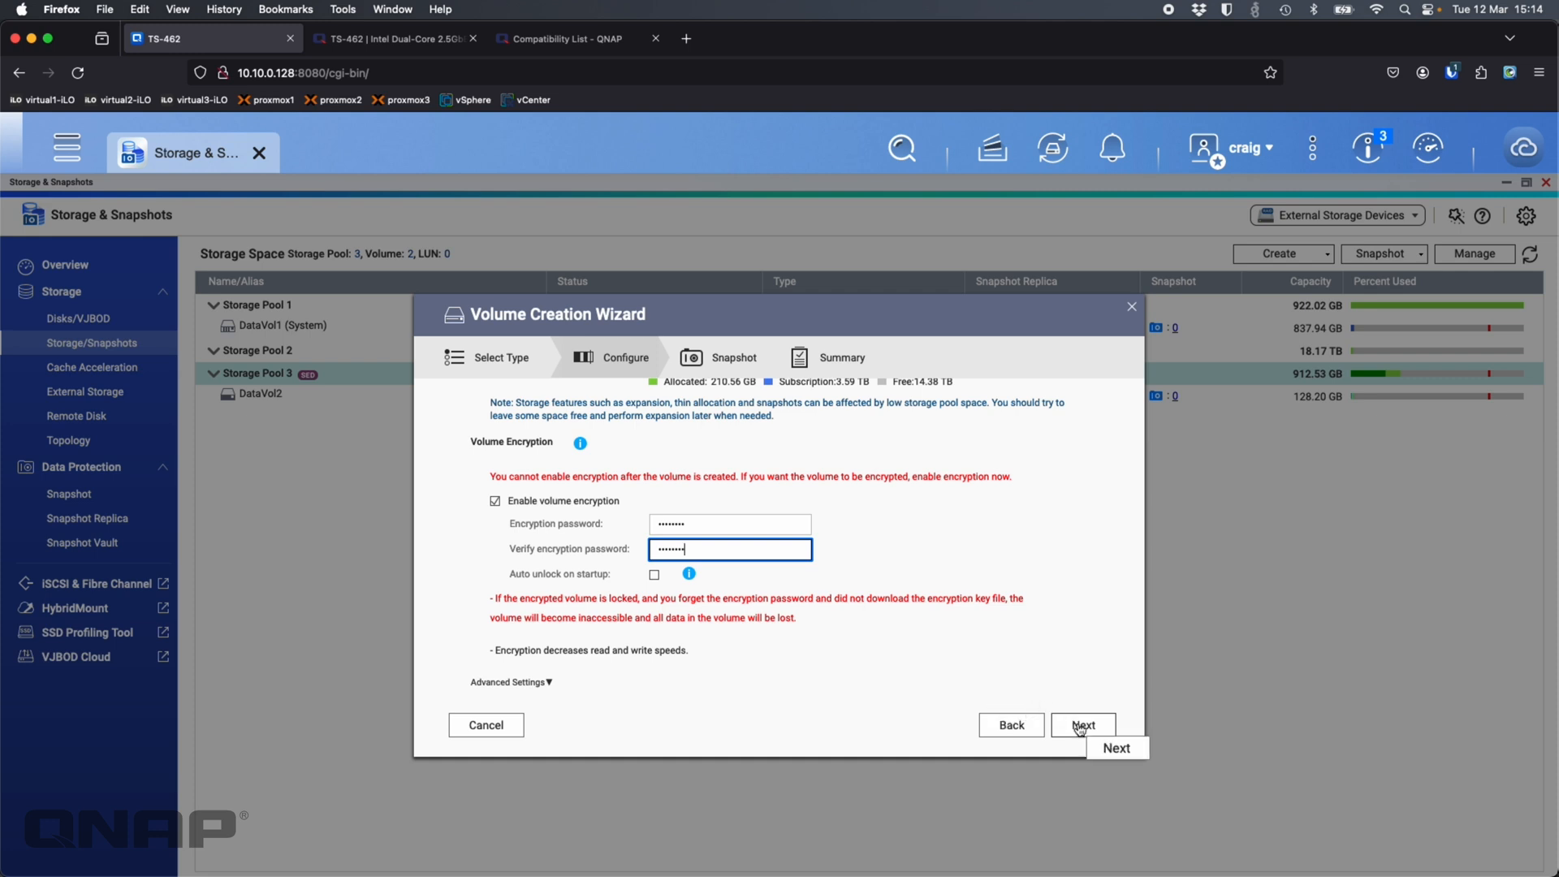
click(1082, 724)
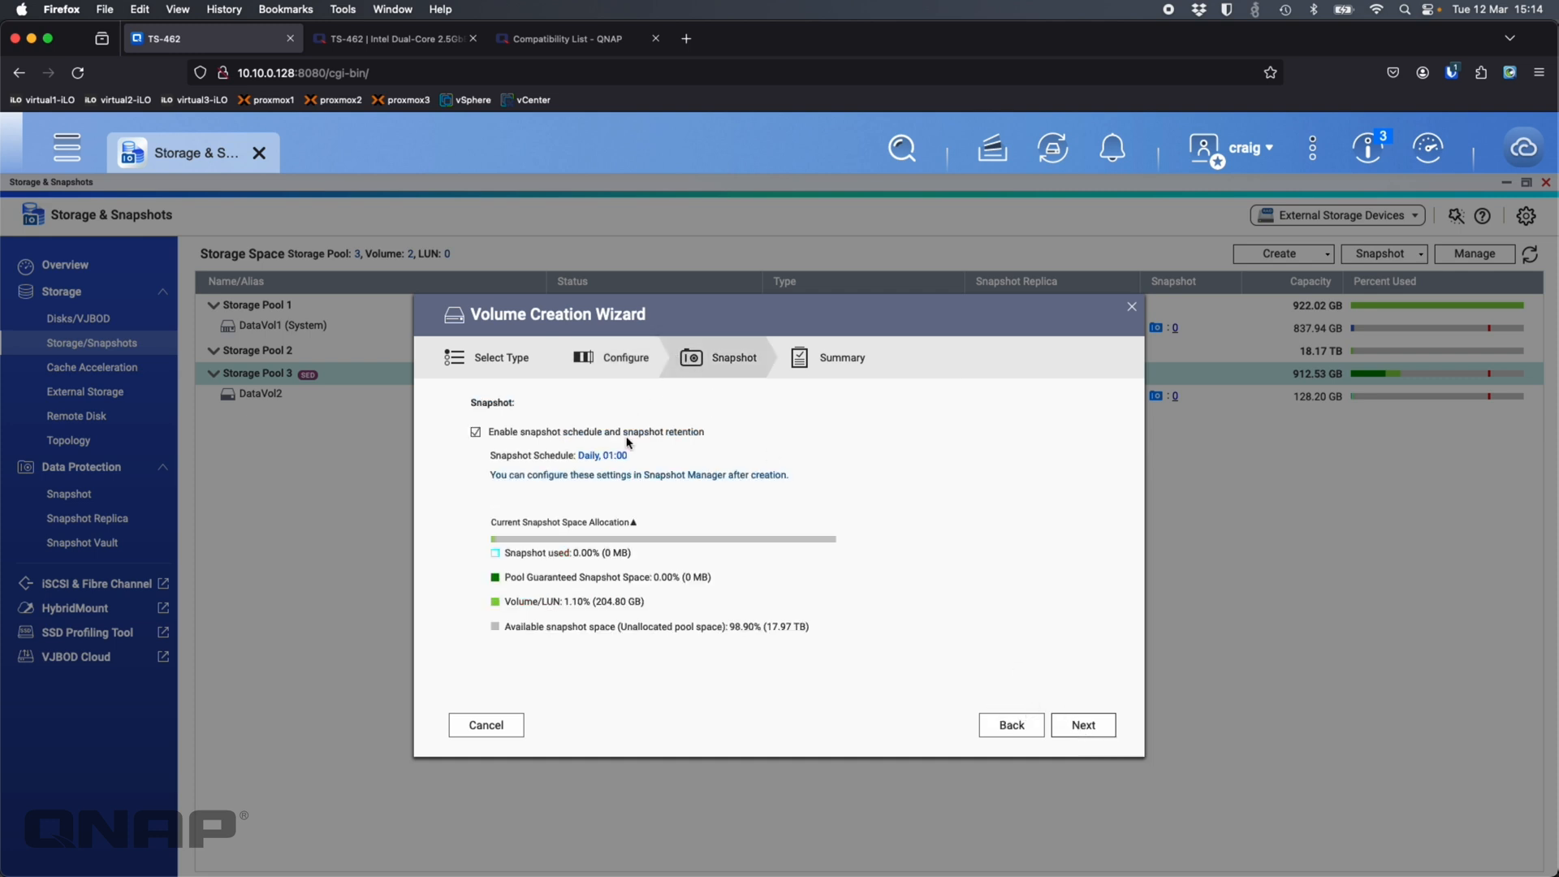
click(1082, 724)
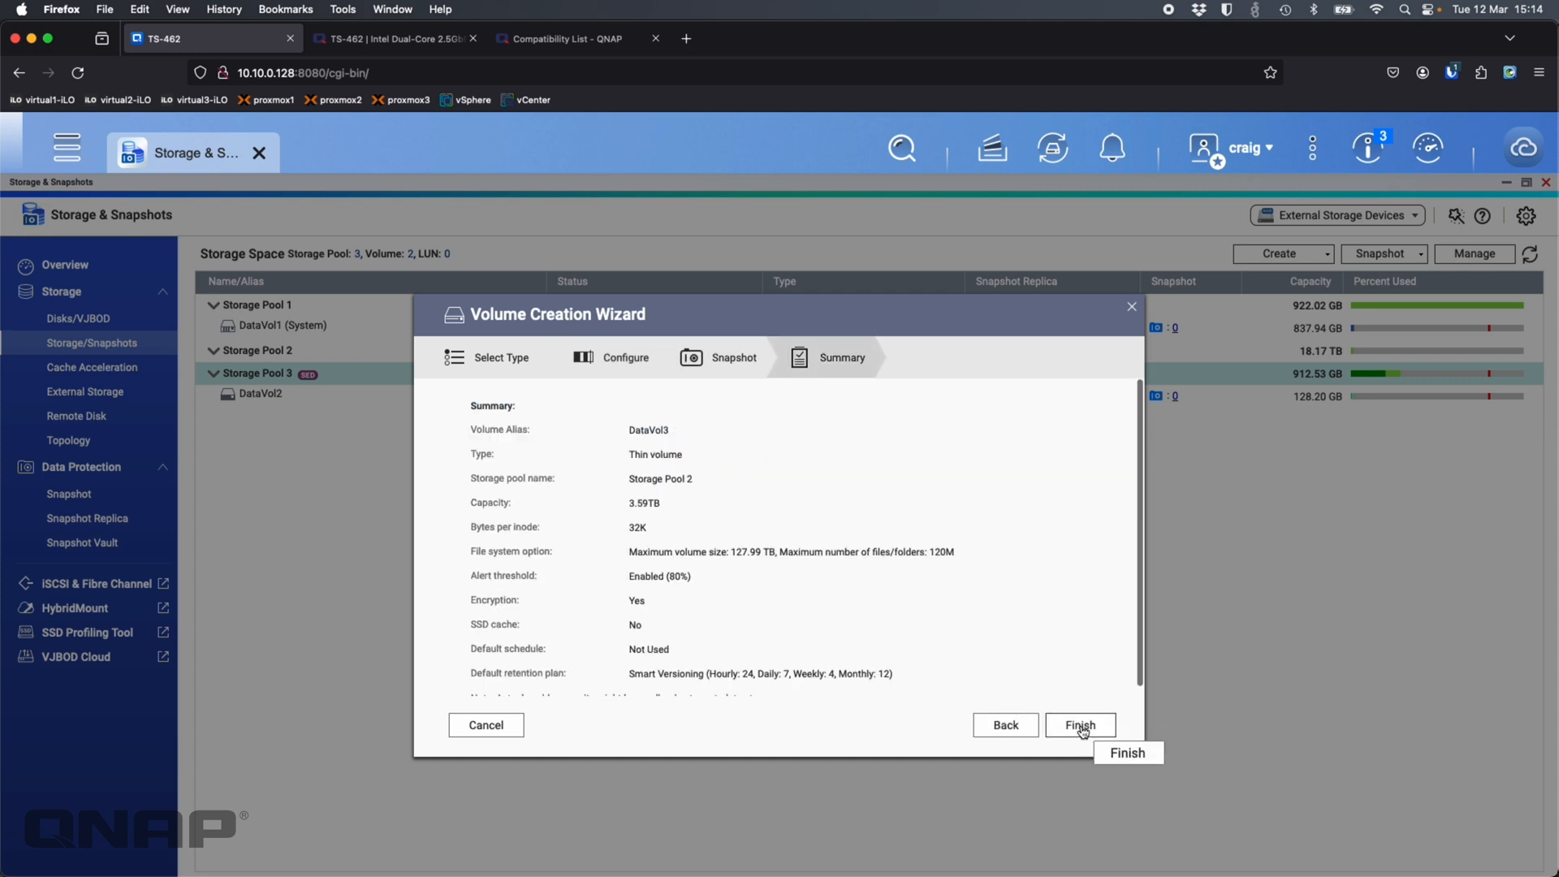
click(1080, 725)
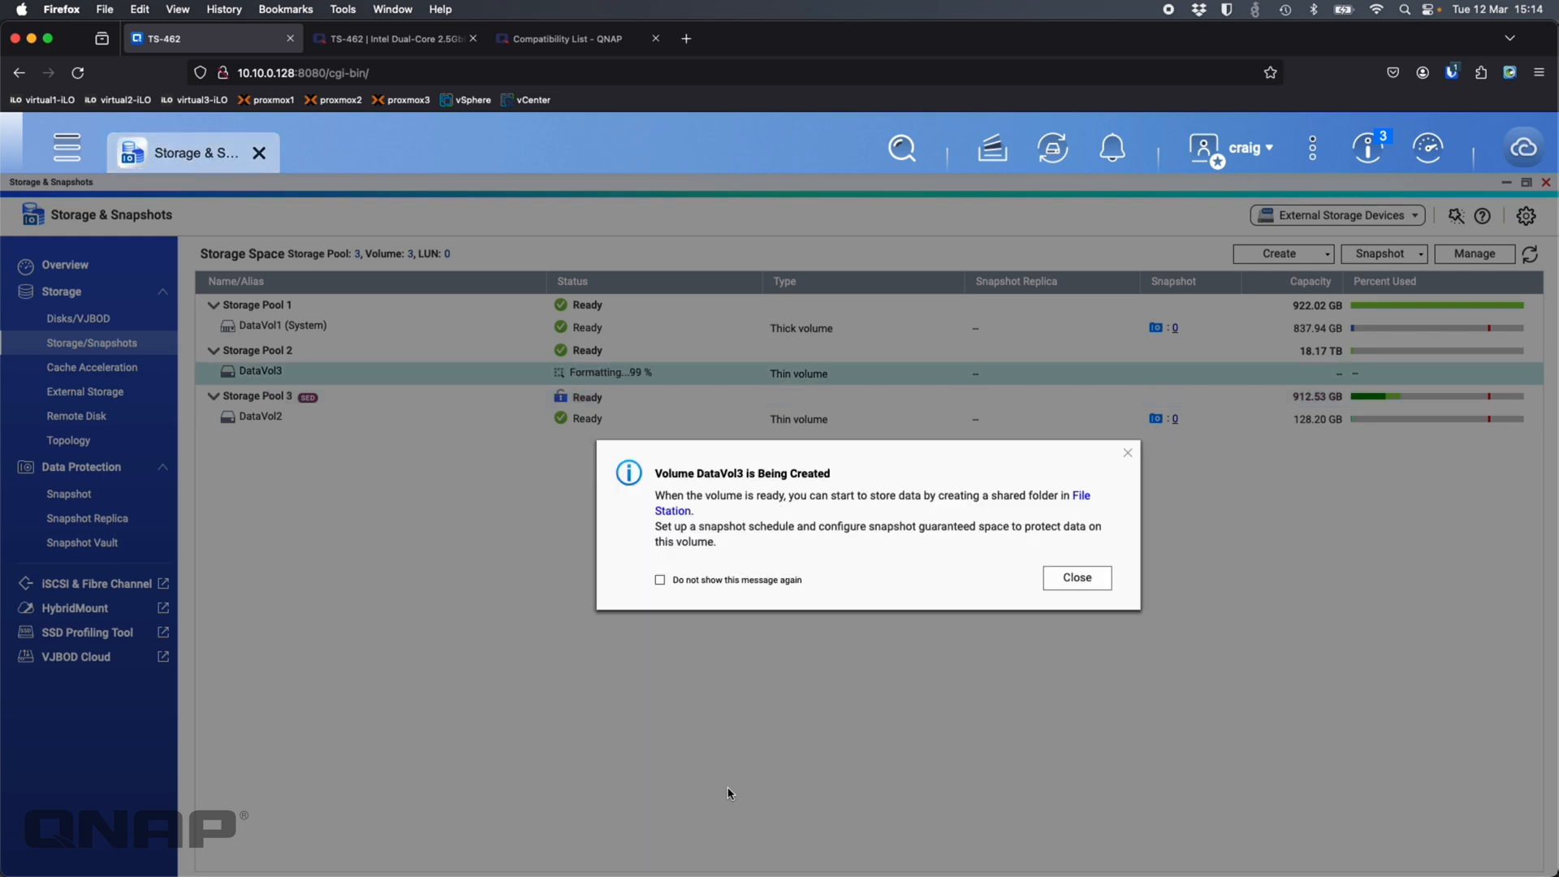
- Dismiss the 'Volume DataVol3 is Being Created' notice and wait until DataVol3 shows Ready
click(1076, 578)
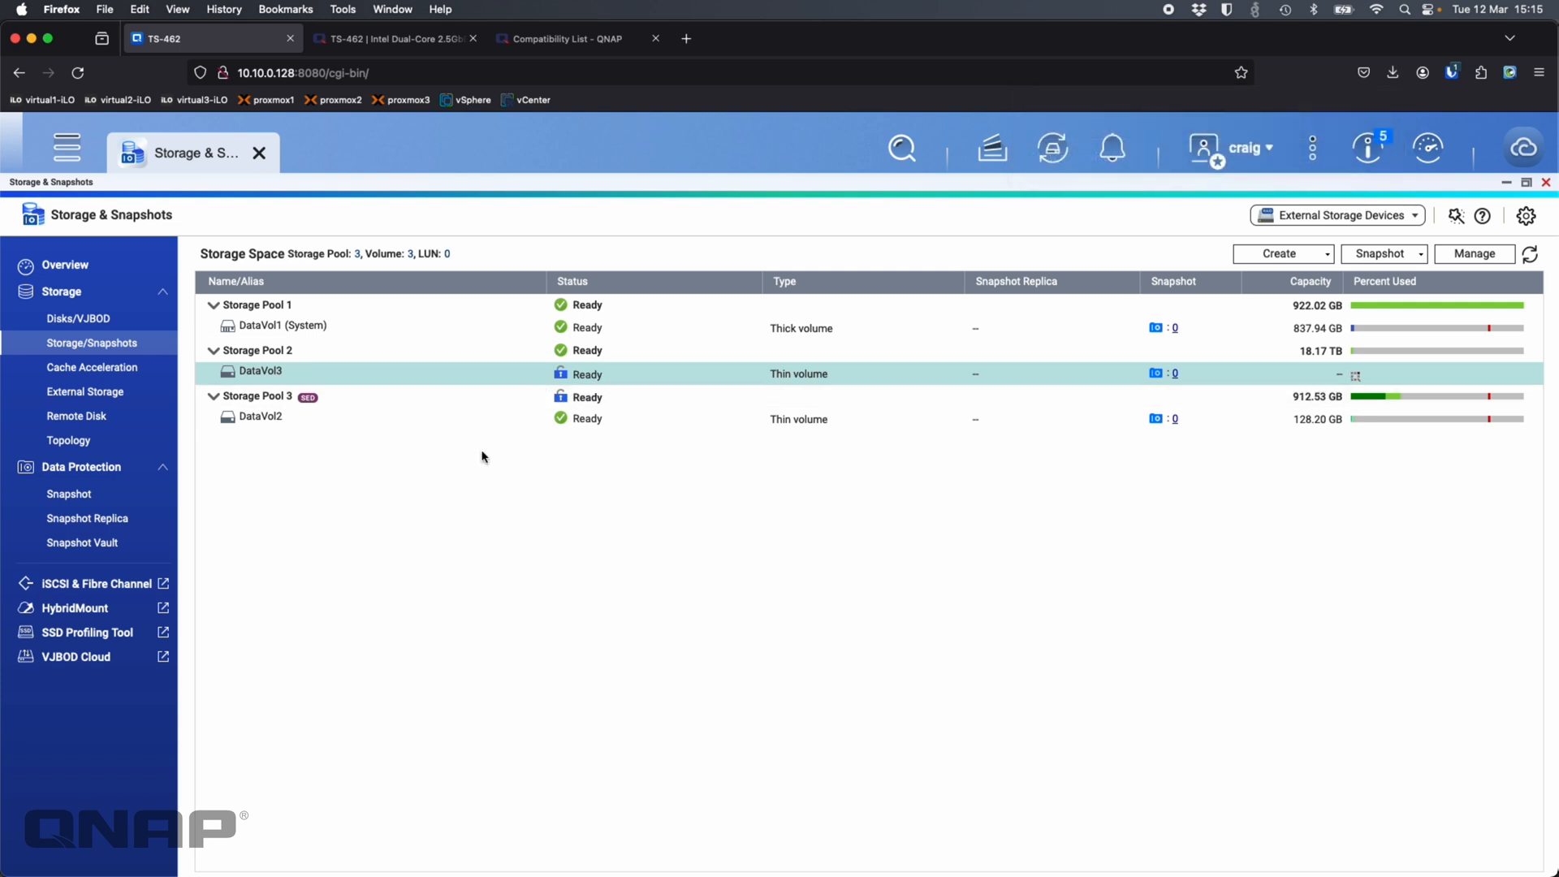
mouse_move(555, 705)
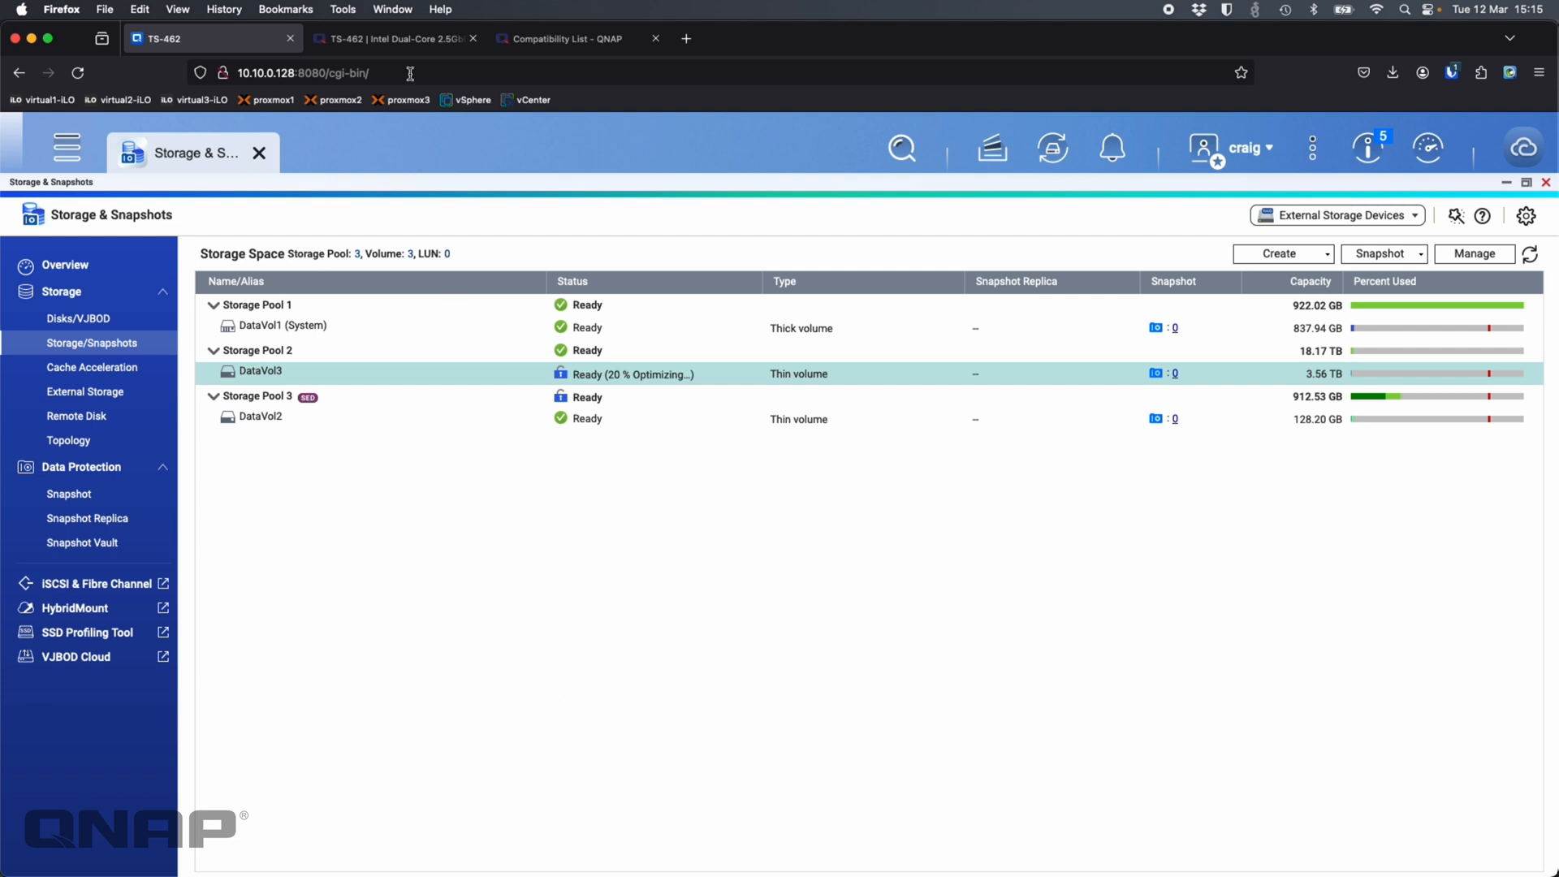
- Open QNAP's NAS Performance results page from the TS-462 product tab
click(393, 38)
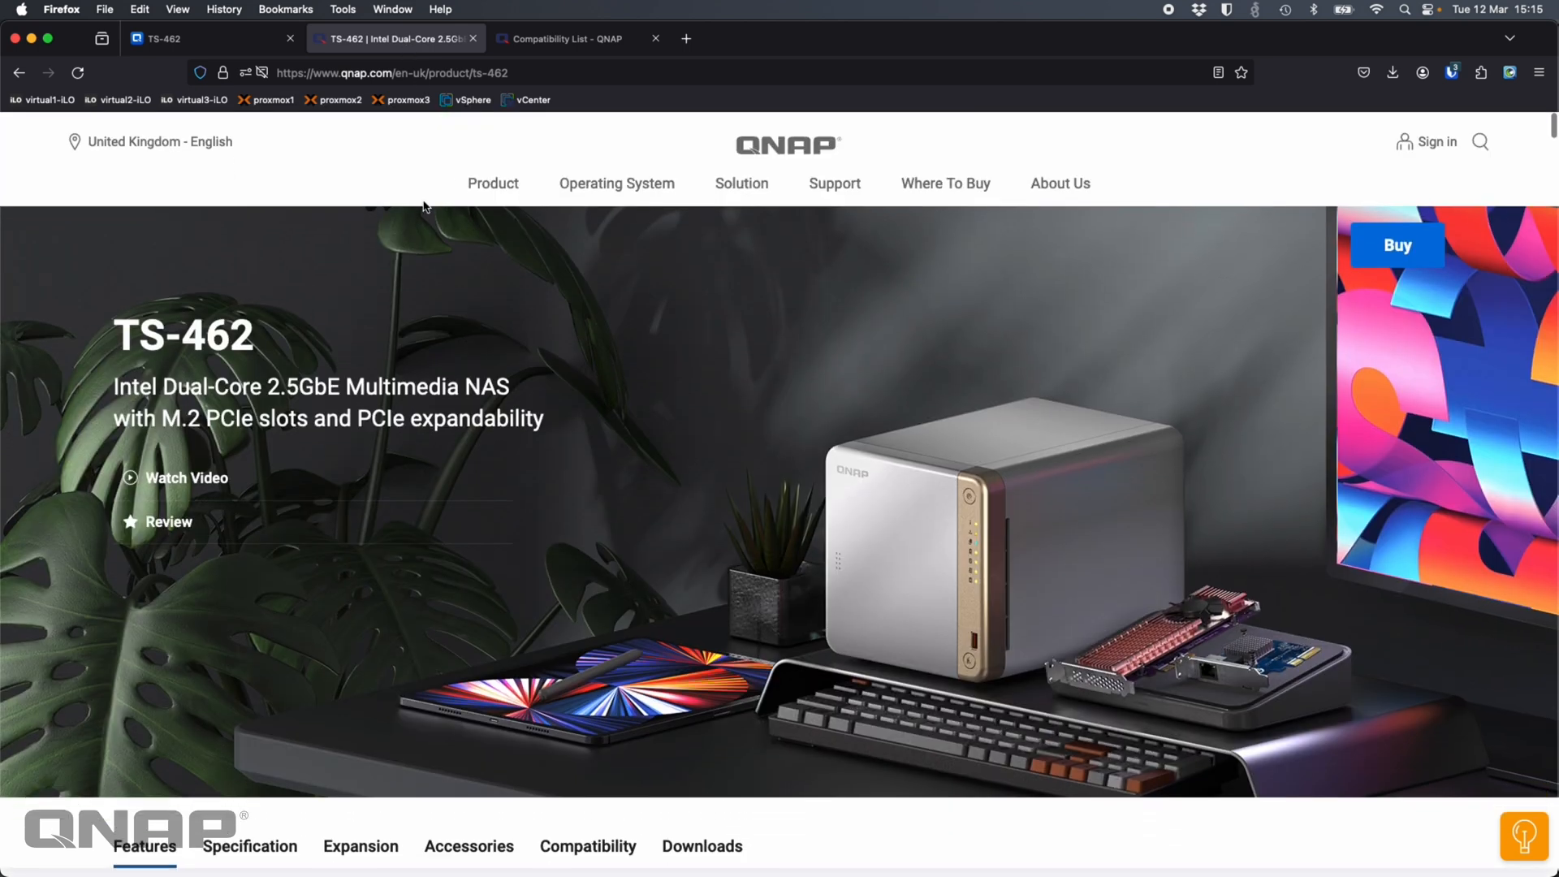
click(493, 183)
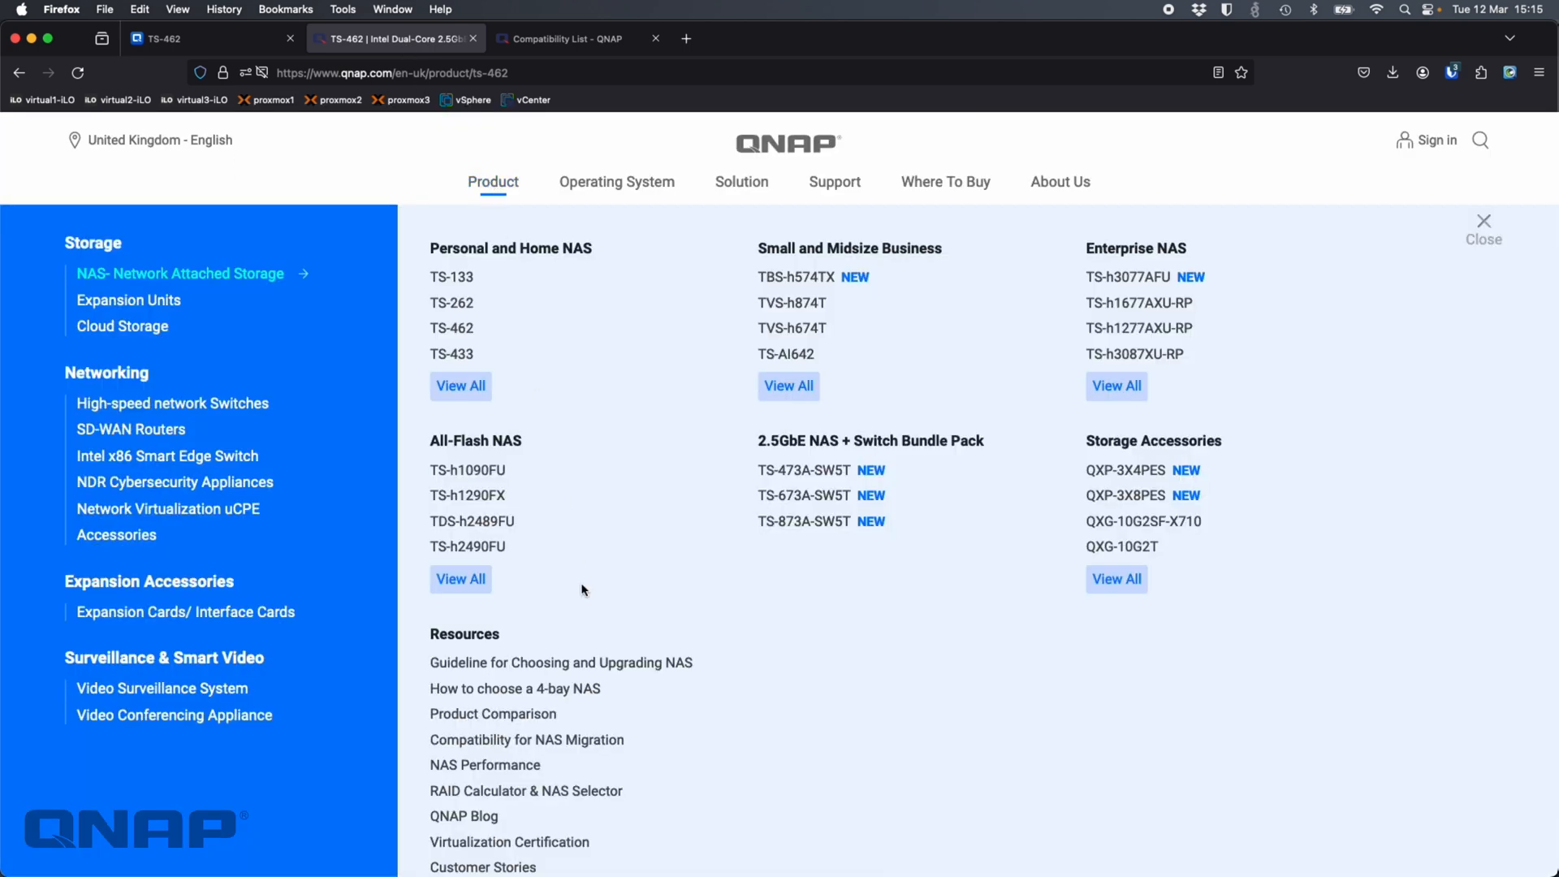
click(486, 765)
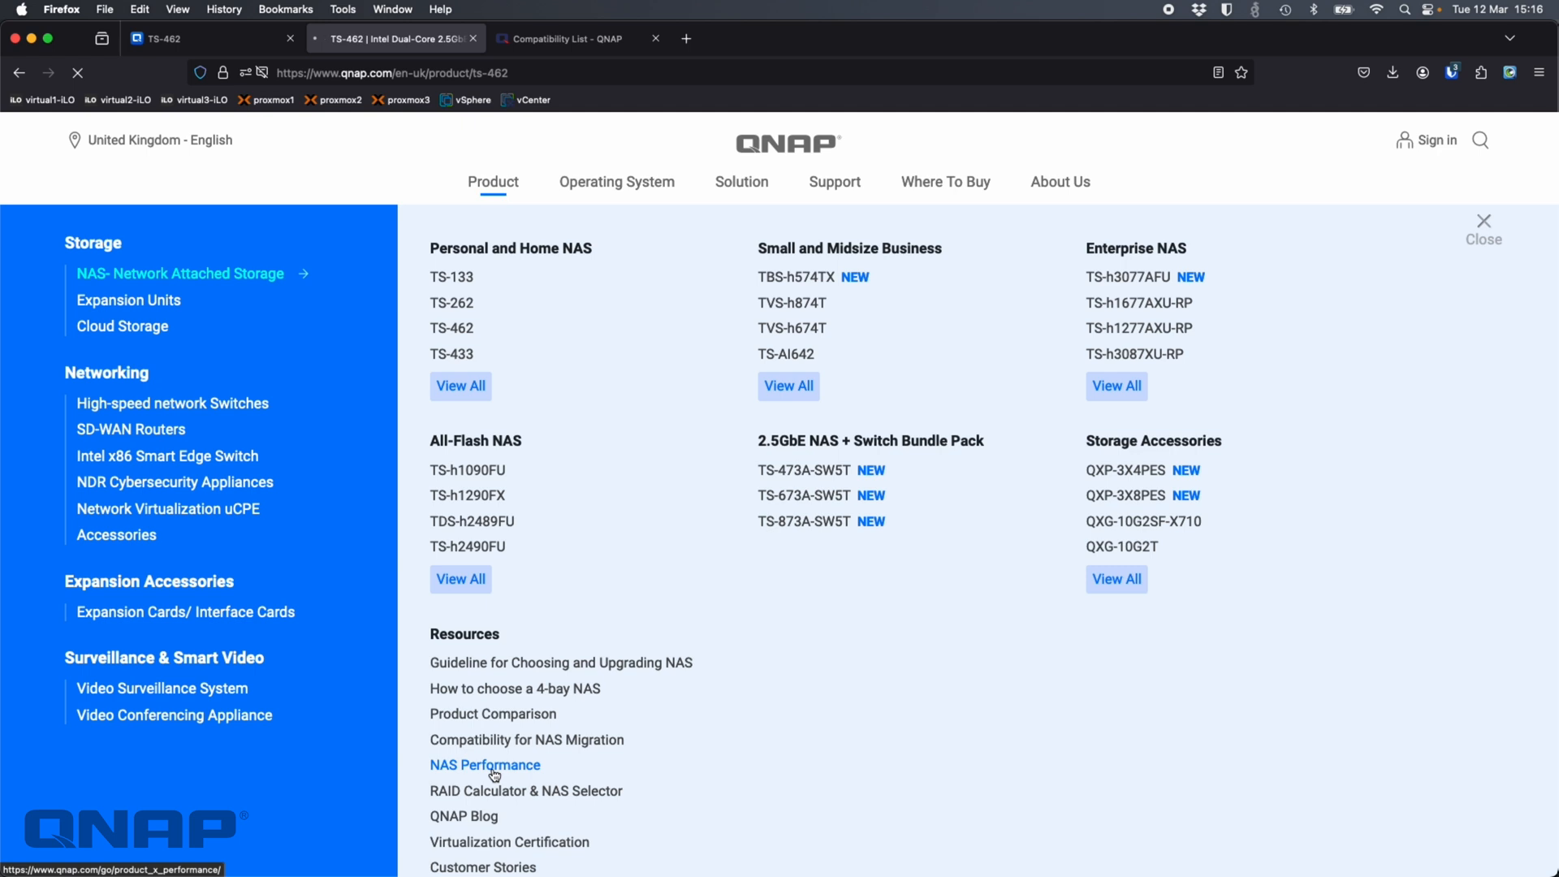
click(484, 765)
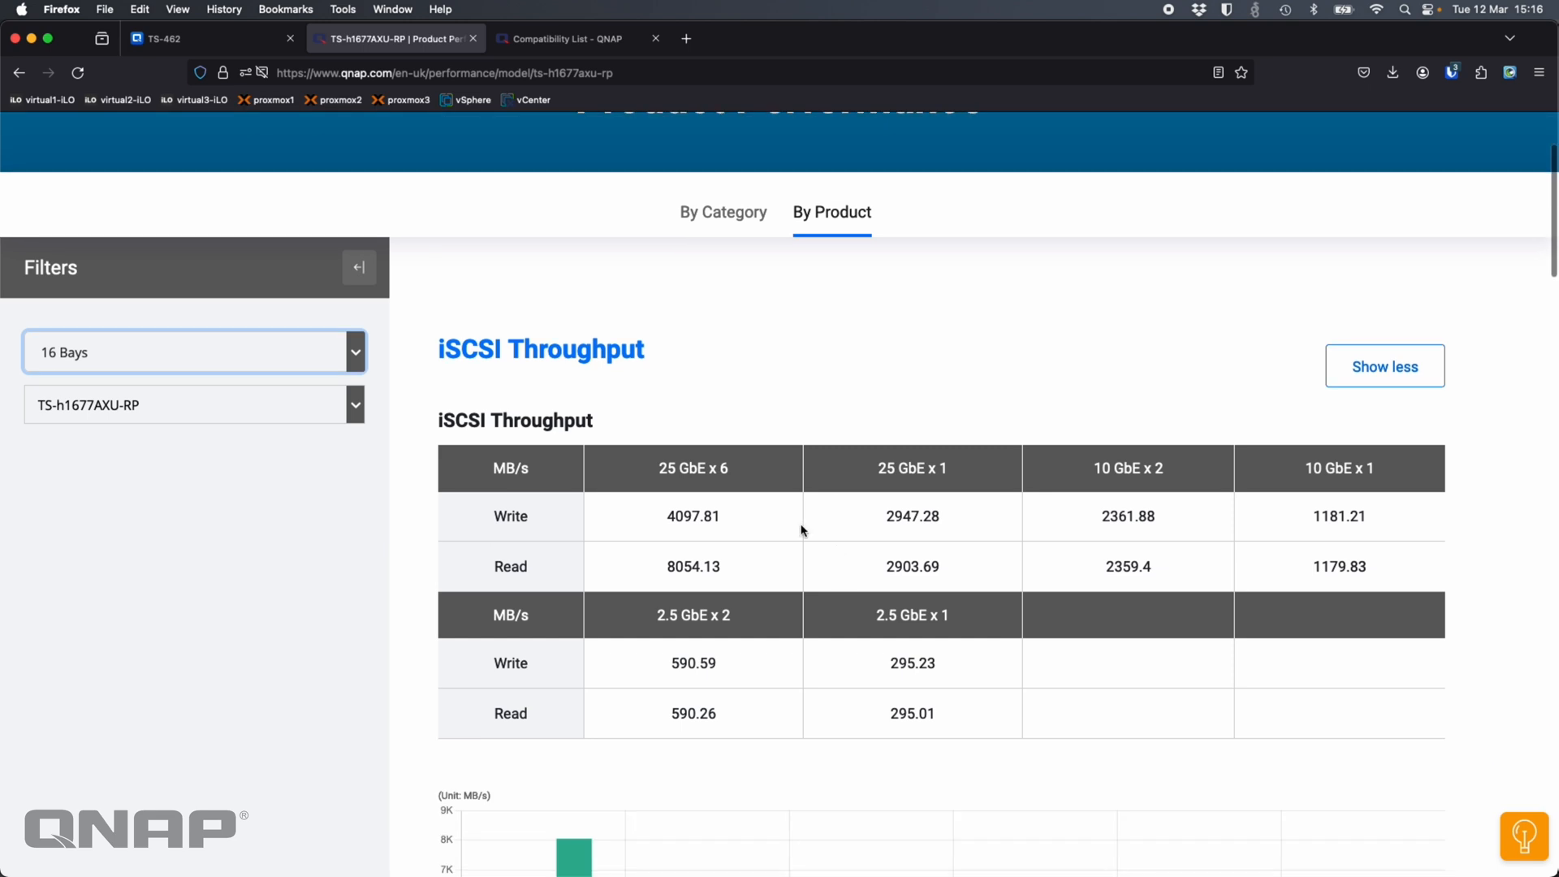
mouse_move(810, 419)
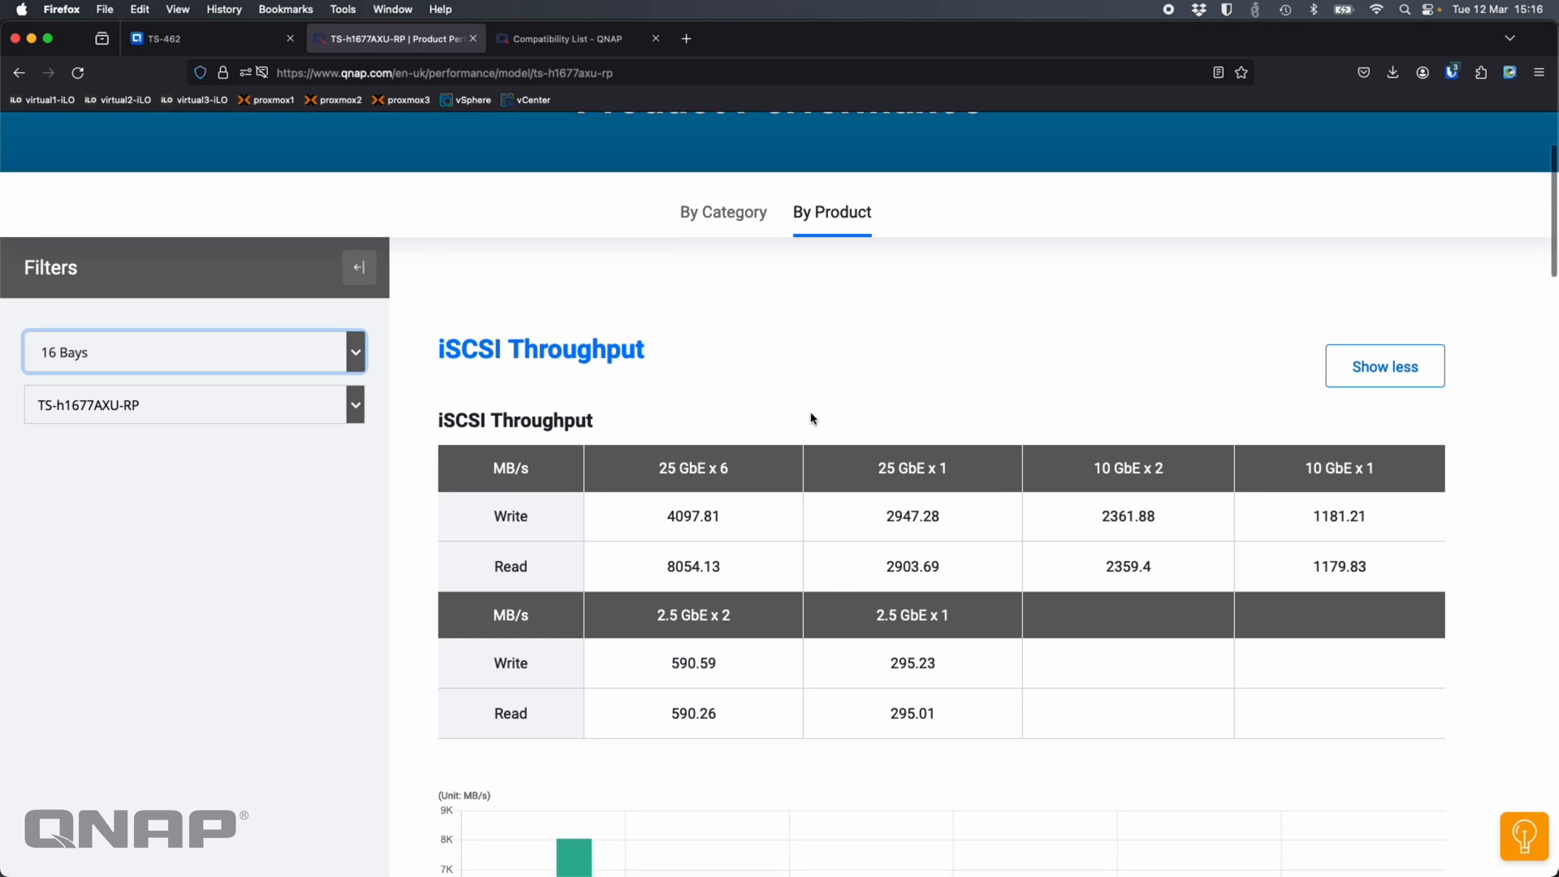
- Expand the TS-h1677AXU-RP iSCSI IOPS results and browse the other models
scroll(down, 3)
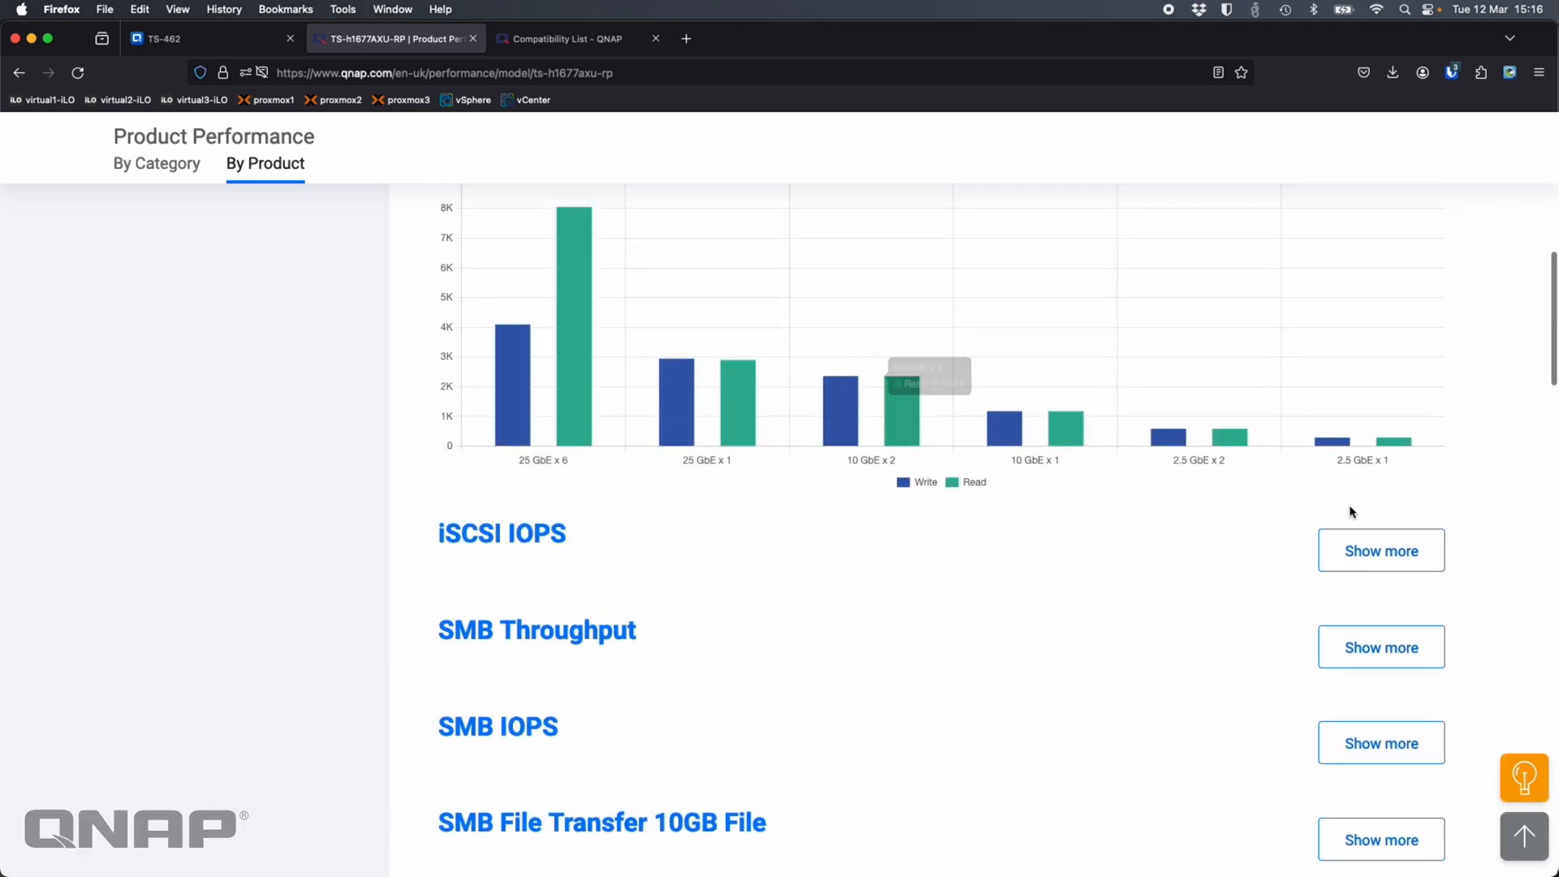
click(1380, 550)
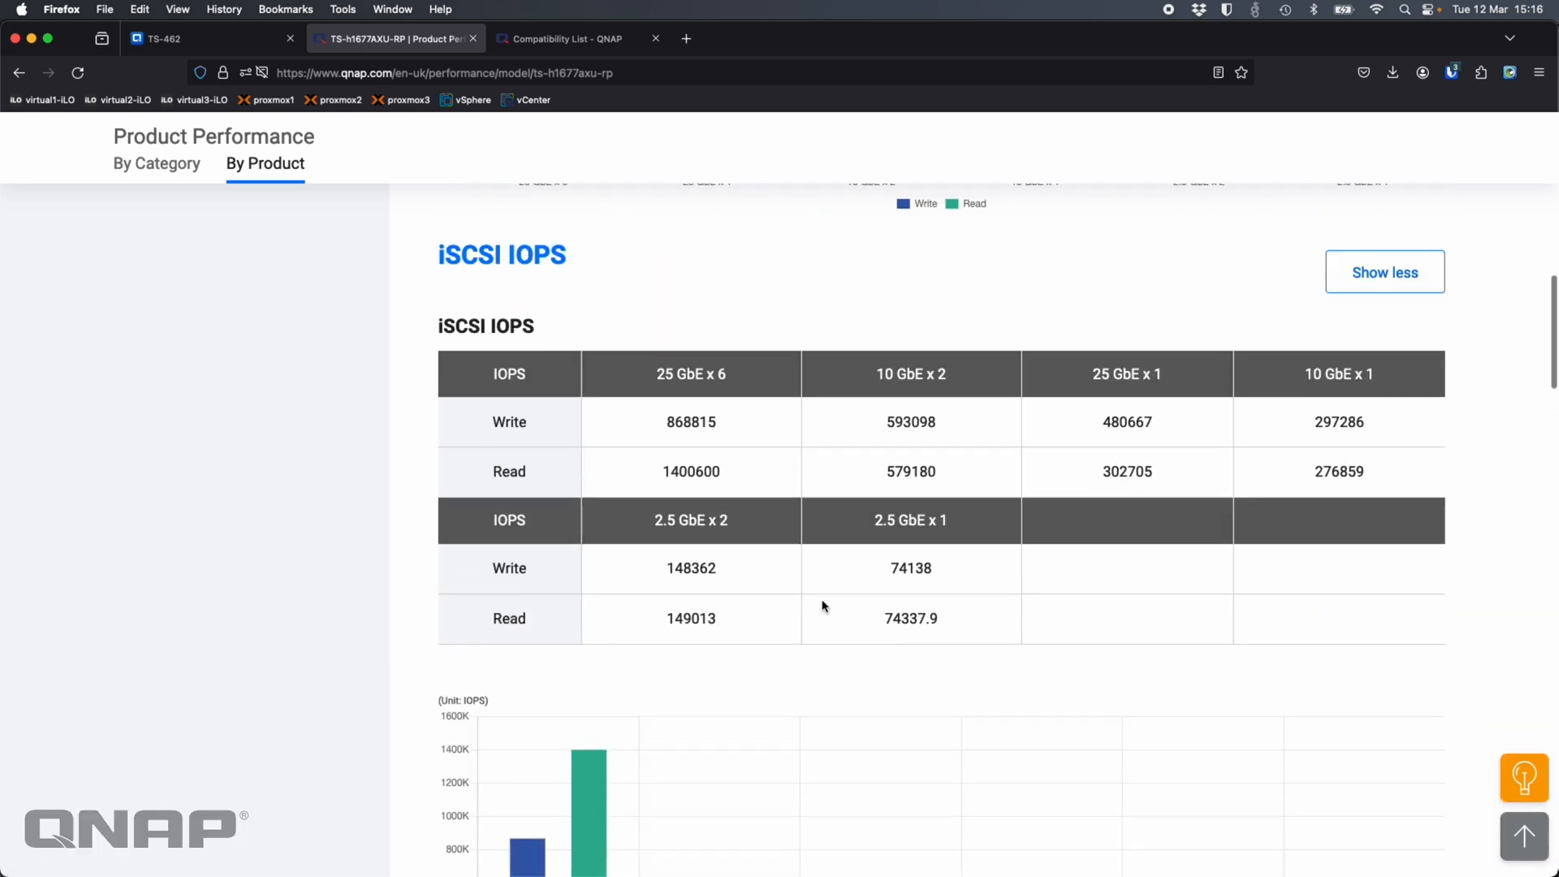
scroll(down, 3)
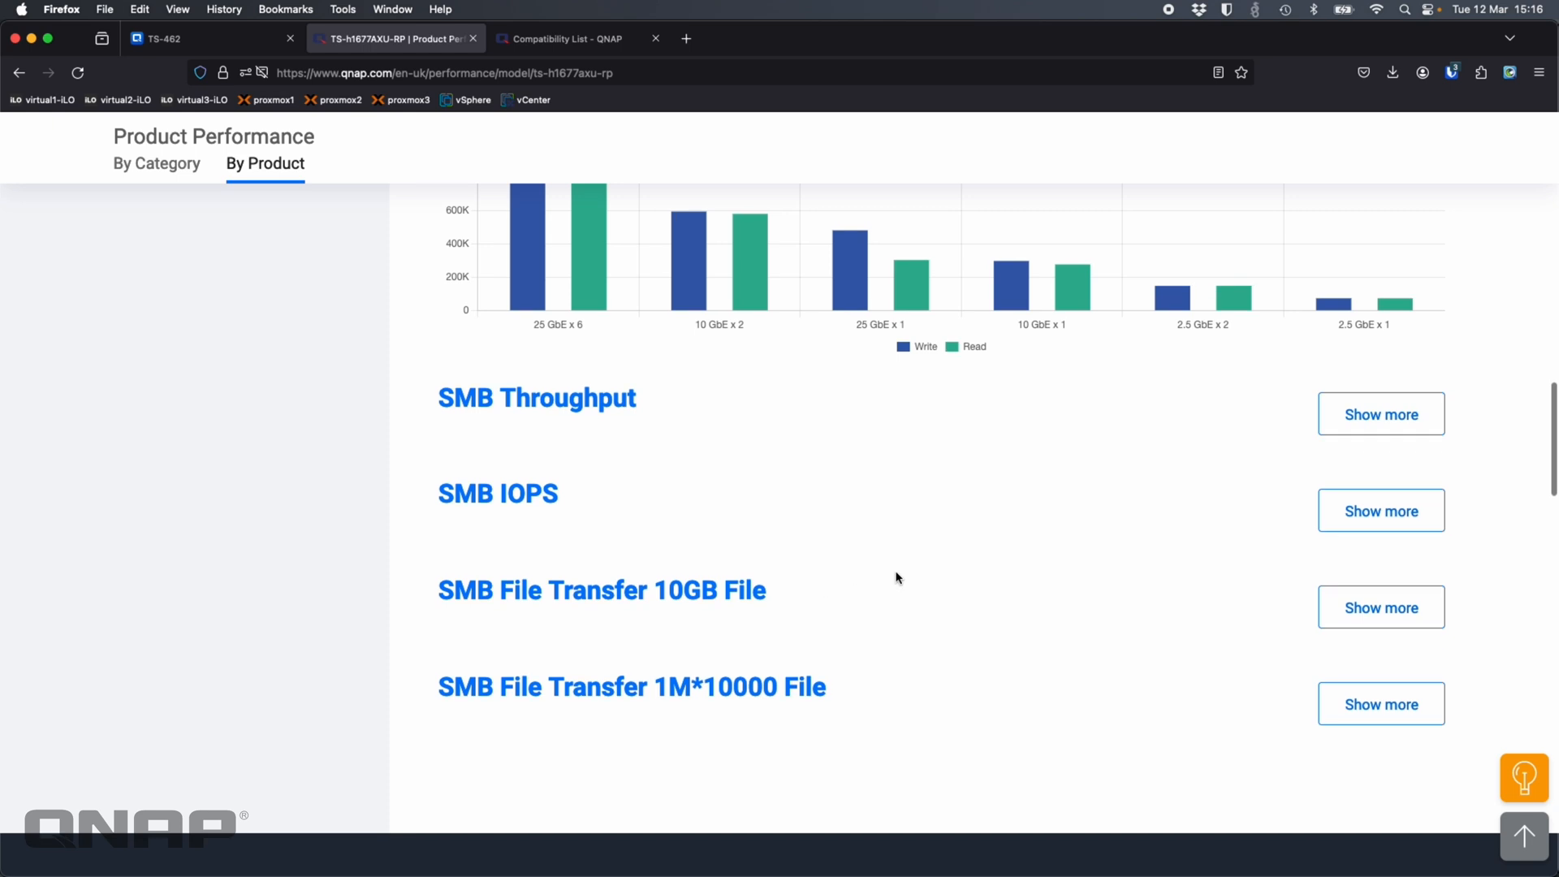
click(194, 578)
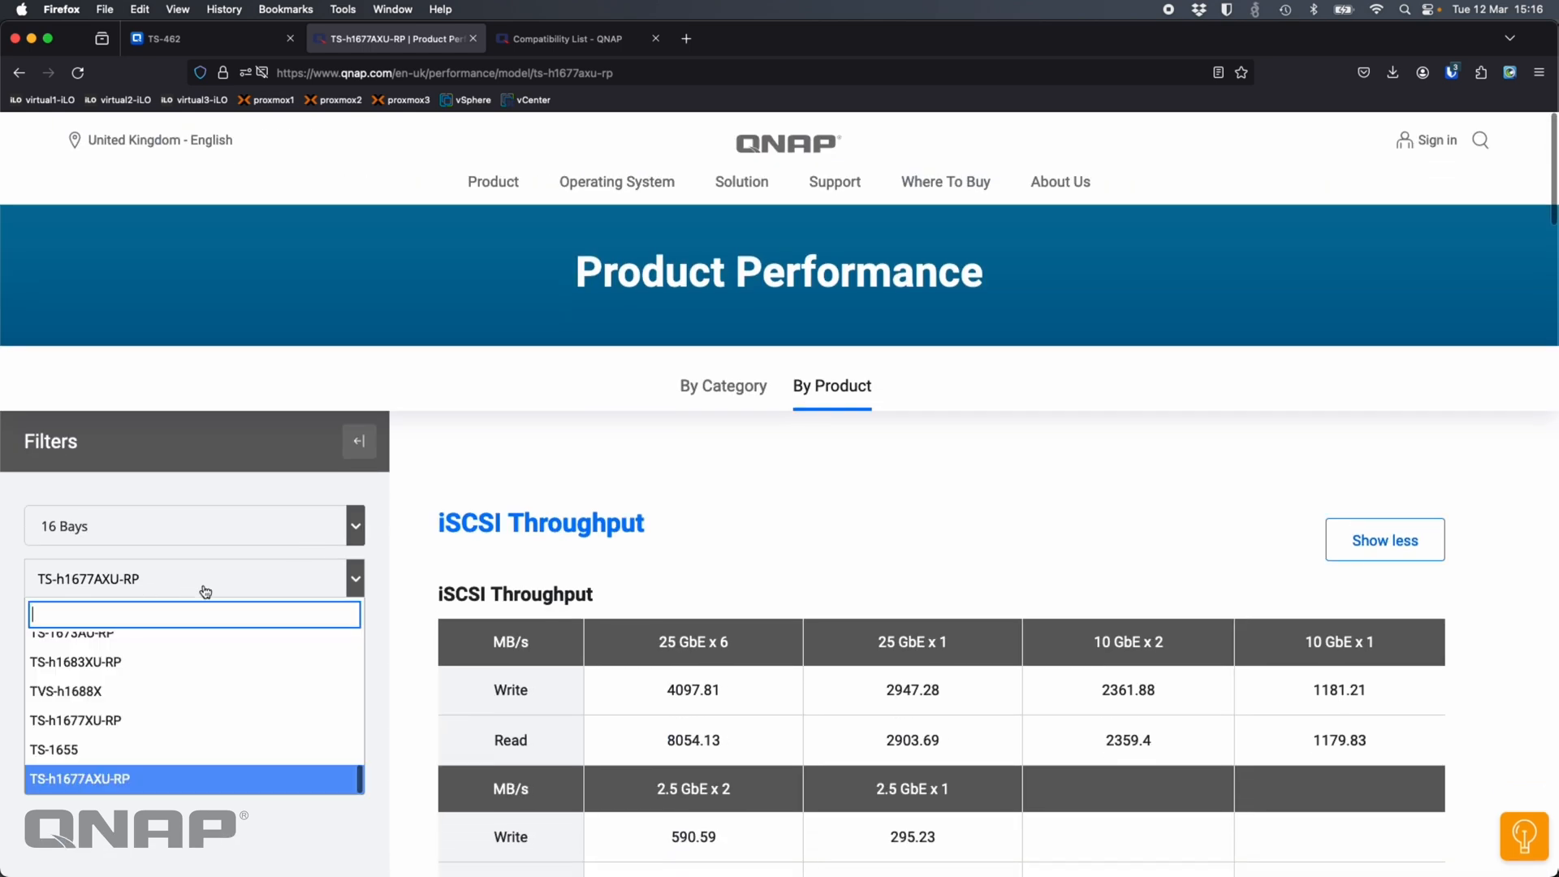
- Review TS-h1683XU-RP encrypted SMB 10GB transfer results, then return to Storage & Snapshots
click(76, 662)
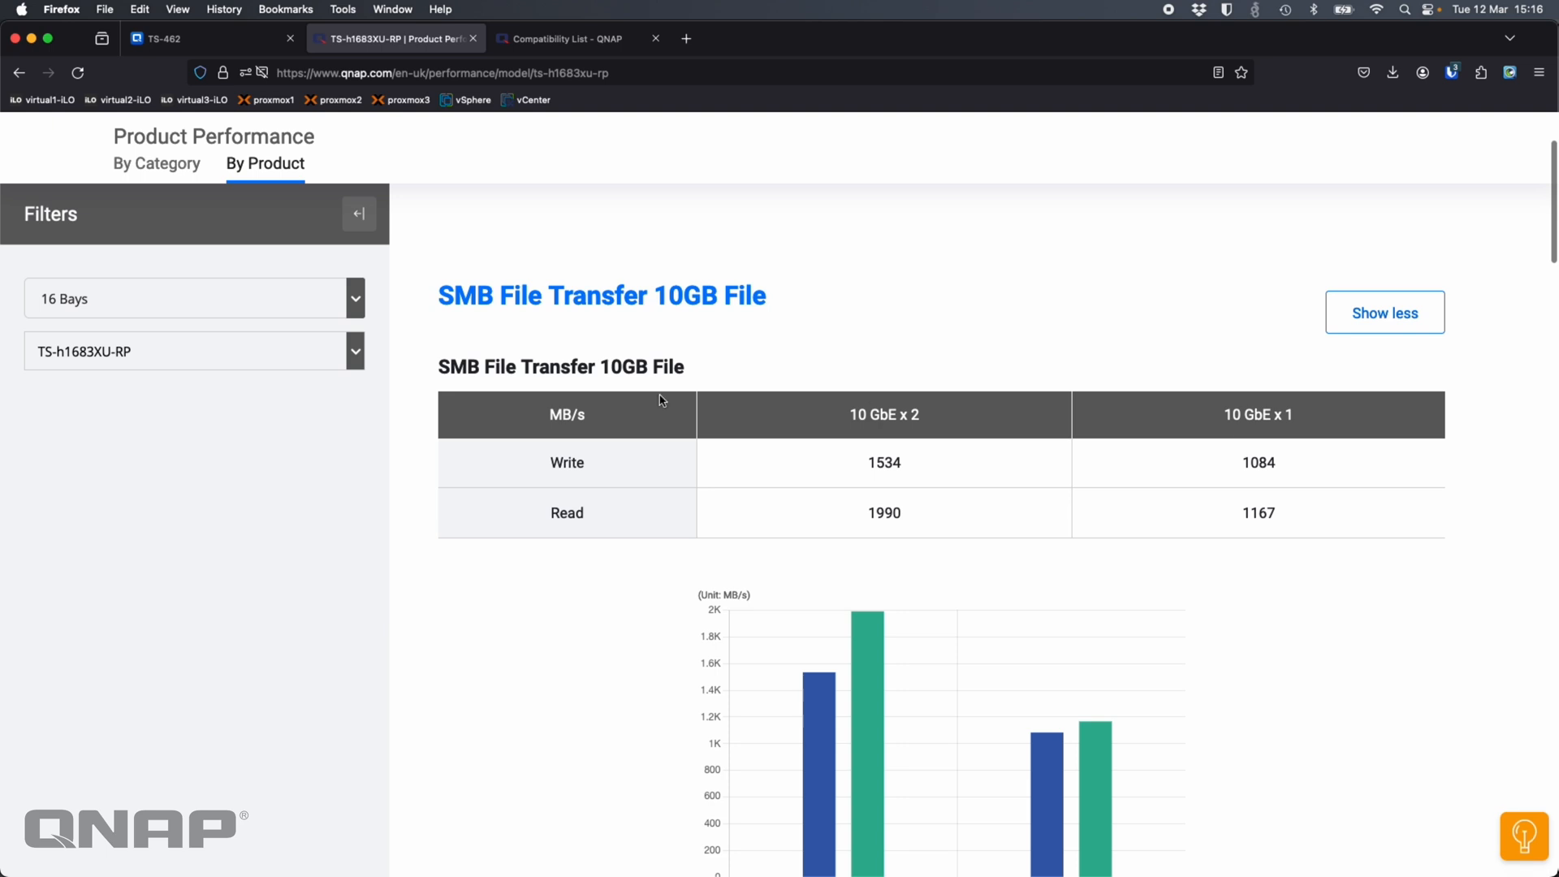
mouse_move(942, 225)
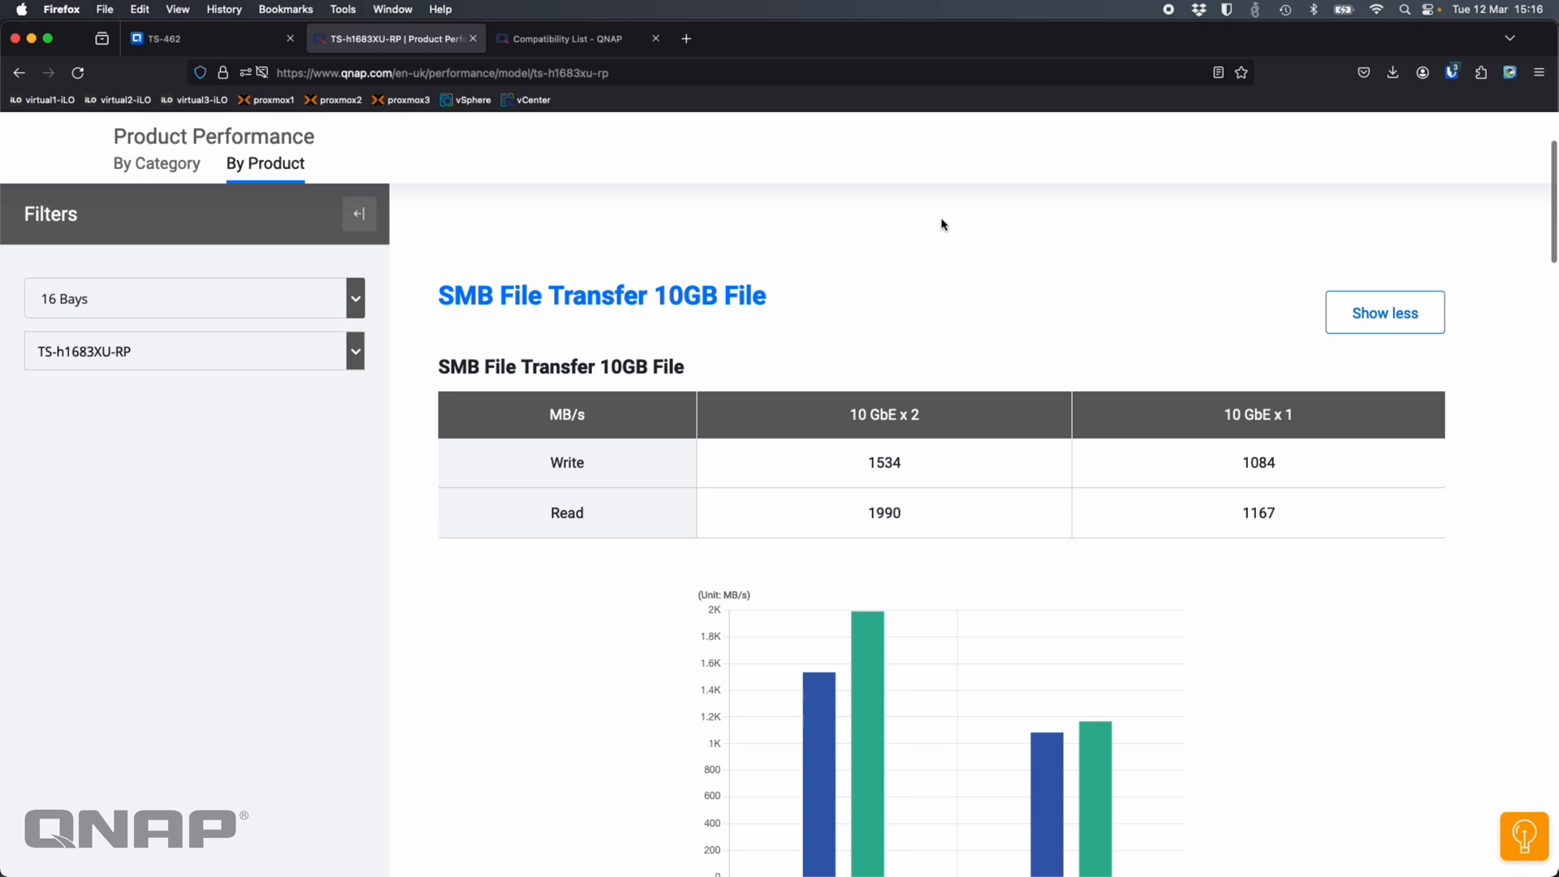
scroll(down, 3)
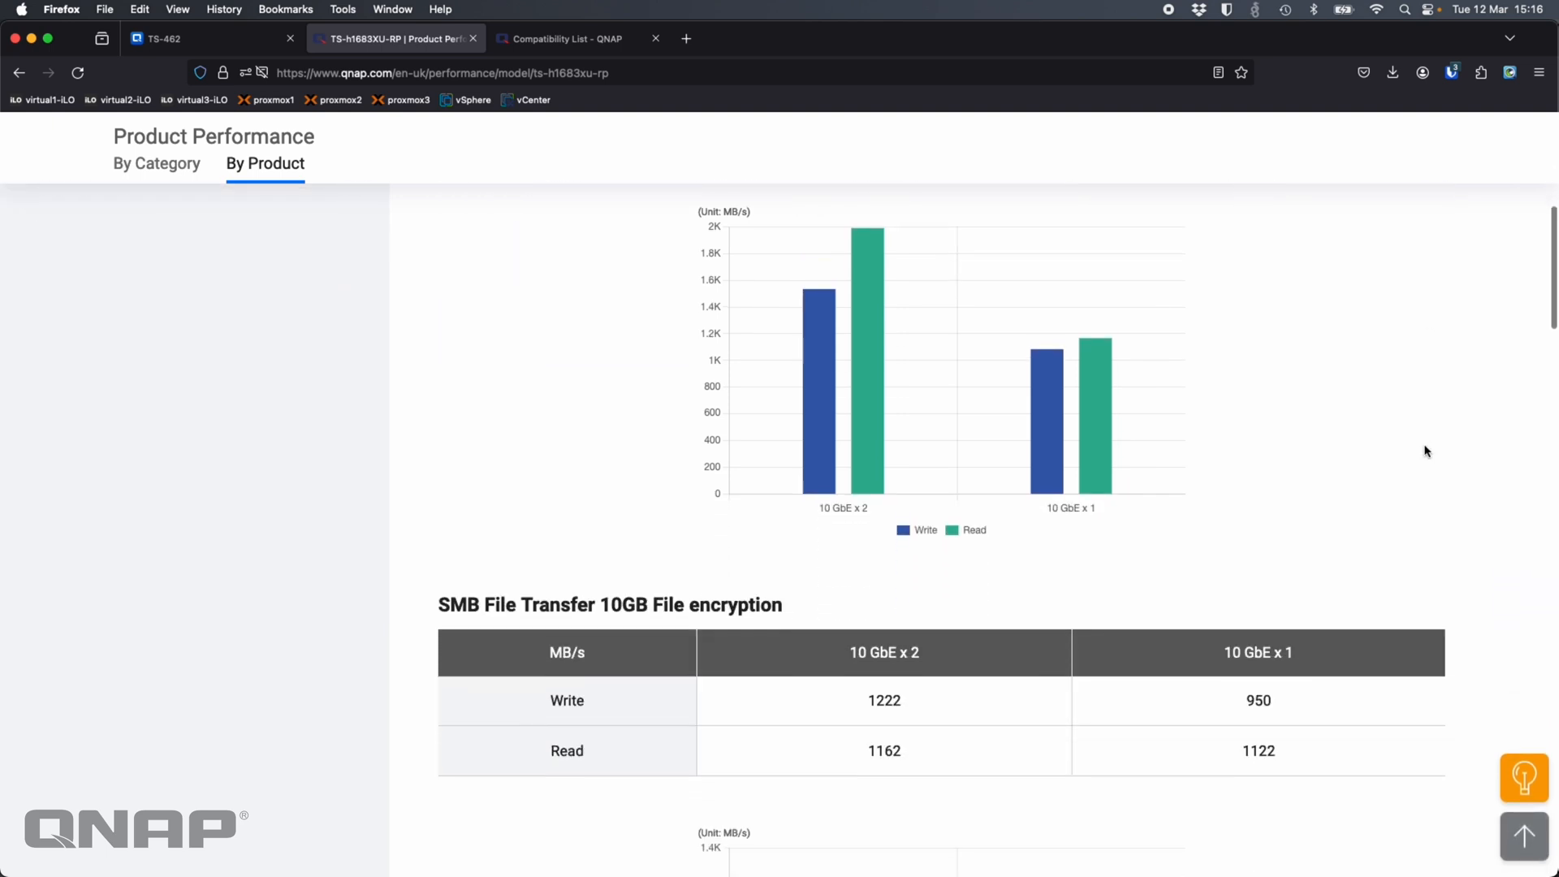
scroll(down, 3)
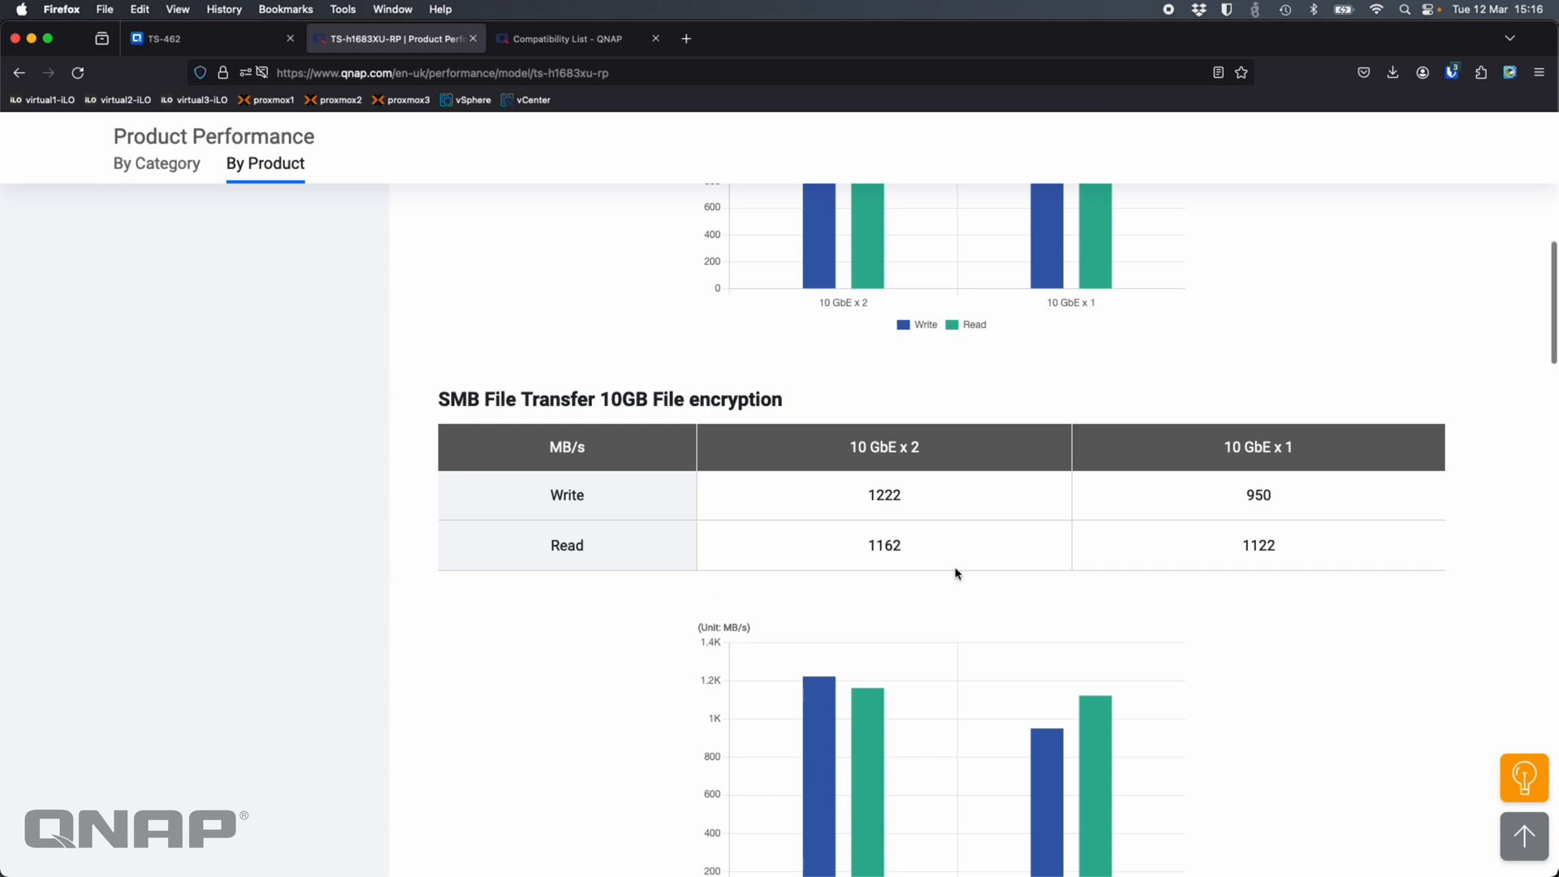
mouse_move(1004, 451)
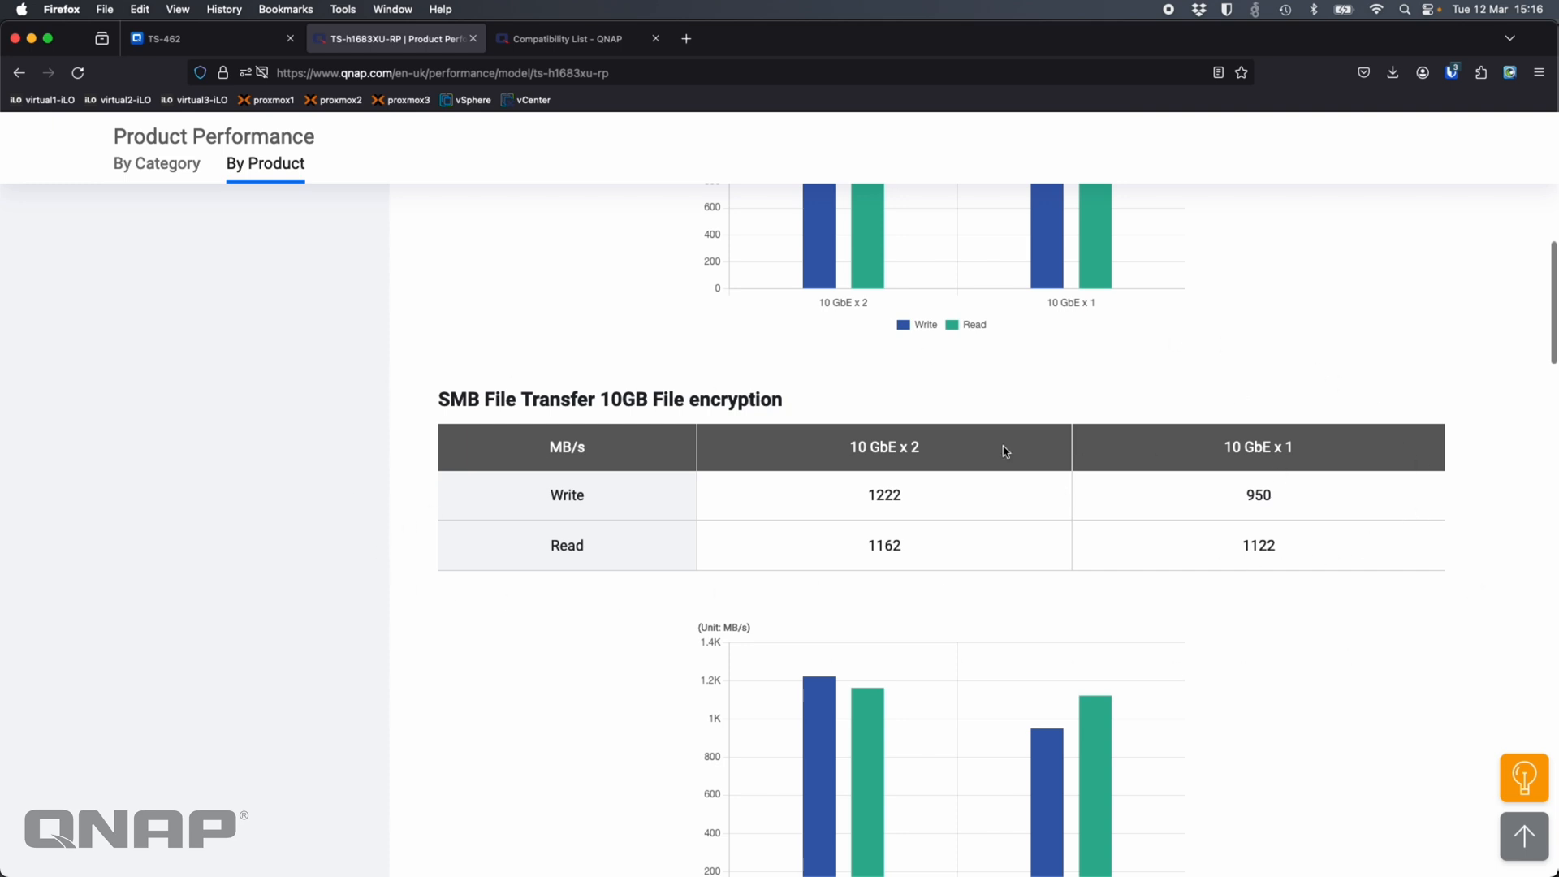
mouse_move(1339, 566)
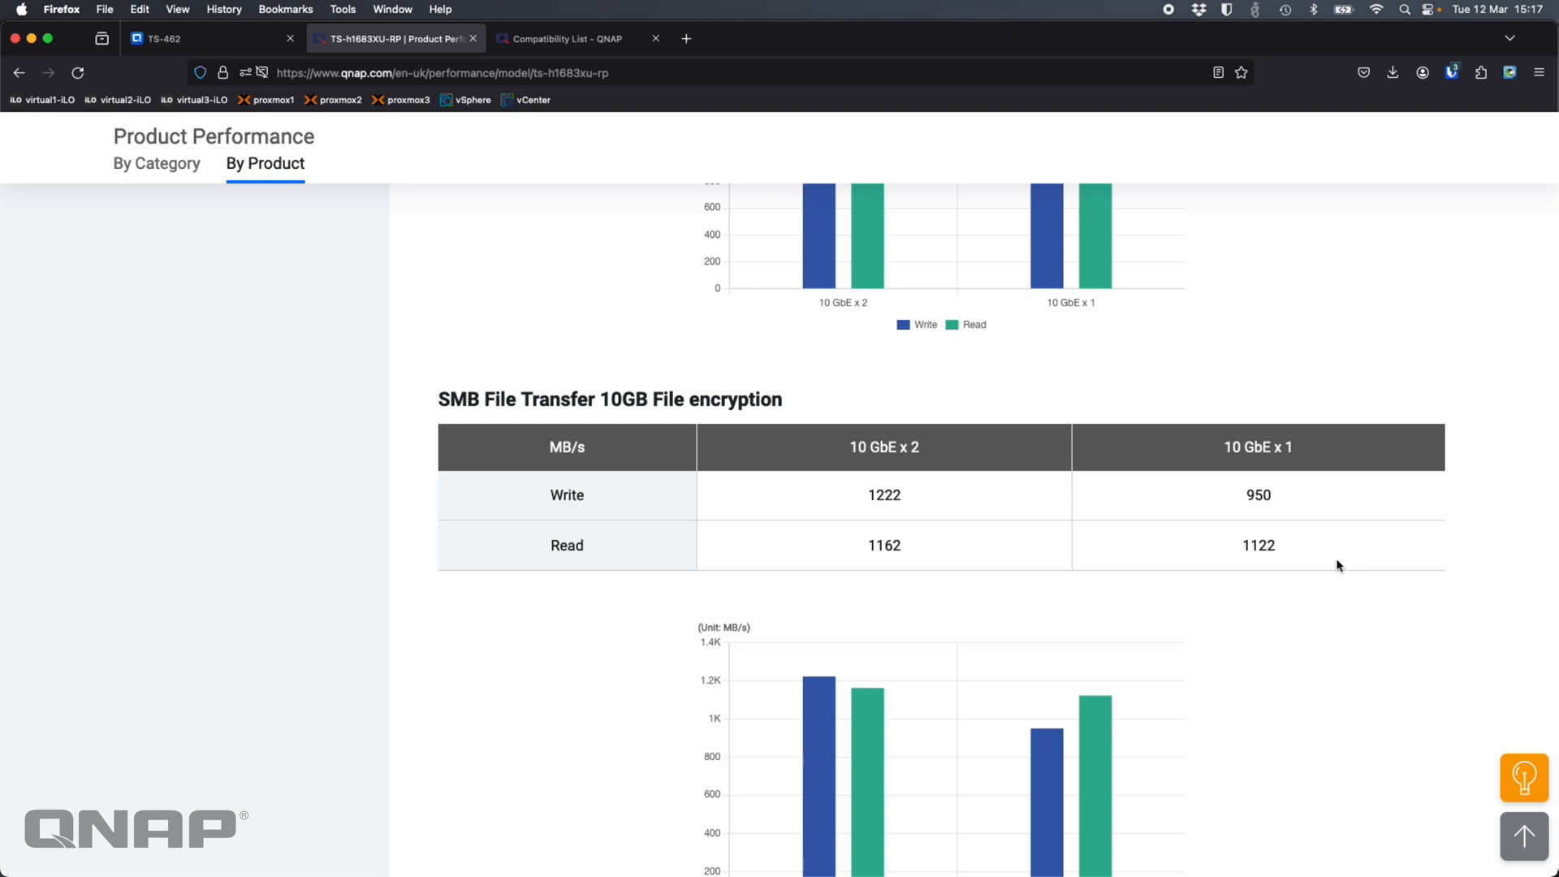
mouse_move(1011, 476)
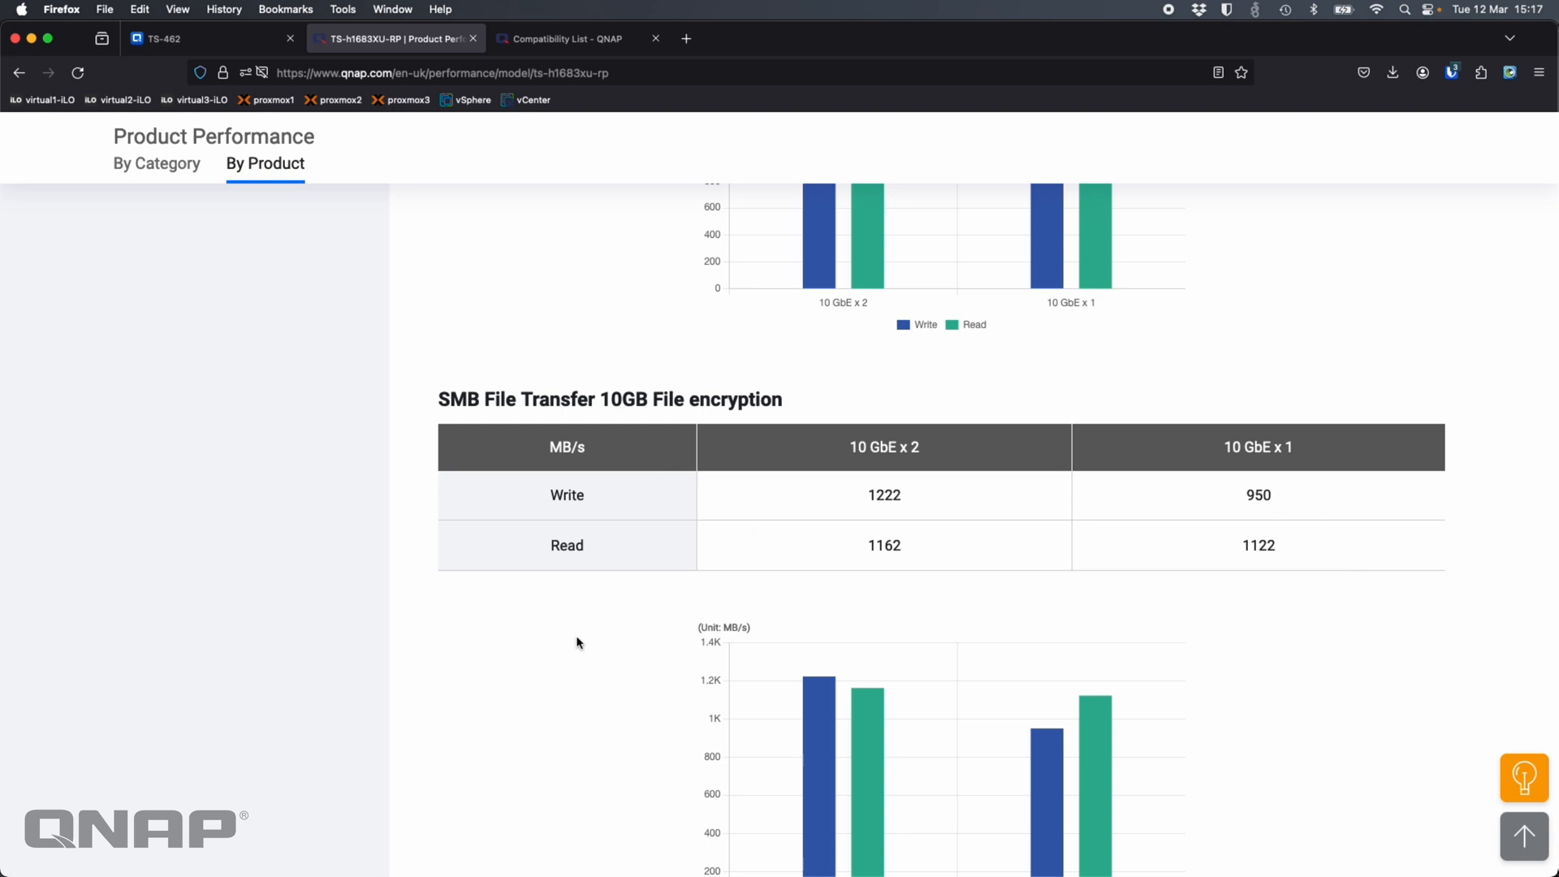
mouse_move(612, 611)
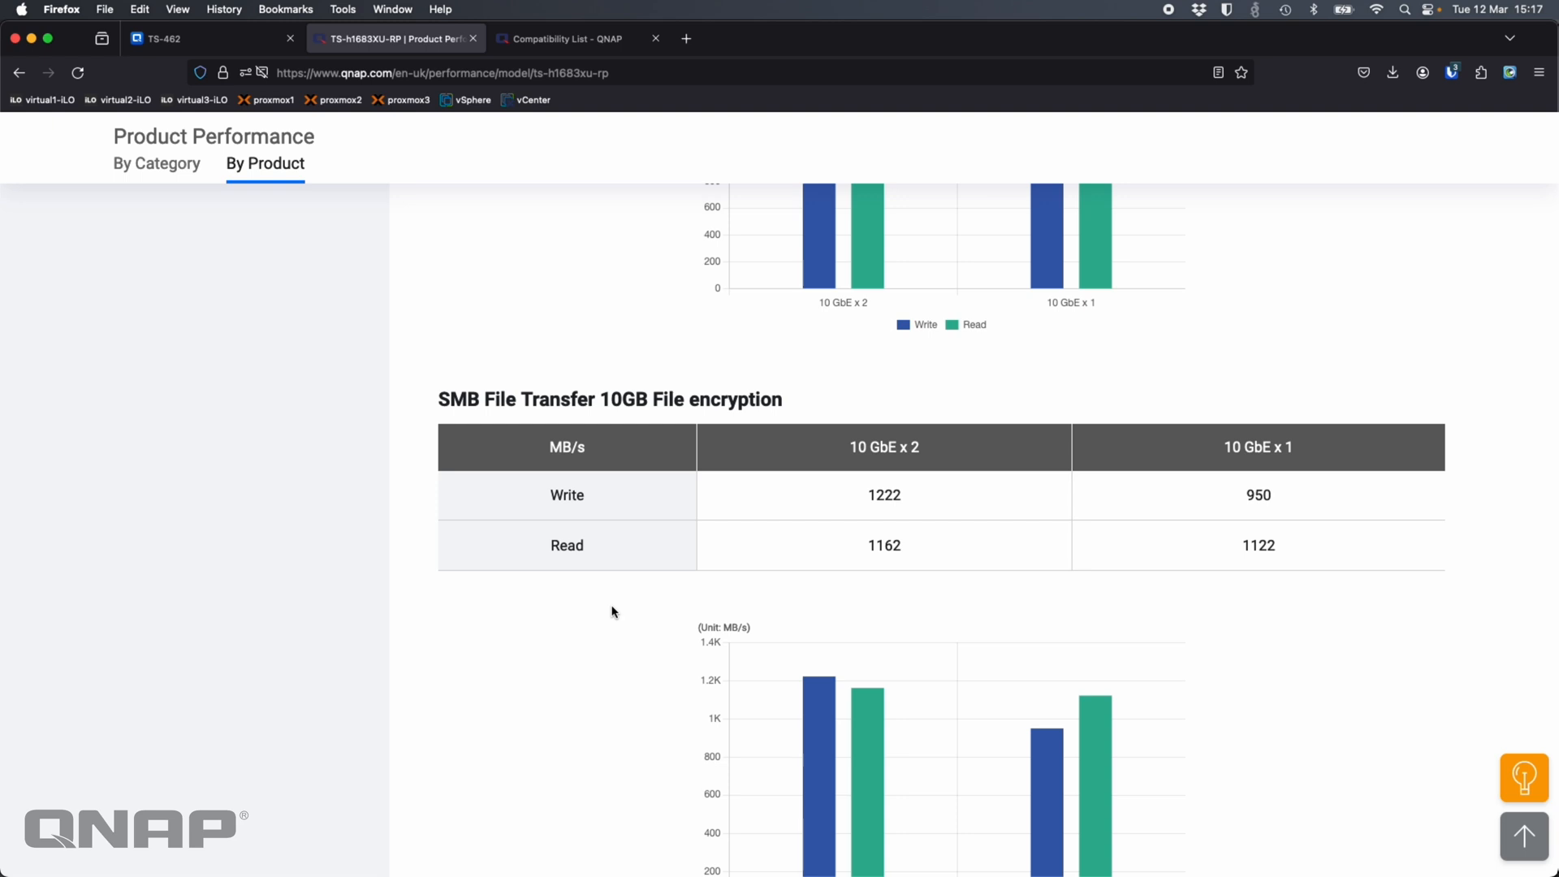
mouse_move(348, 236)
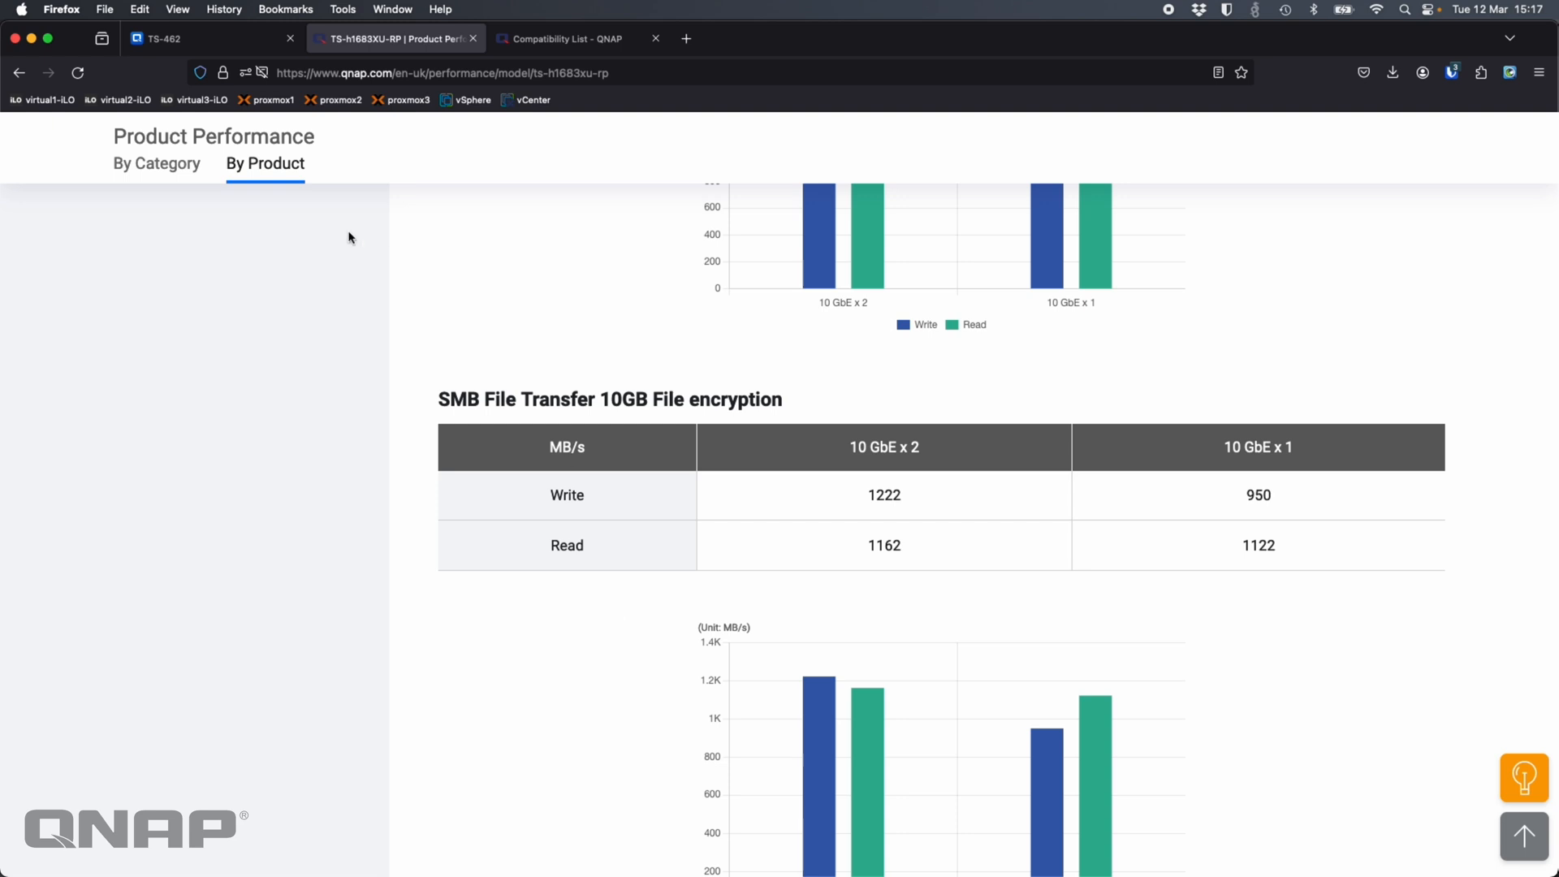
click(174, 39)
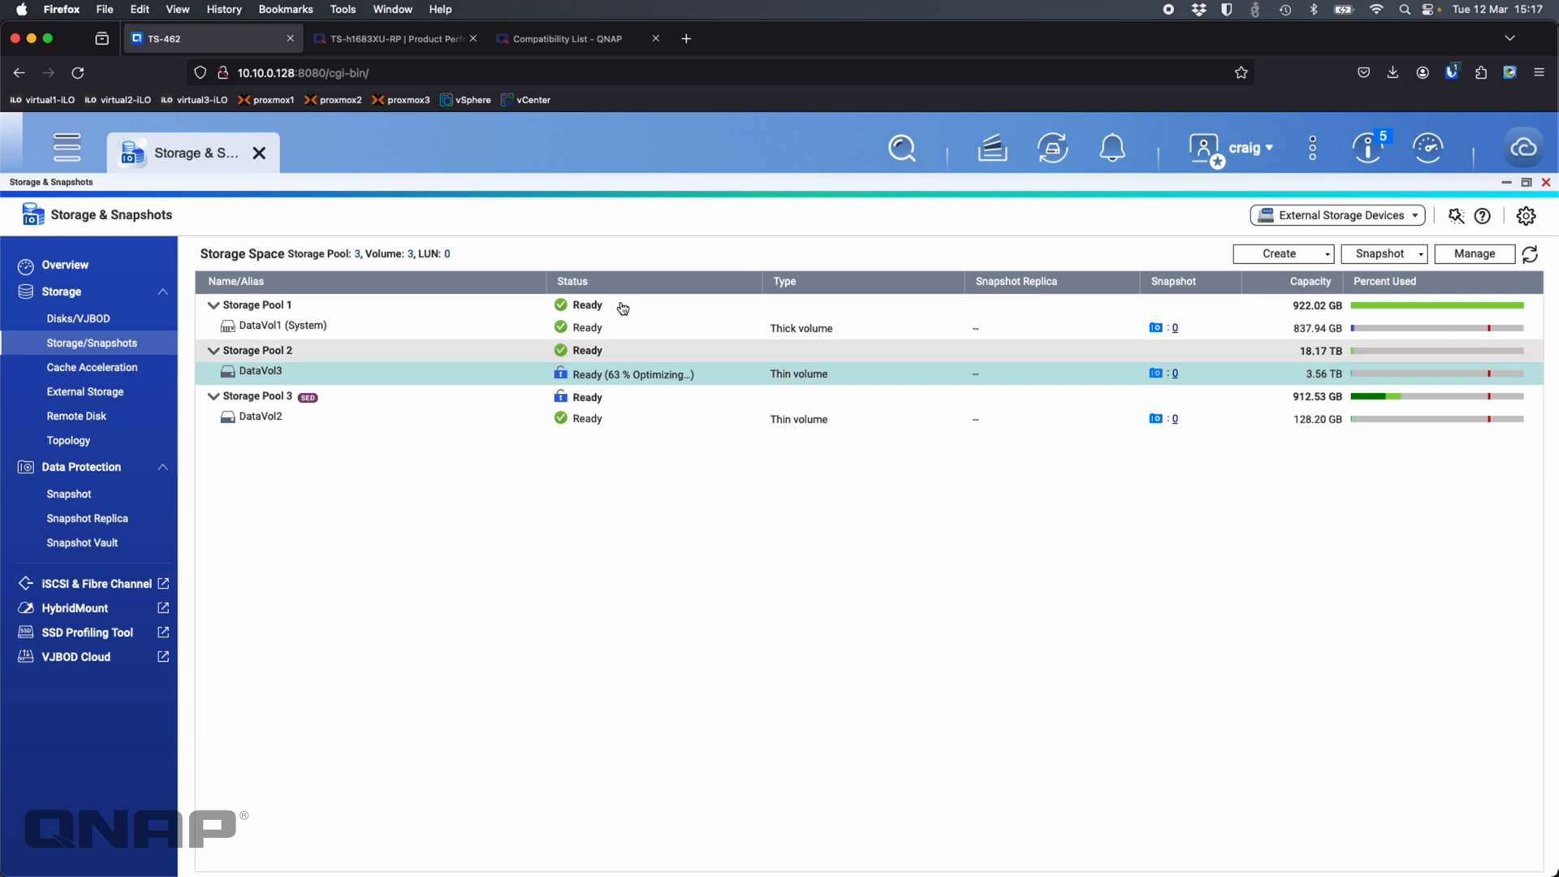
click(562, 38)
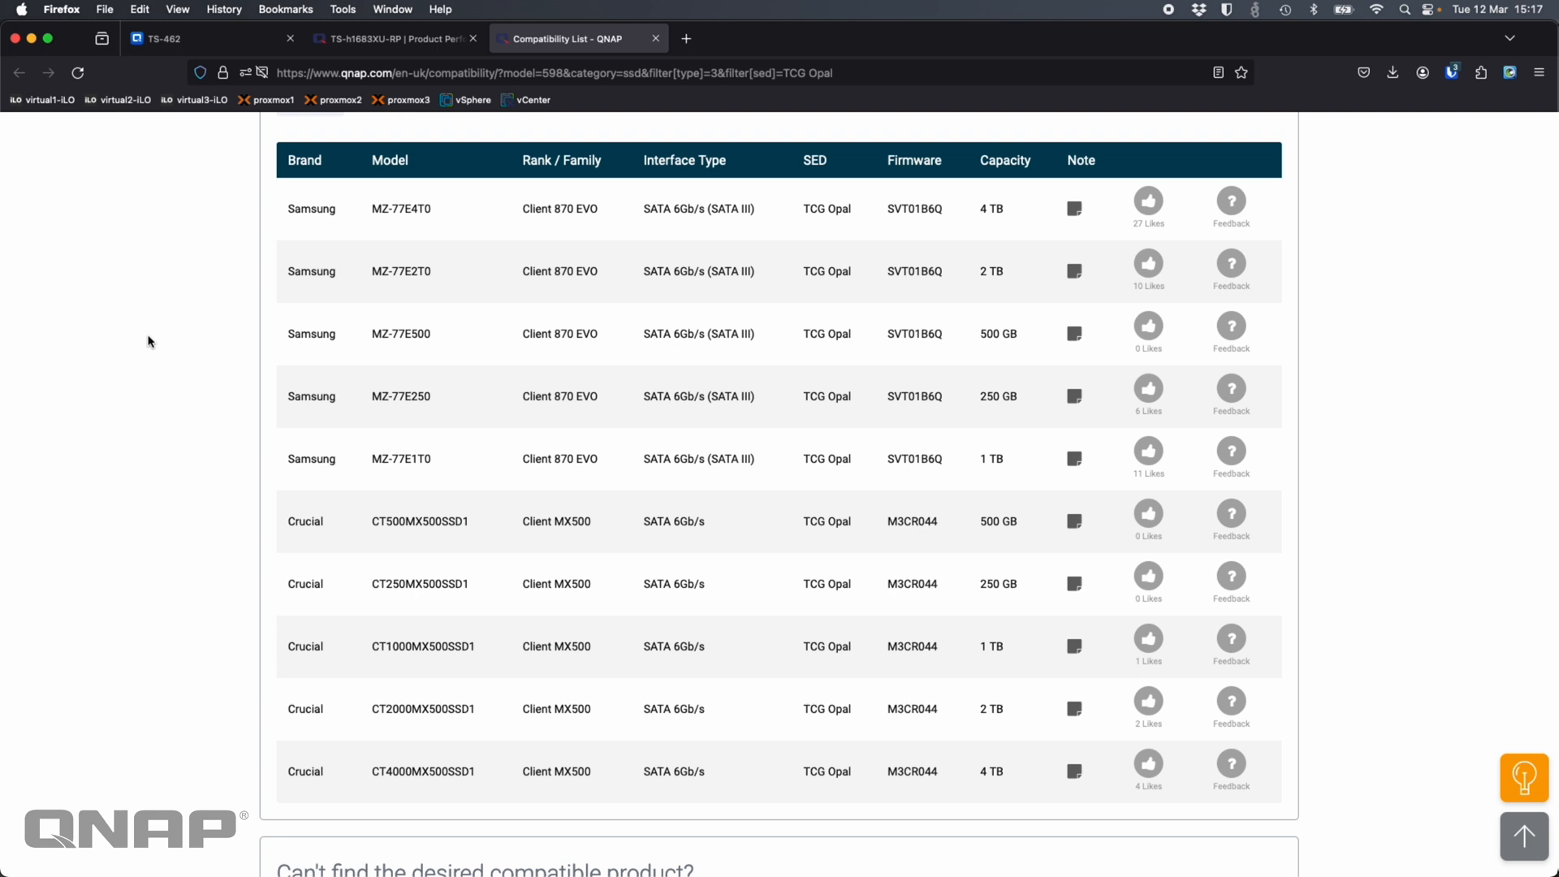
click(199, 38)
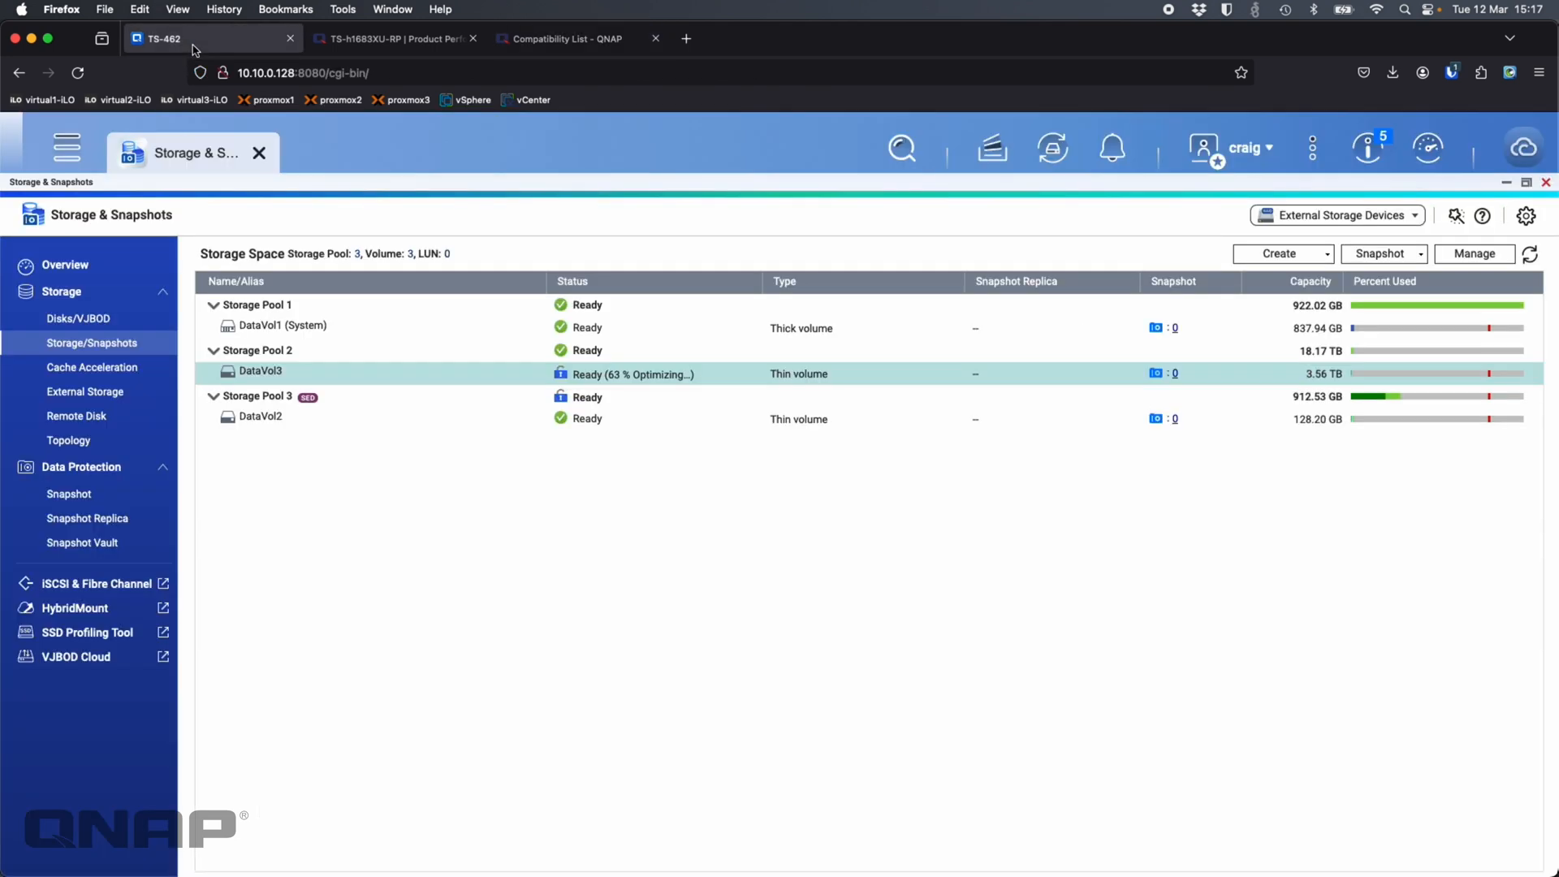